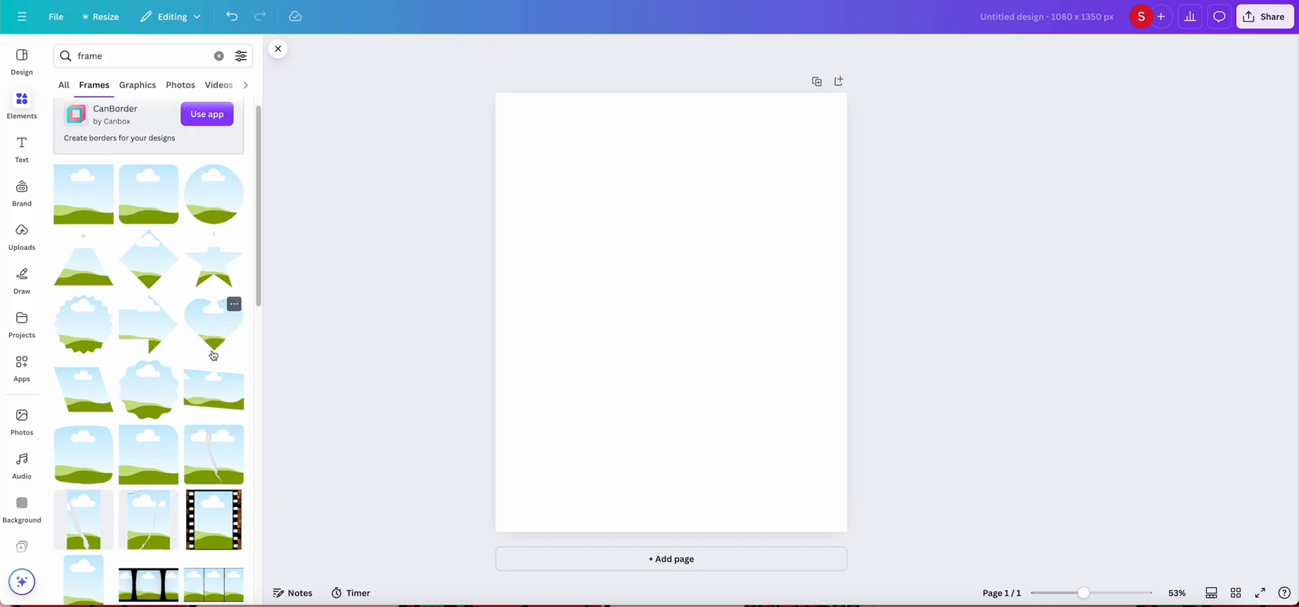
Close the frame search results, leaving only the blank portrait page
{"action": "left_click", "coordinate": [212, 324]}
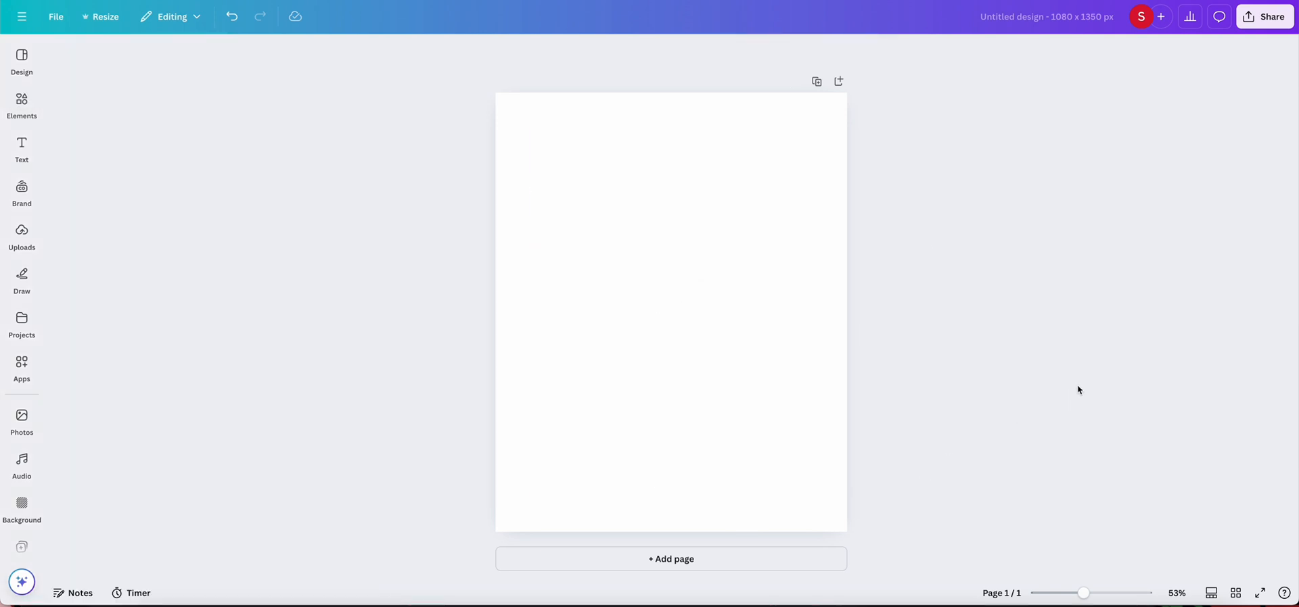
{"action": "mouse_move", "coordinate": [497, 333]}
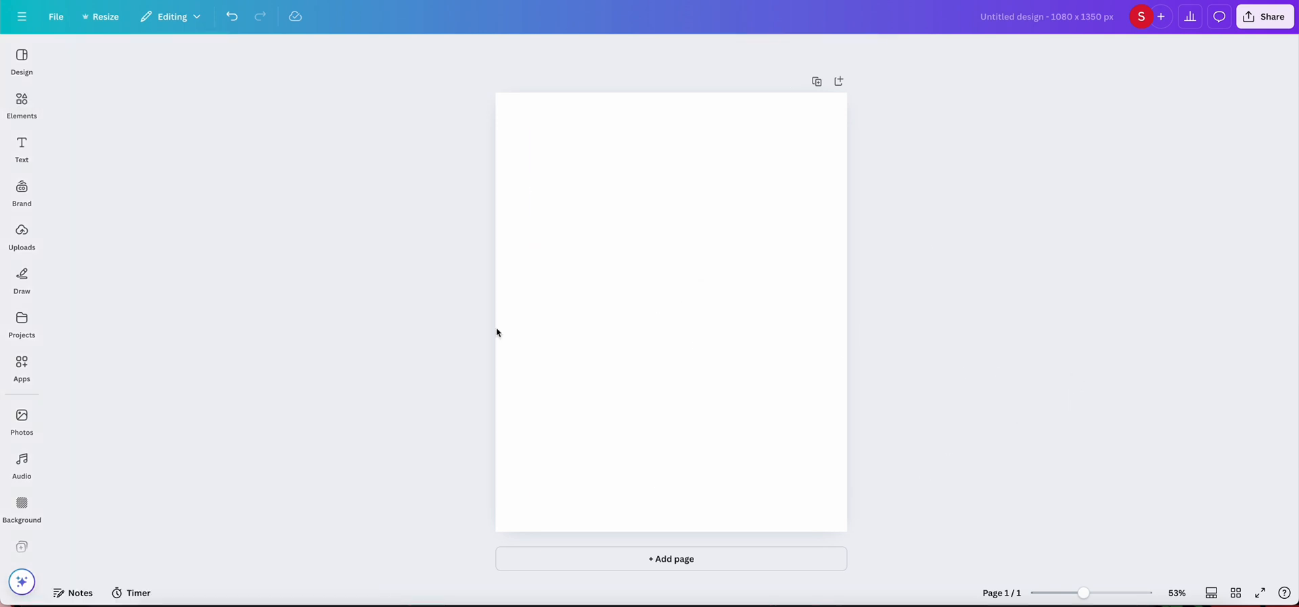
Browse the full frames collection in the Elements library
{"action": "left_click", "coordinate": [21, 104]}
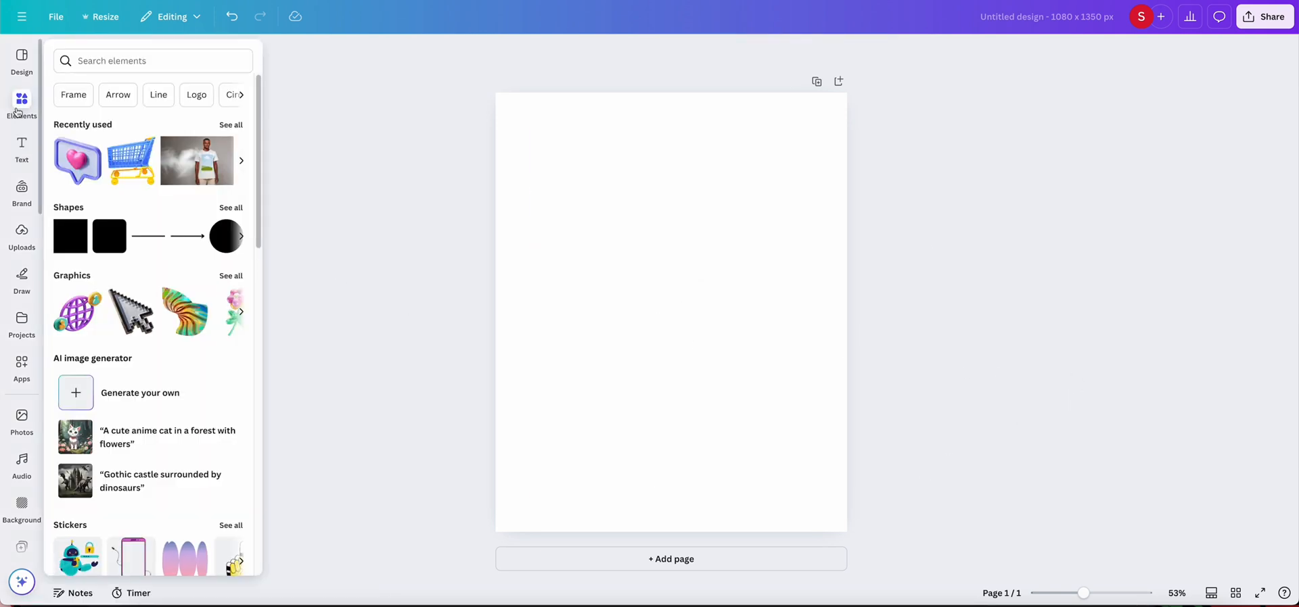
{"action": "scroll", "scroll_direction": "down", "scroll_amount": 3}
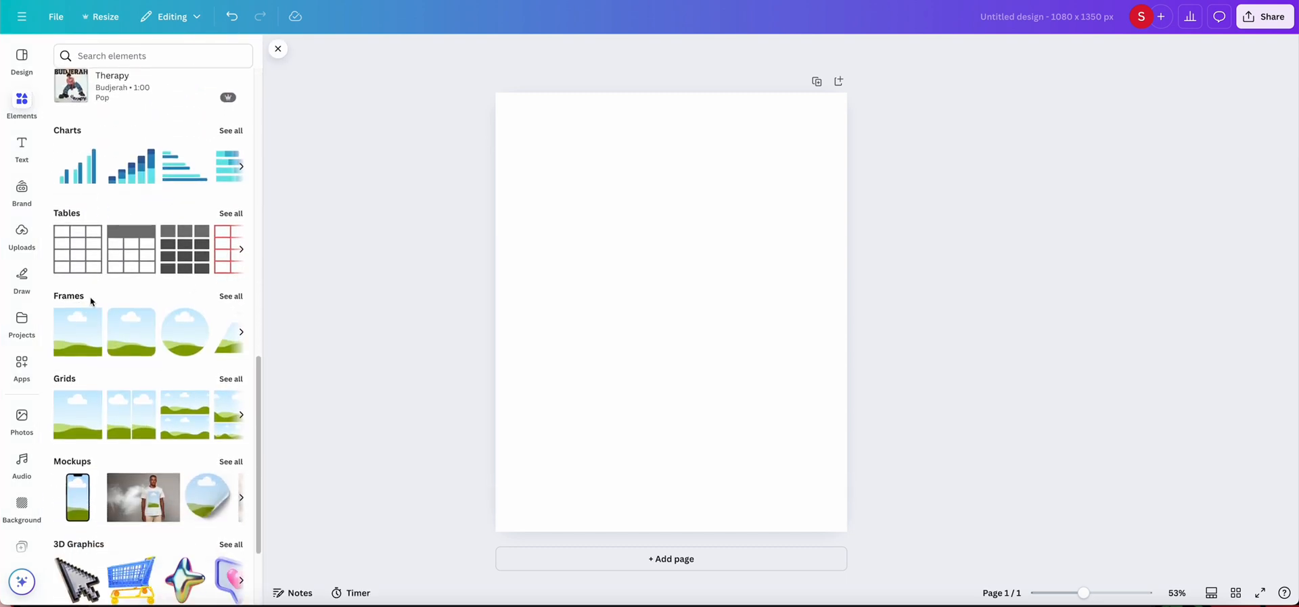
{"action": "mouse_move", "coordinate": [231, 299]}
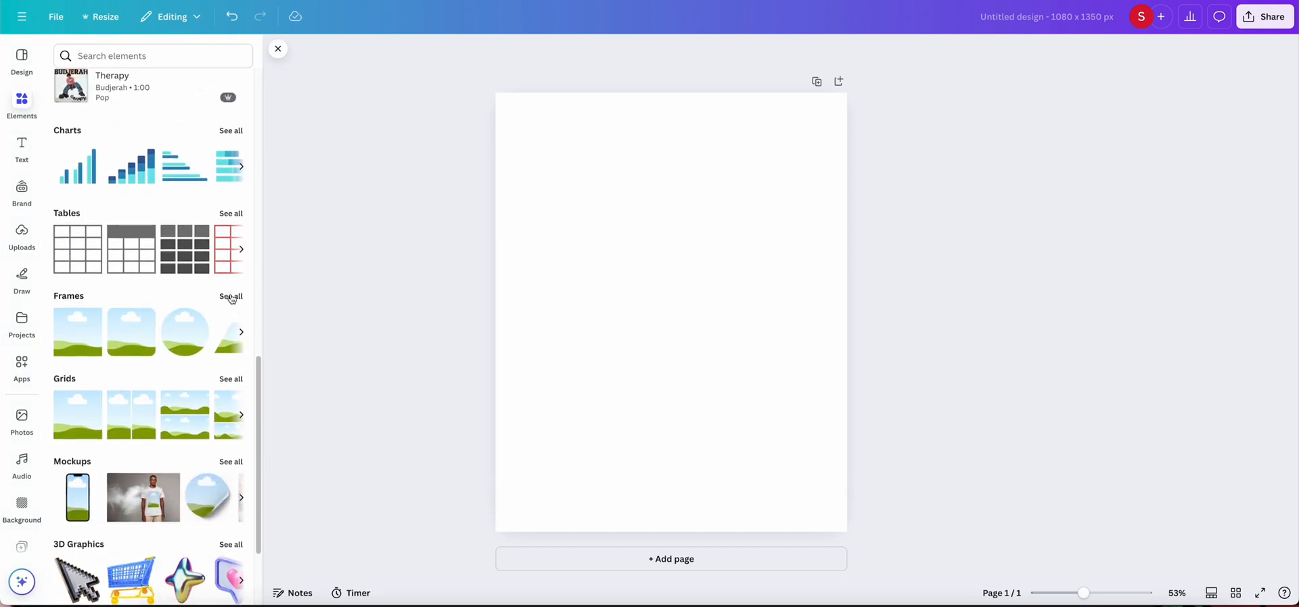
{"action": "left_click", "coordinate": [230, 296]}
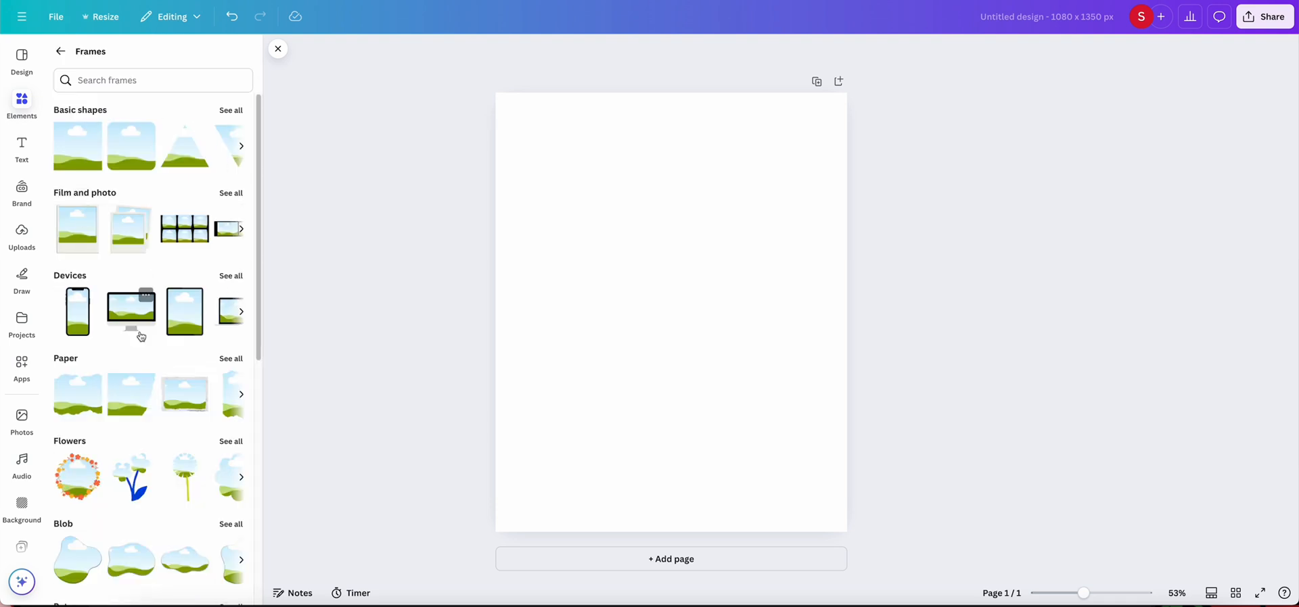
{"action": "scroll", "scroll_direction": "down", "scroll_amount": 3}
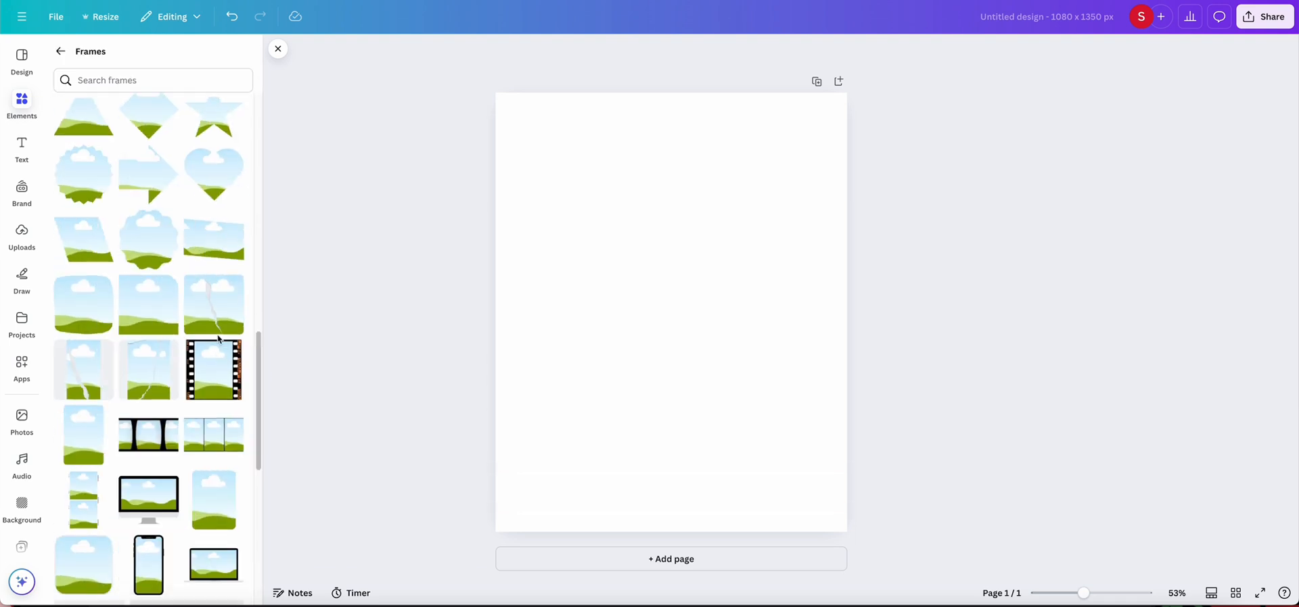
{"action": "scroll", "scroll_direction": "down", "scroll_amount": 3}
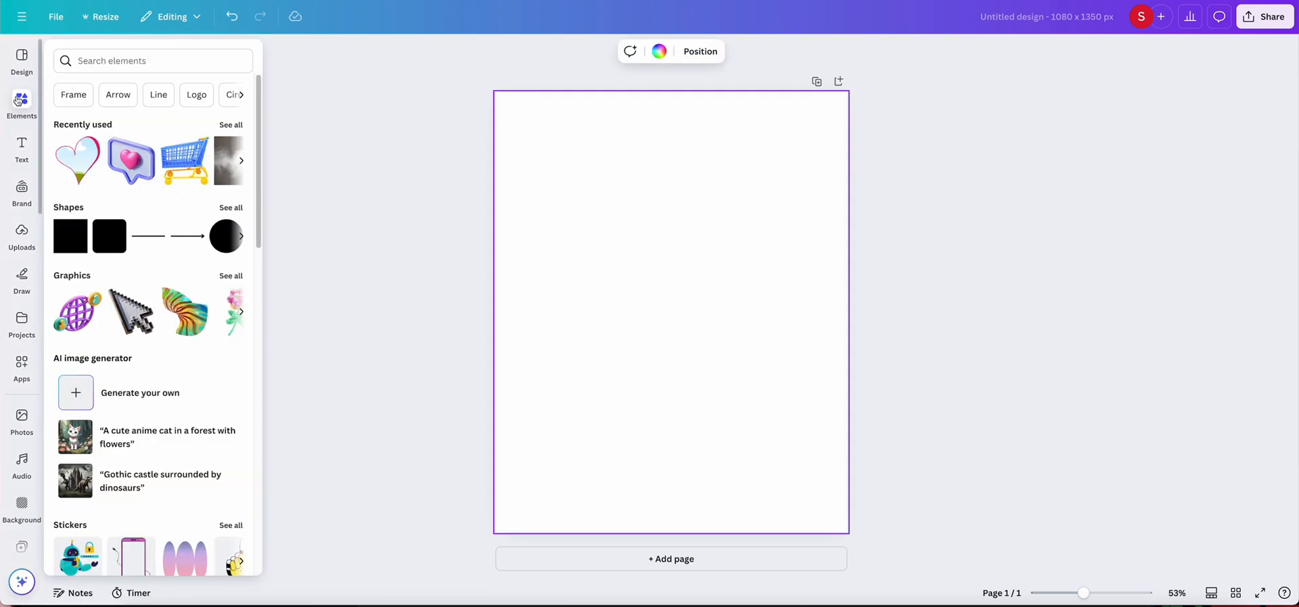
Search the elements library for frames, heart frames and phone frames, then close the panel
{"action": "left_click", "coordinate": [153, 60]}
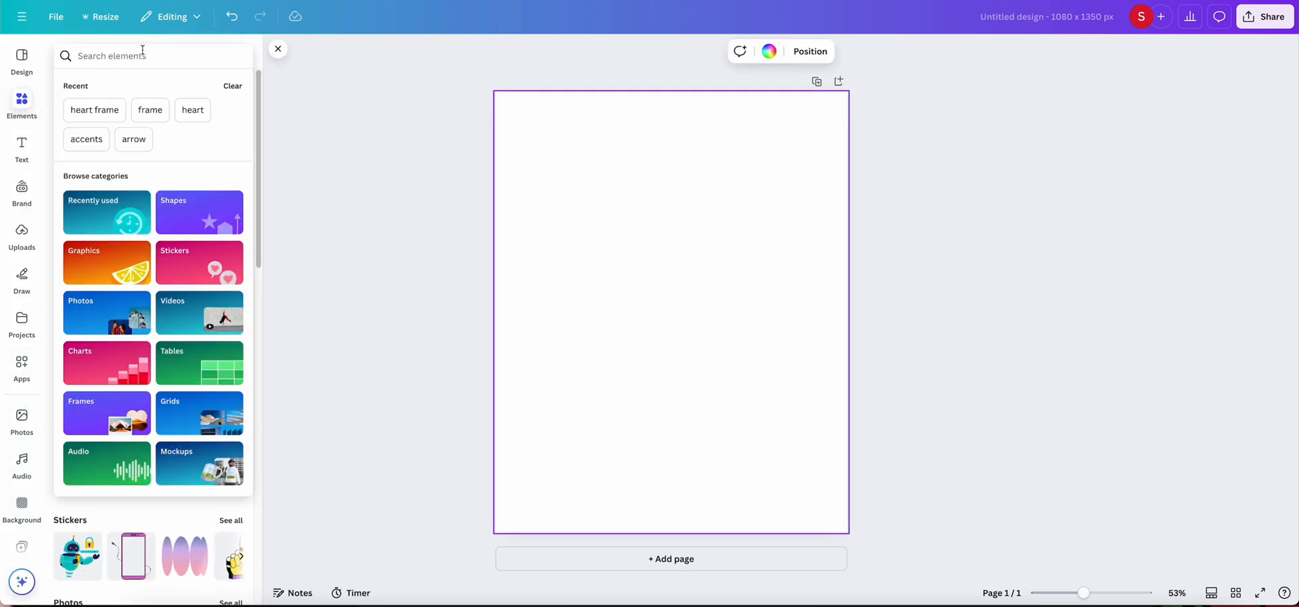
{"action": "type", "text": "frames"}
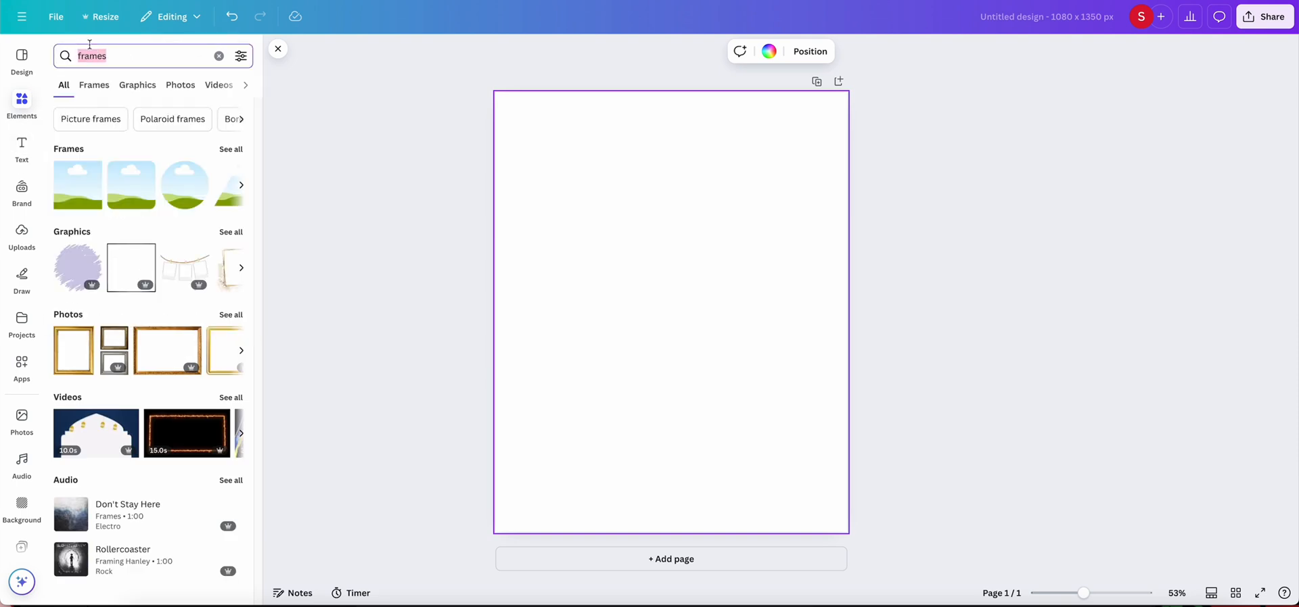
{"action": "type", "text": "heart f"}
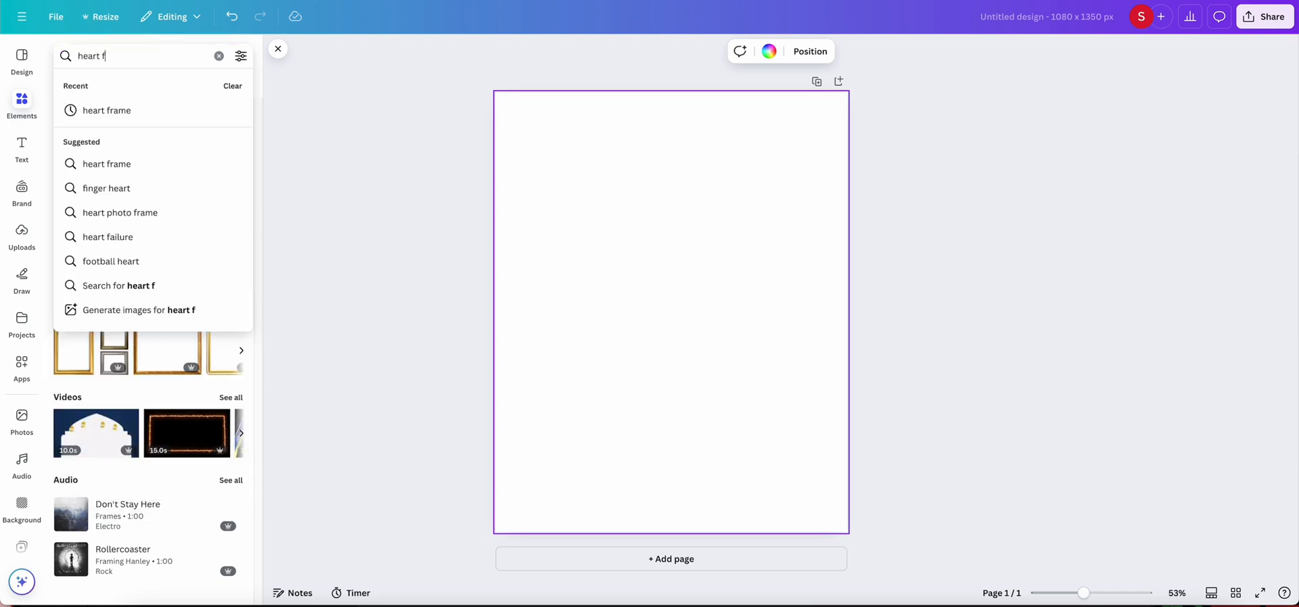
{"action": "left_click", "coordinate": [105, 110]}
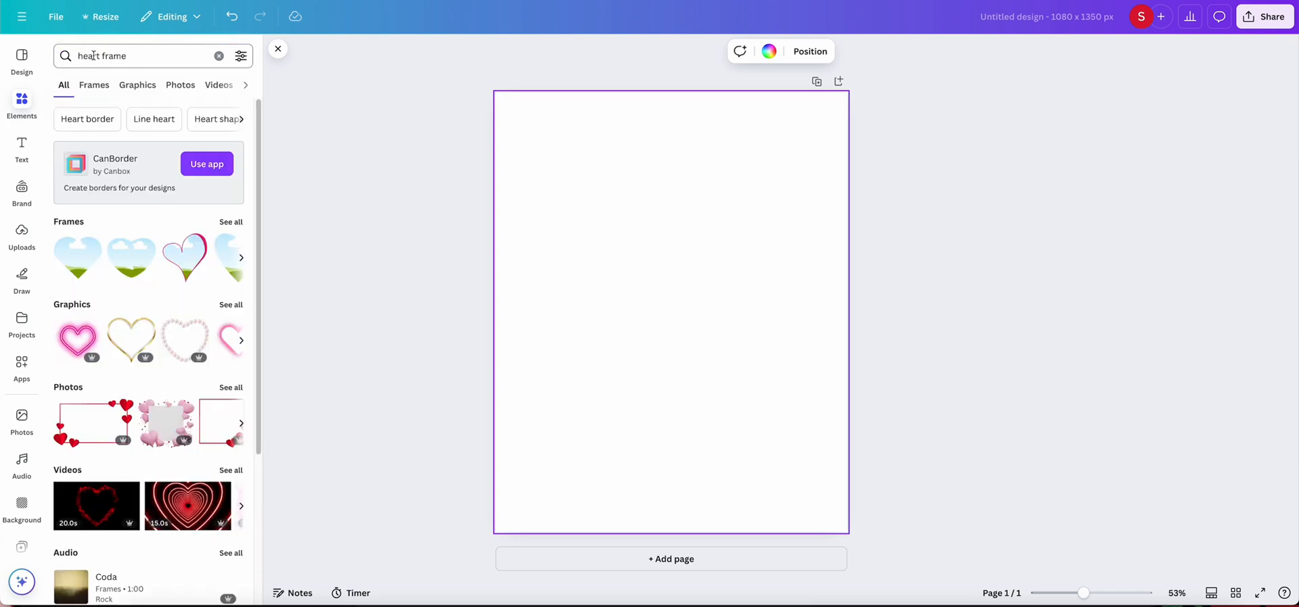
{"action": "type", "text": "phonframe"}
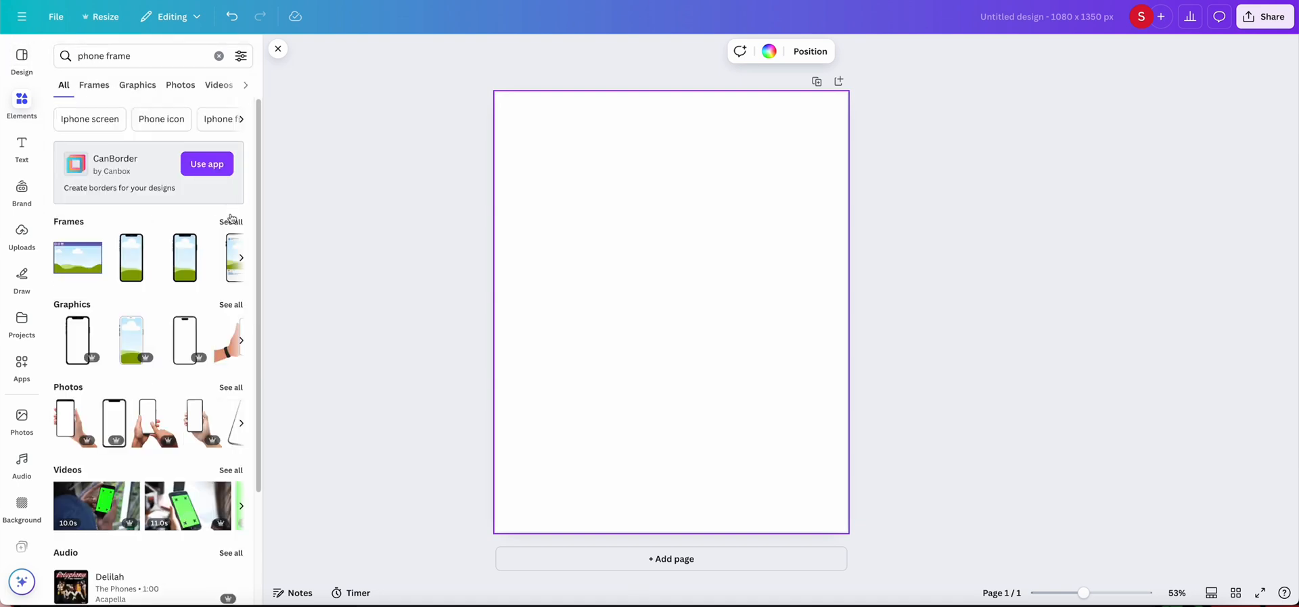
{"action": "left_click", "coordinate": [93, 84]}
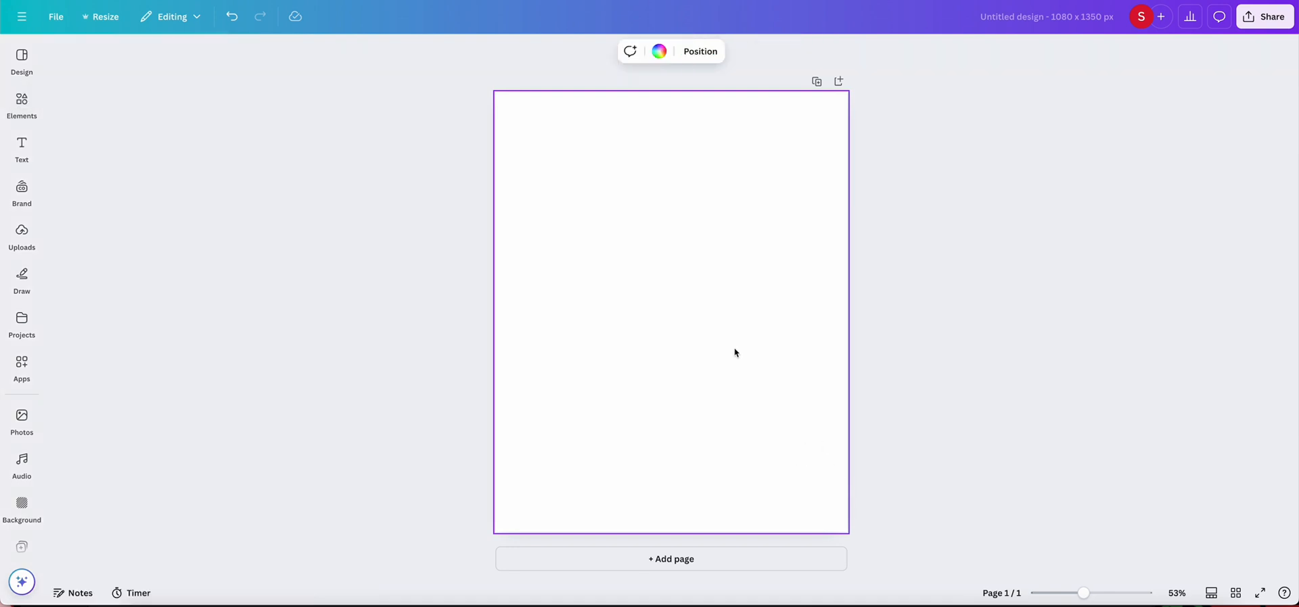
{"action": "mouse_move", "coordinate": [685, 372]}
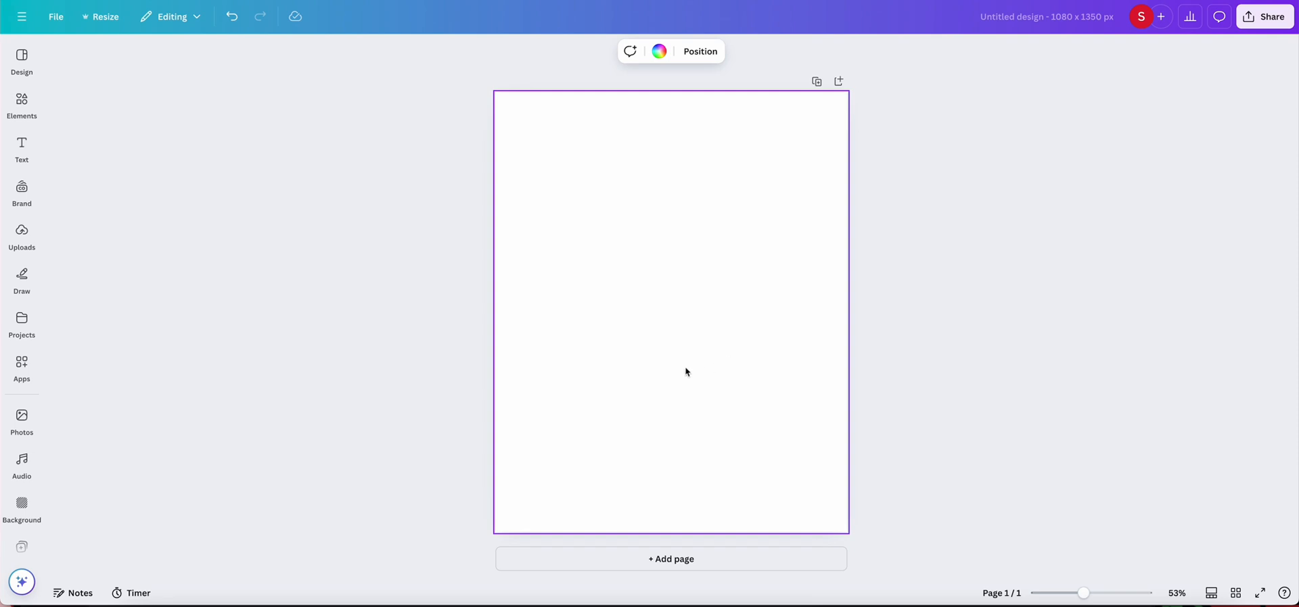
{"action": "mouse_move", "coordinate": [586, 252]}
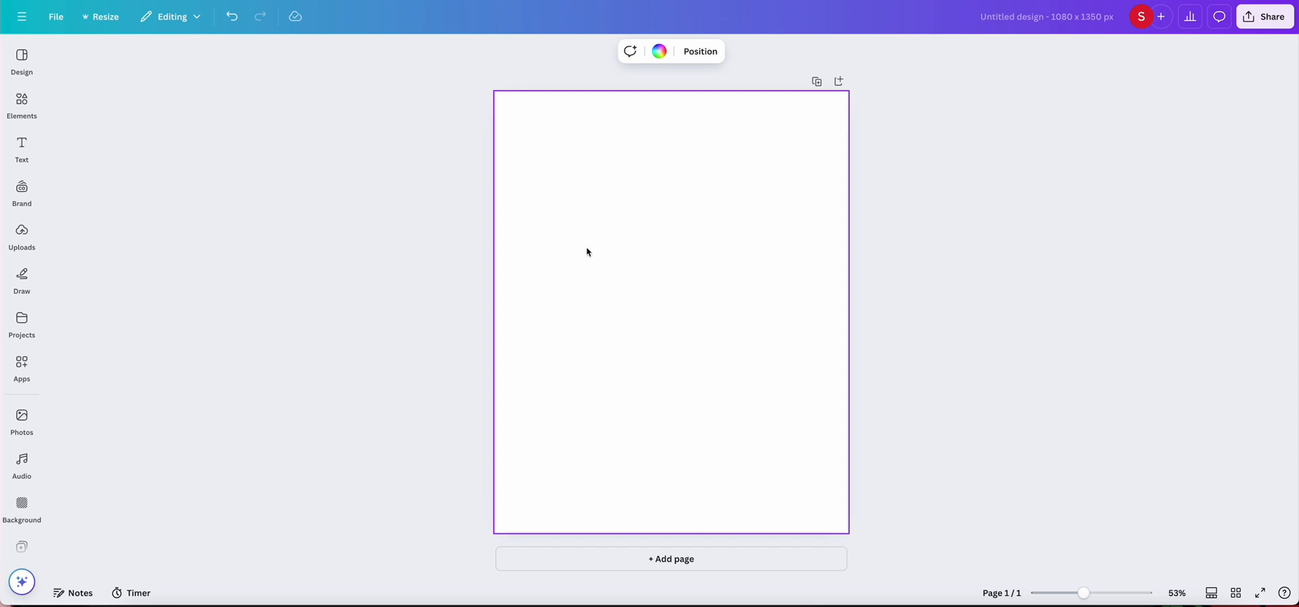
{"action": "mouse_move", "coordinate": [286, 214]}
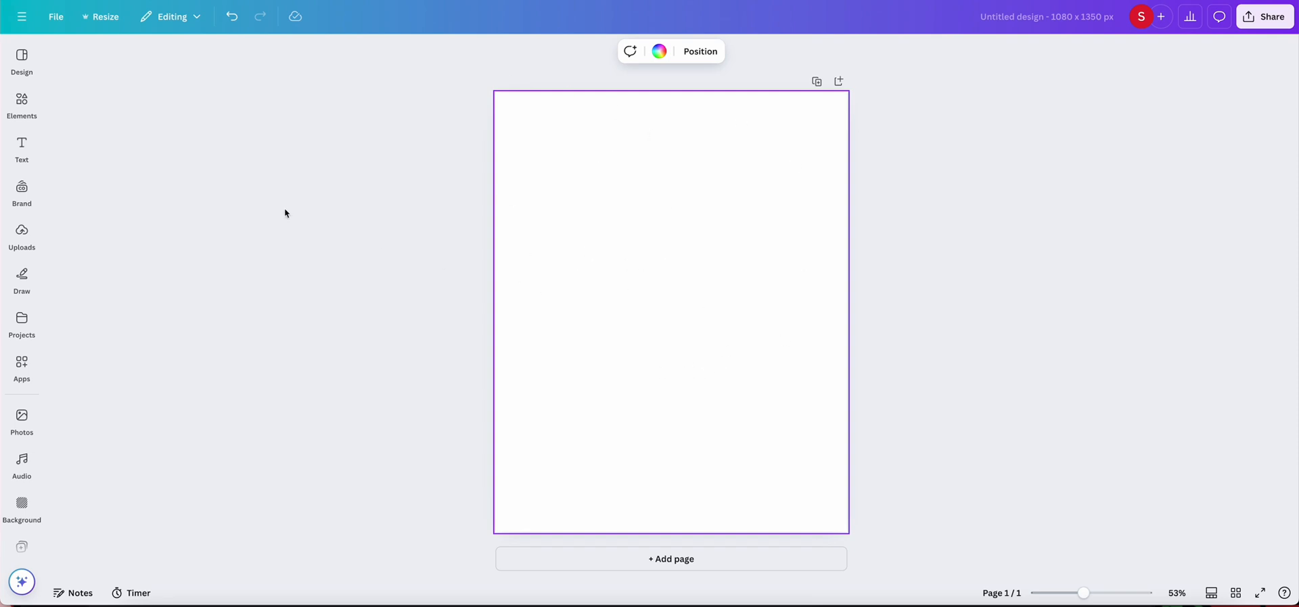
Reopen the full frames collection and scroll to the letter, number and trending frames
{"action": "left_click", "coordinate": [21, 104]}
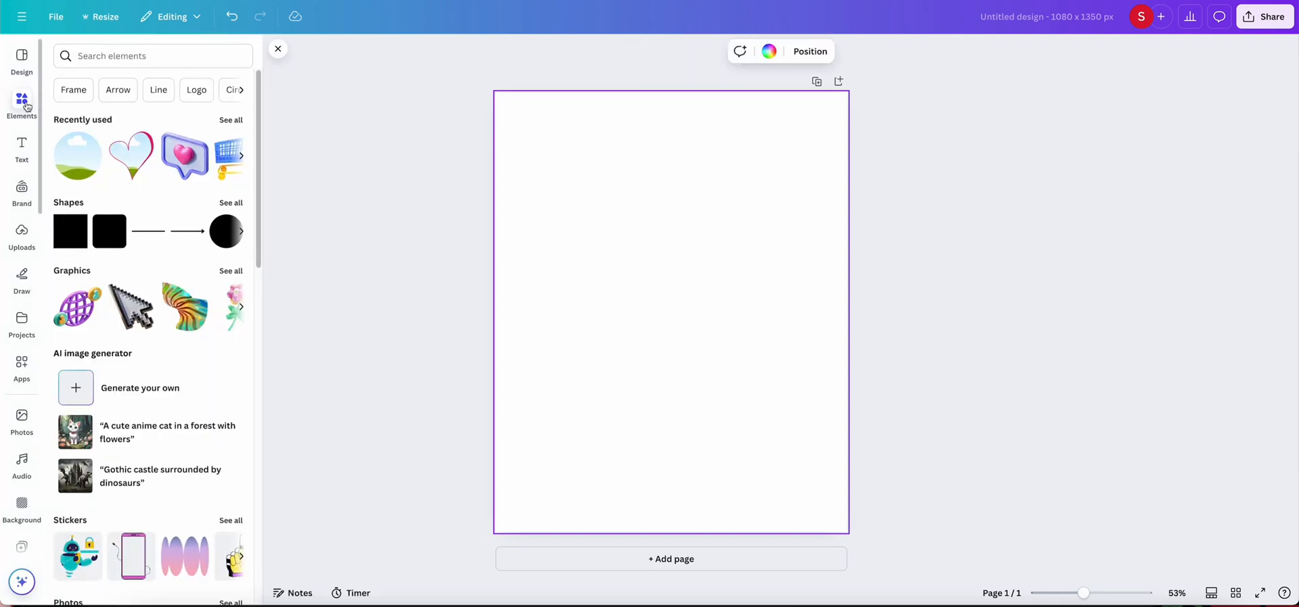
{"action": "scroll", "scroll_direction": "down", "scroll_amount": 3}
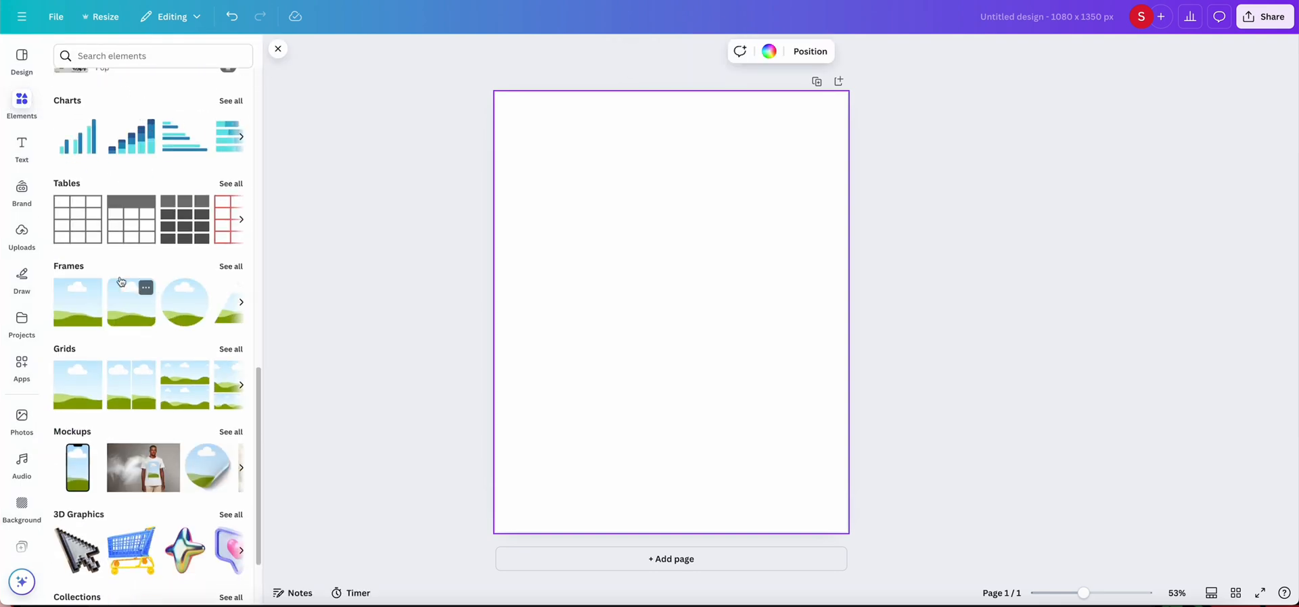
{"action": "left_click", "coordinate": [230, 267]}
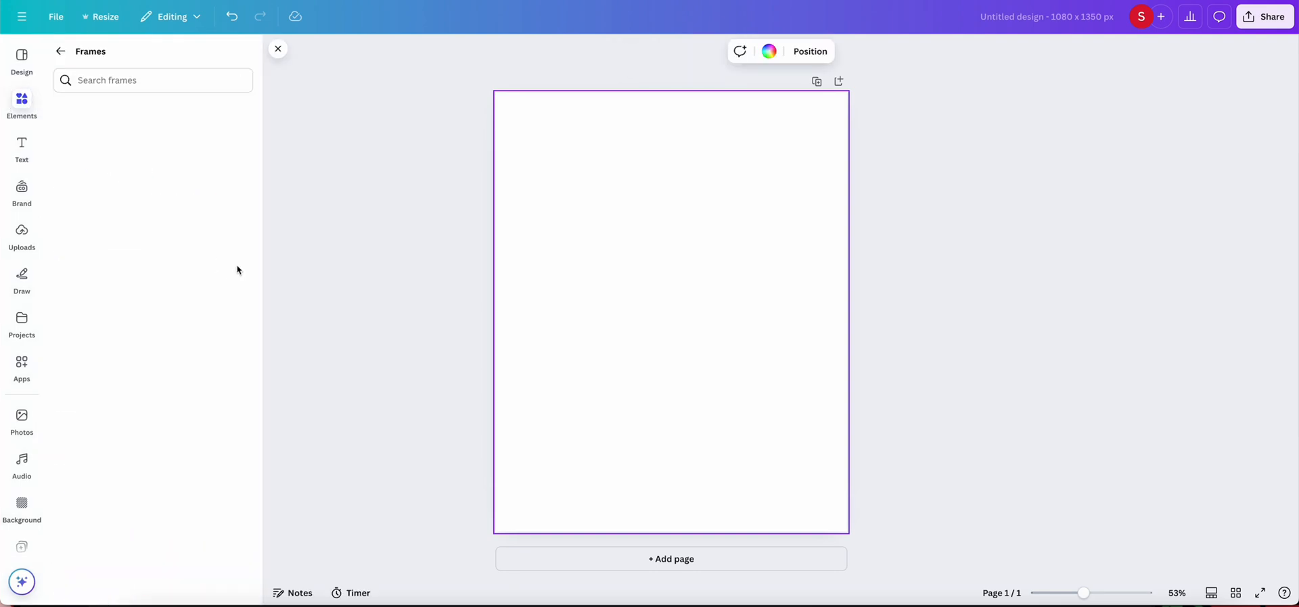
{"action": "scroll", "scroll_direction": "down", "scroll_amount": 3}
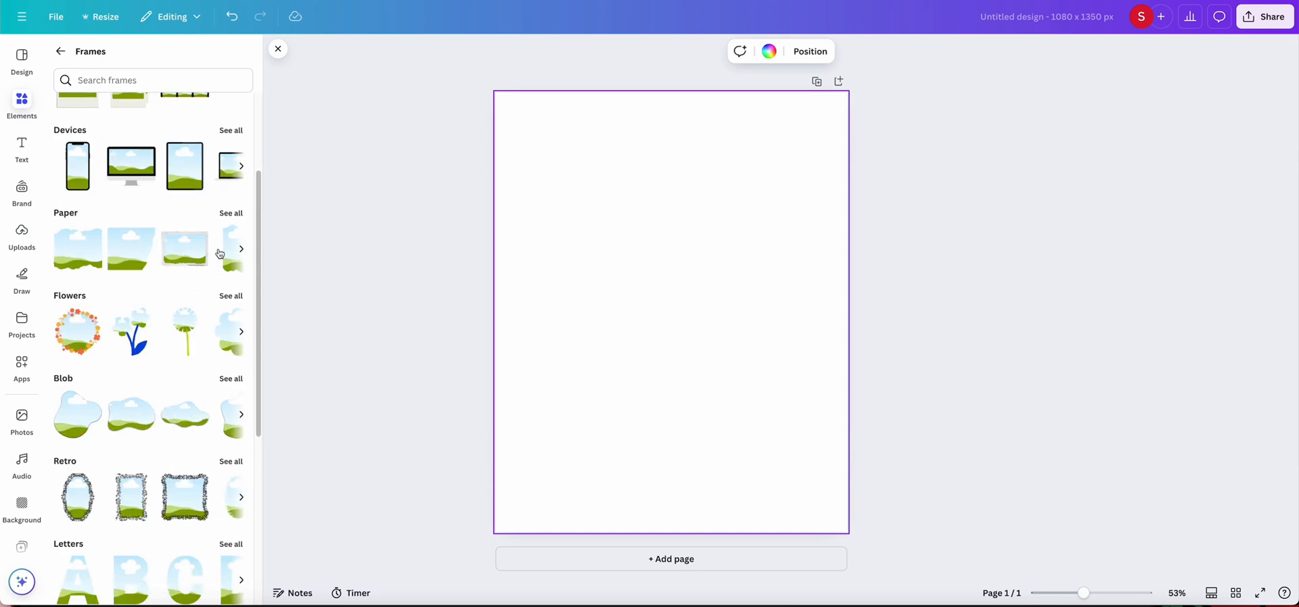
{"action": "scroll", "scroll_direction": "down", "scroll_amount": 3}
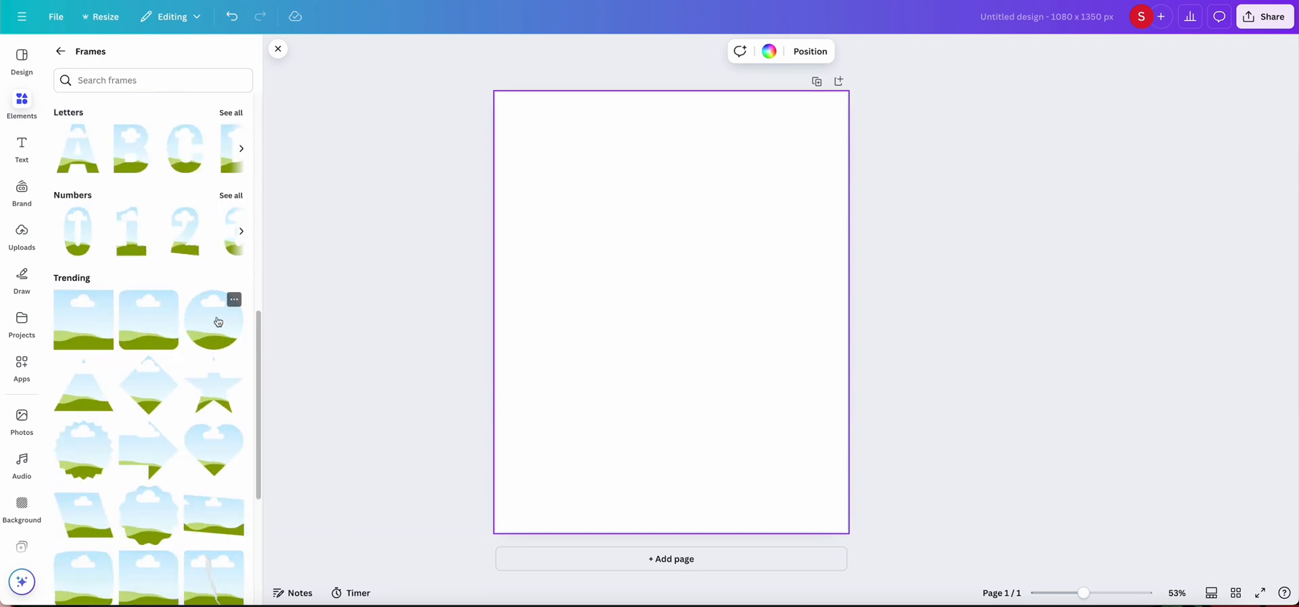
Add the trending circle frame to the page and adjust its initial size
{"action": "left_click", "coordinate": [213, 322]}
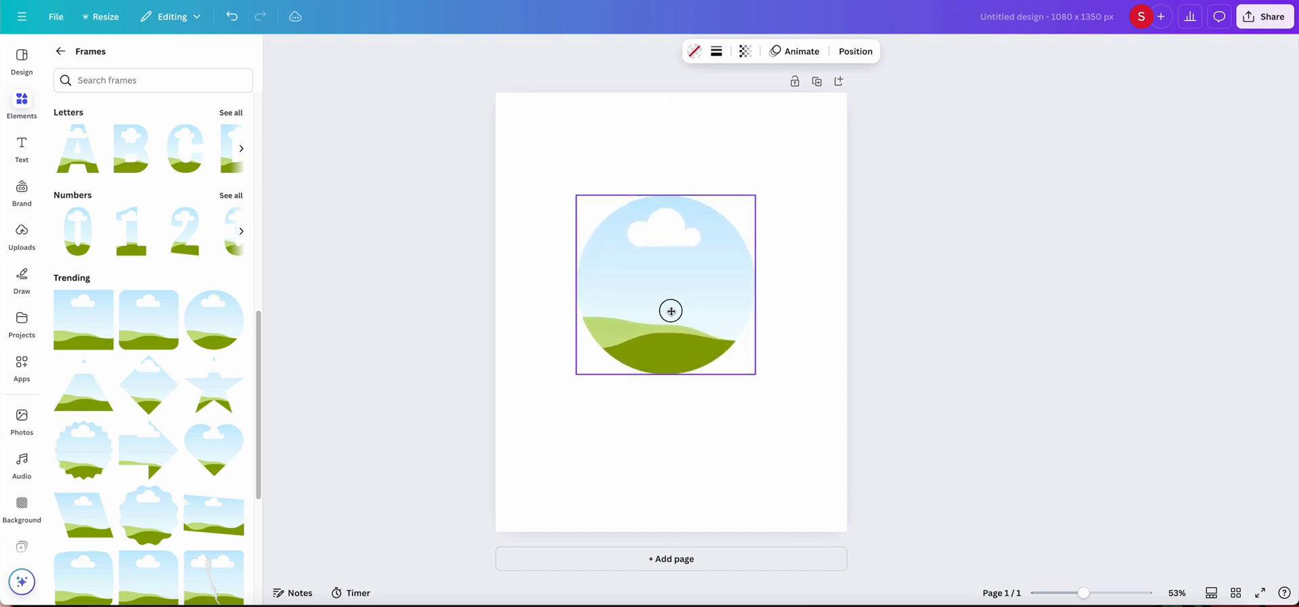
{"action": "left_click_drag", "start_coordinate": [666, 312], "coordinate": [697, 322]}
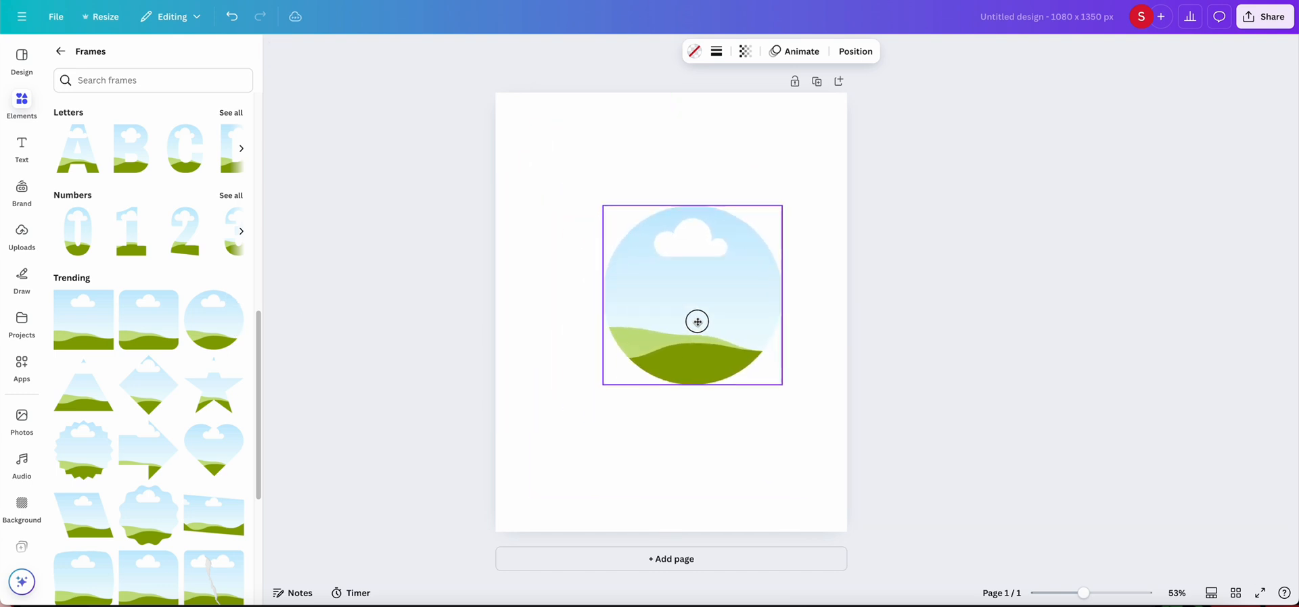
{"action": "left_click", "coordinate": [697, 322]}
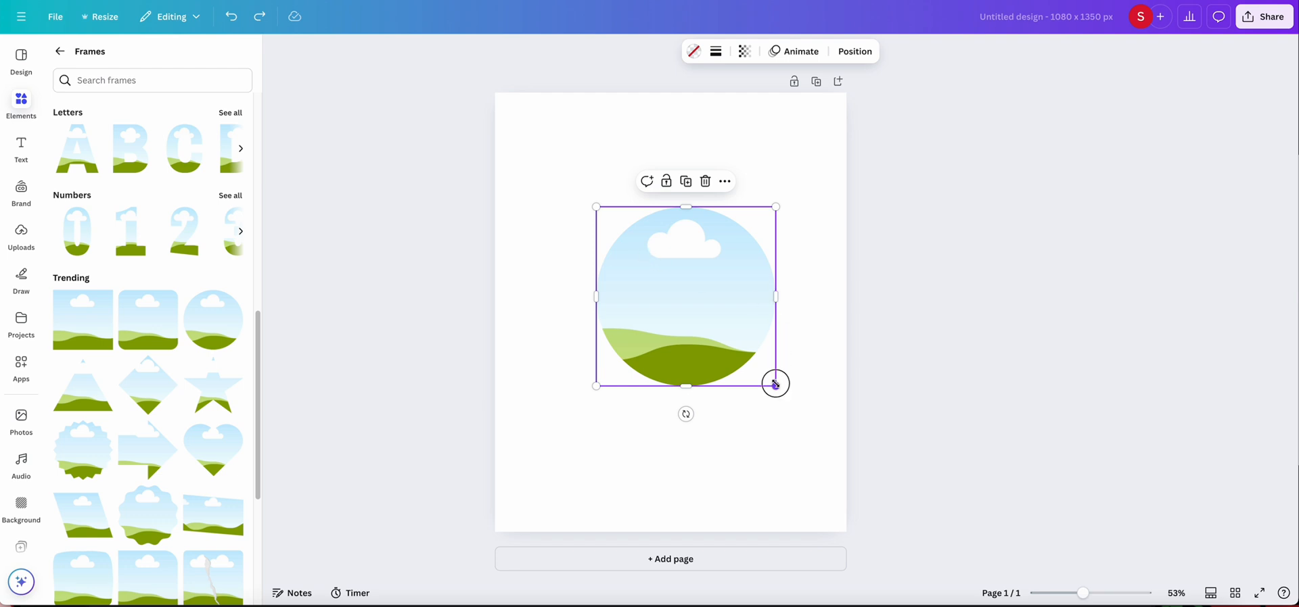
{"action": "left_click_drag", "start_coordinate": [775, 383], "coordinate": [902, 516]}
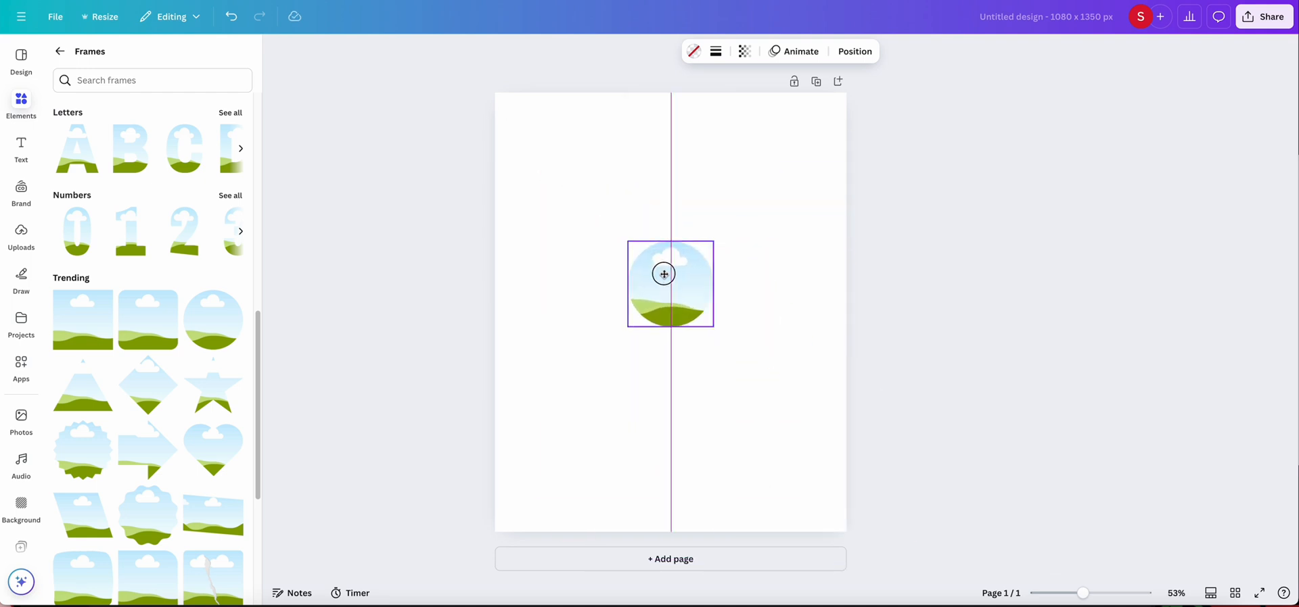
Enlarge the circle frame and centre it horizontally on the page
{"action": "left_click", "coordinate": [670, 283]}
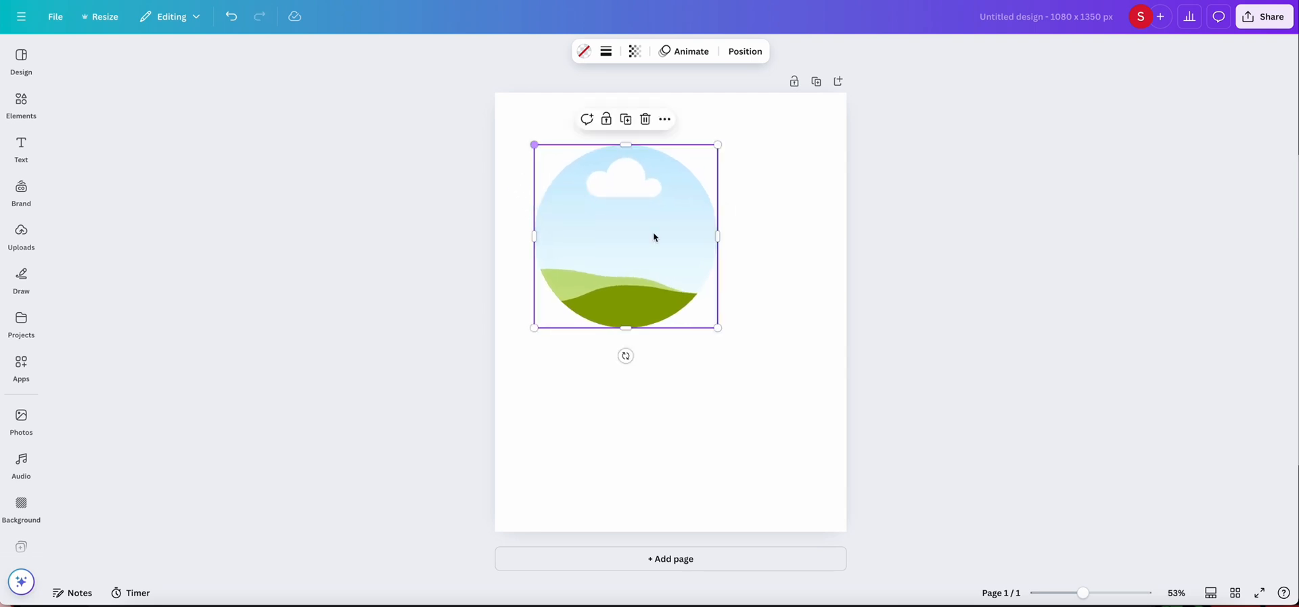
{"action": "left_click_drag", "start_coordinate": [717, 328], "coordinate": [799, 408]}
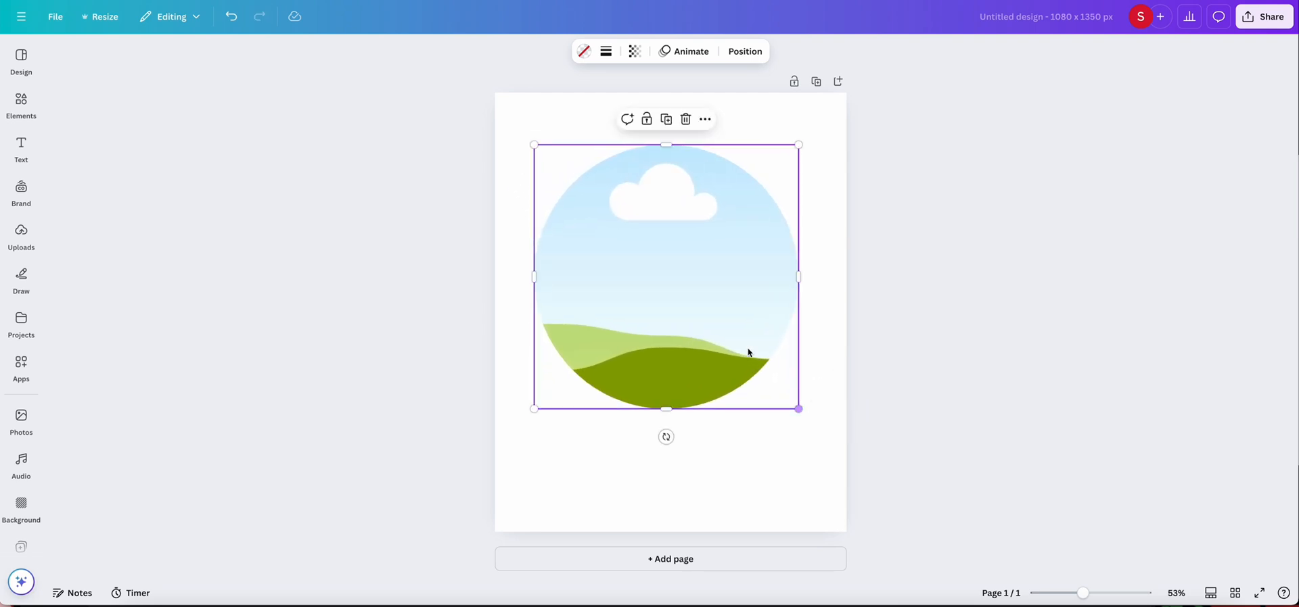
{"action": "left_click_drag", "start_coordinate": [748, 352], "coordinate": [692, 349]}
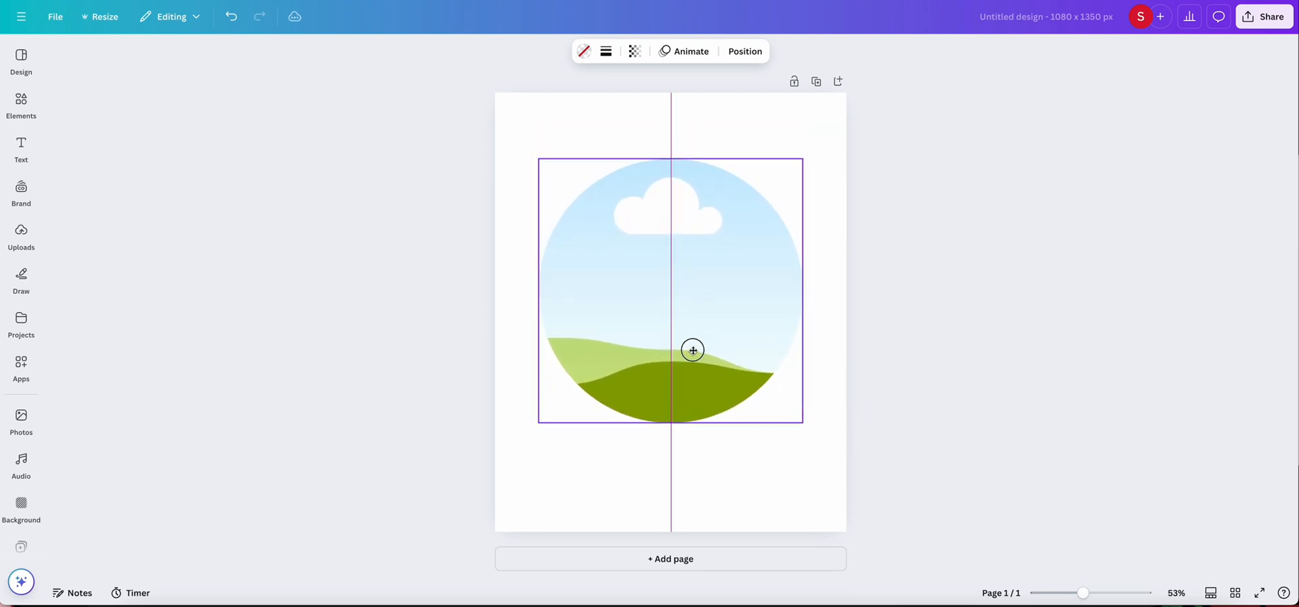
{"action": "left_click_drag", "start_coordinate": [691, 349], "coordinate": [691, 372]}
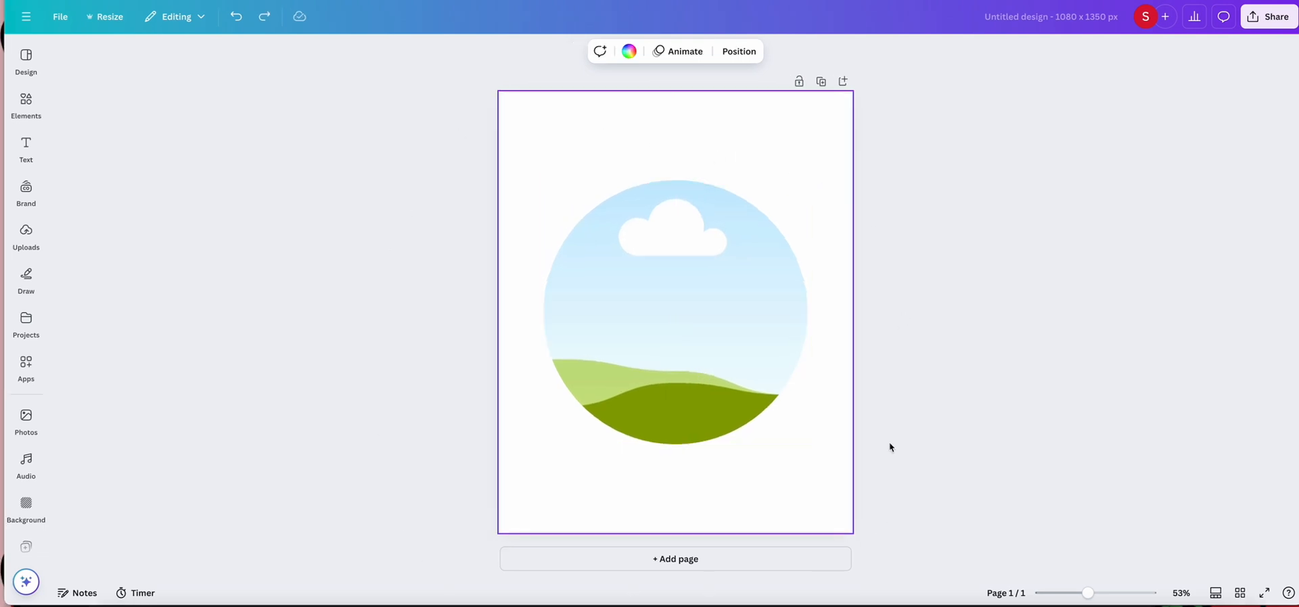
{"action": "mouse_move", "coordinate": [863, 259]}
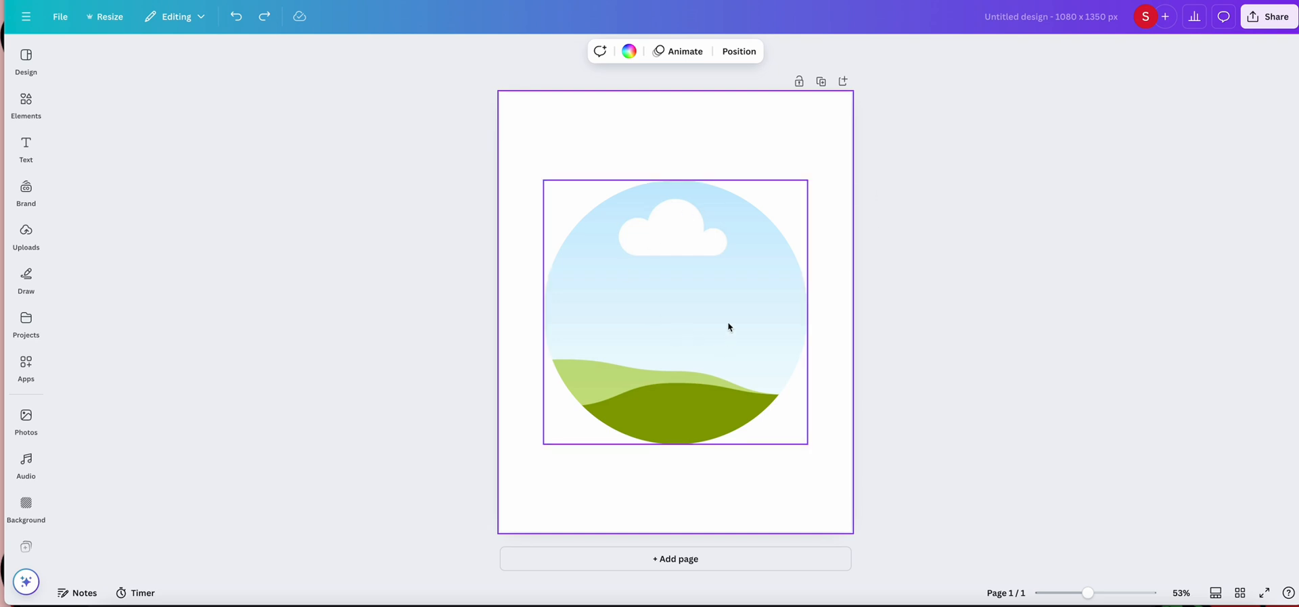
Search the elements library for puppy graphics and photos
{"action": "left_click", "coordinate": [161, 301]}
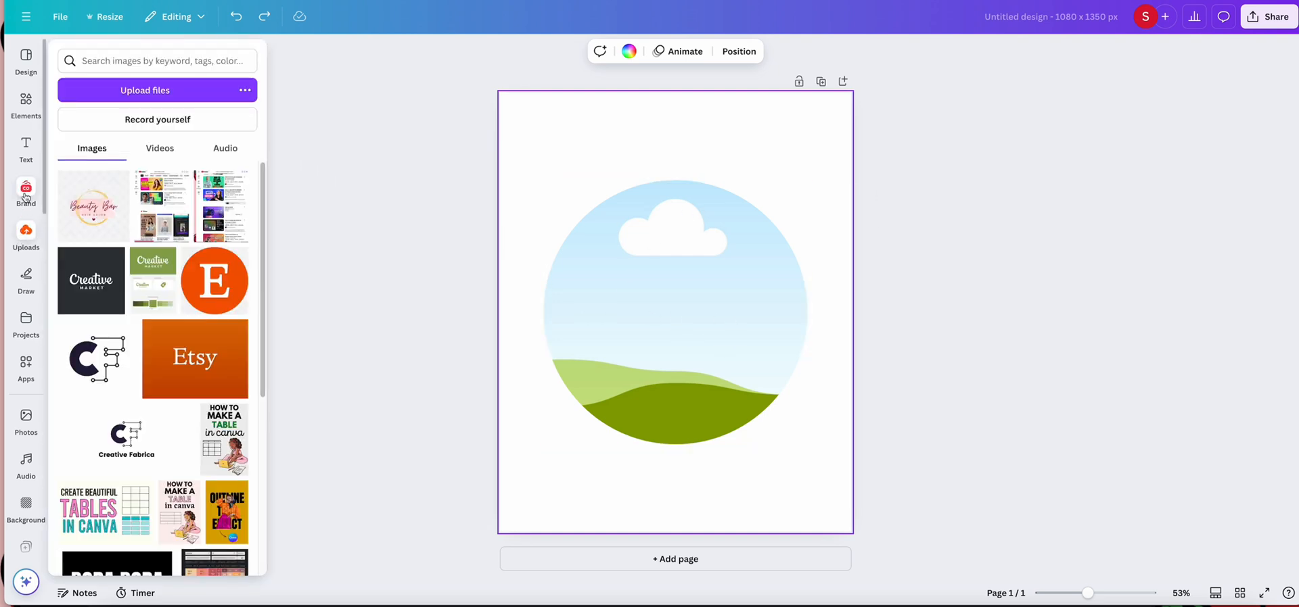
{"action": "left_click", "coordinate": [26, 105]}
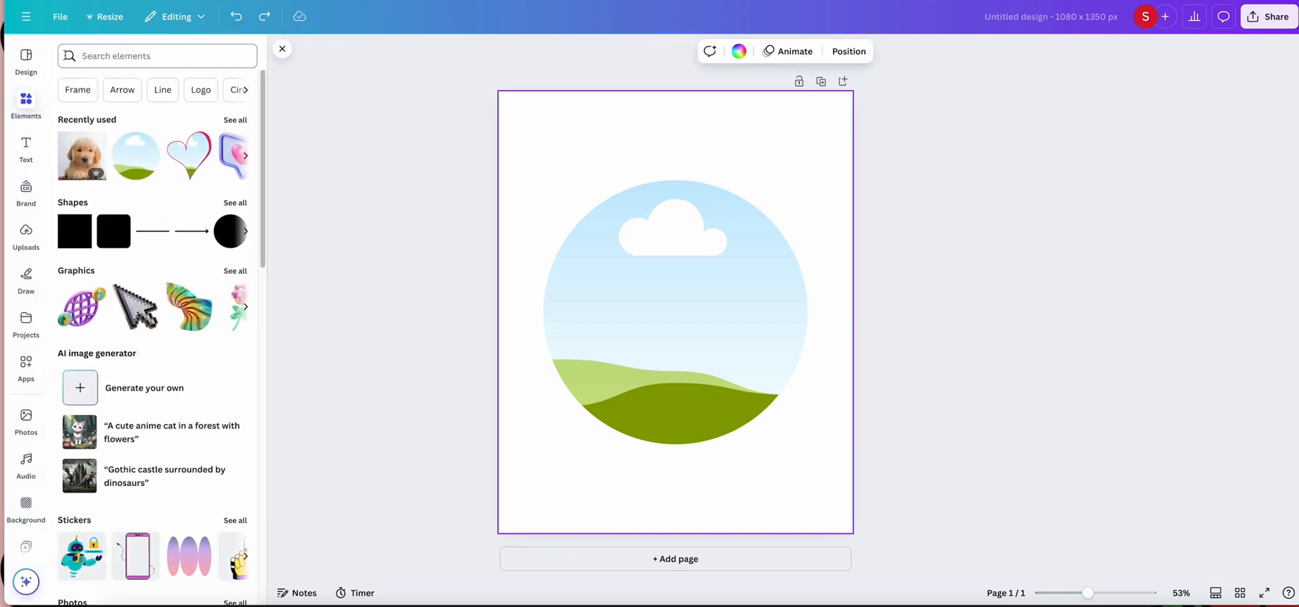
{"action": "left_click", "coordinate": [157, 55]}
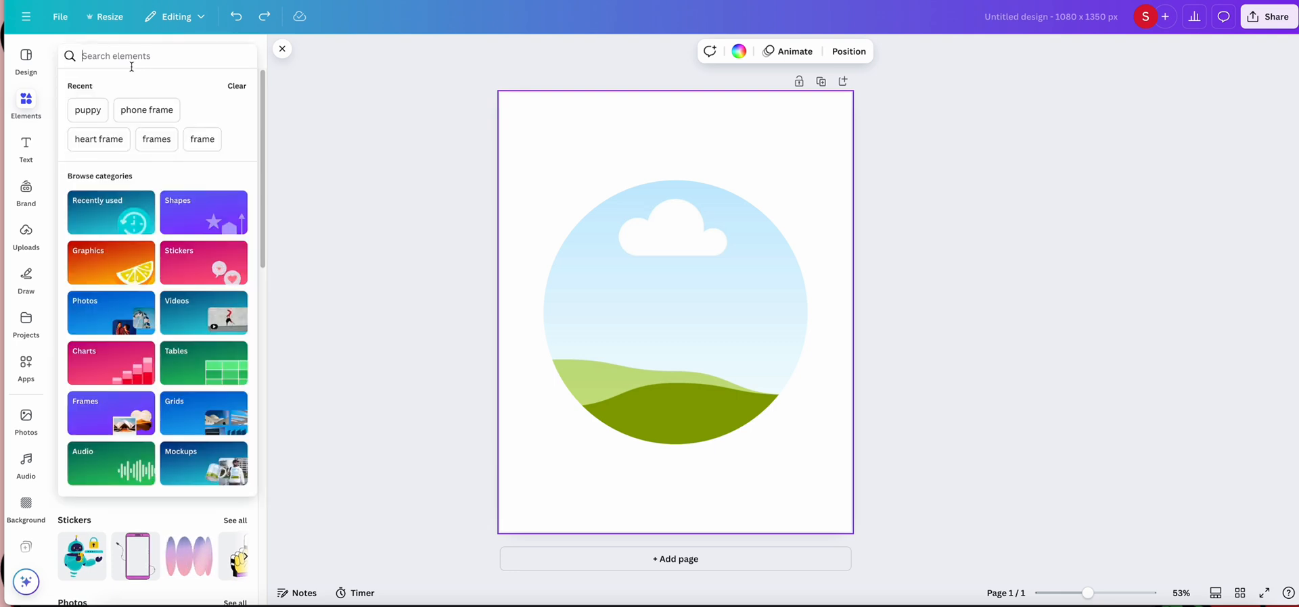
{"action": "type", "text": "puppy"}
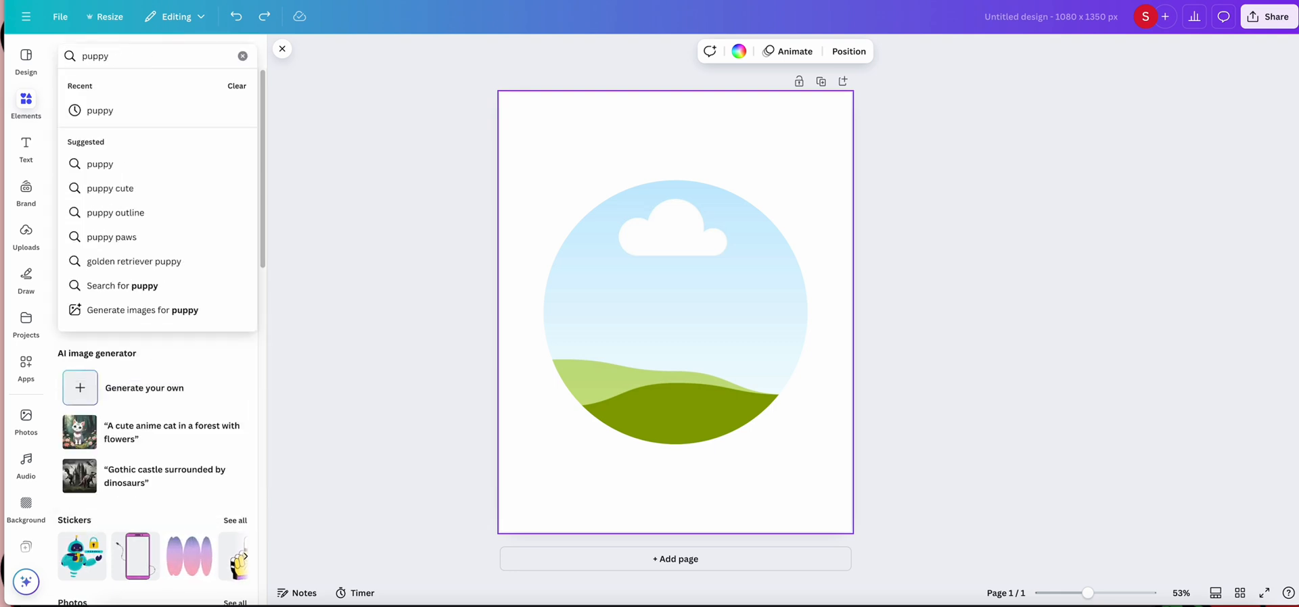
{"action": "key", "text": "Enter"}
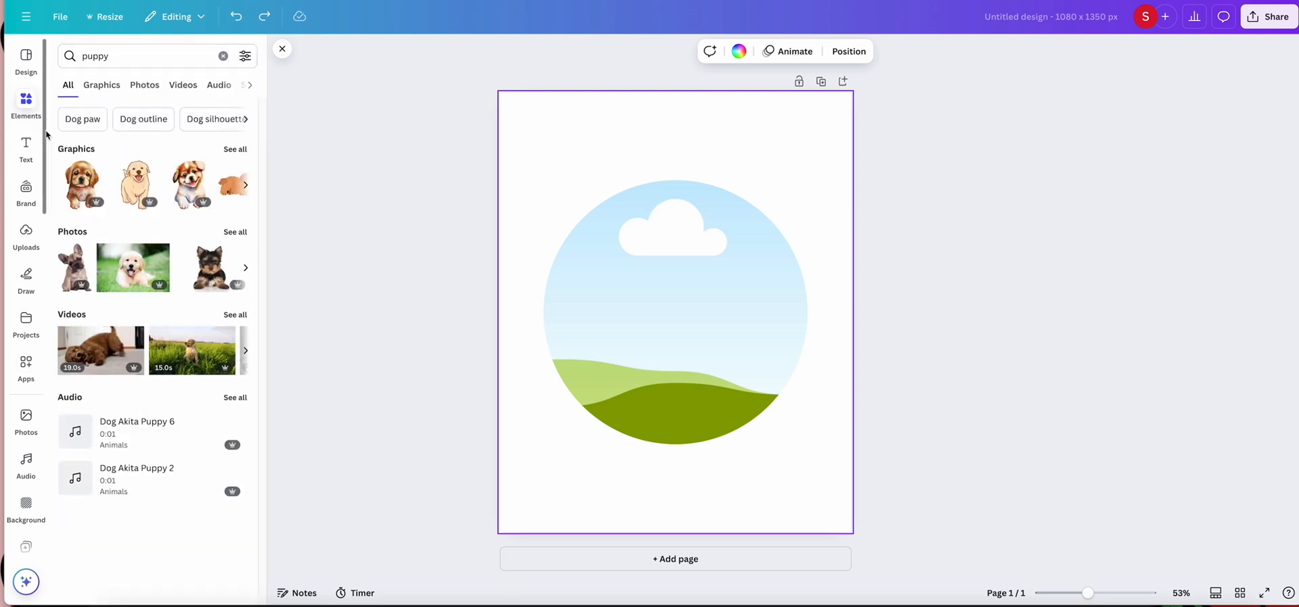
{"action": "mouse_move", "coordinate": [131, 230]}
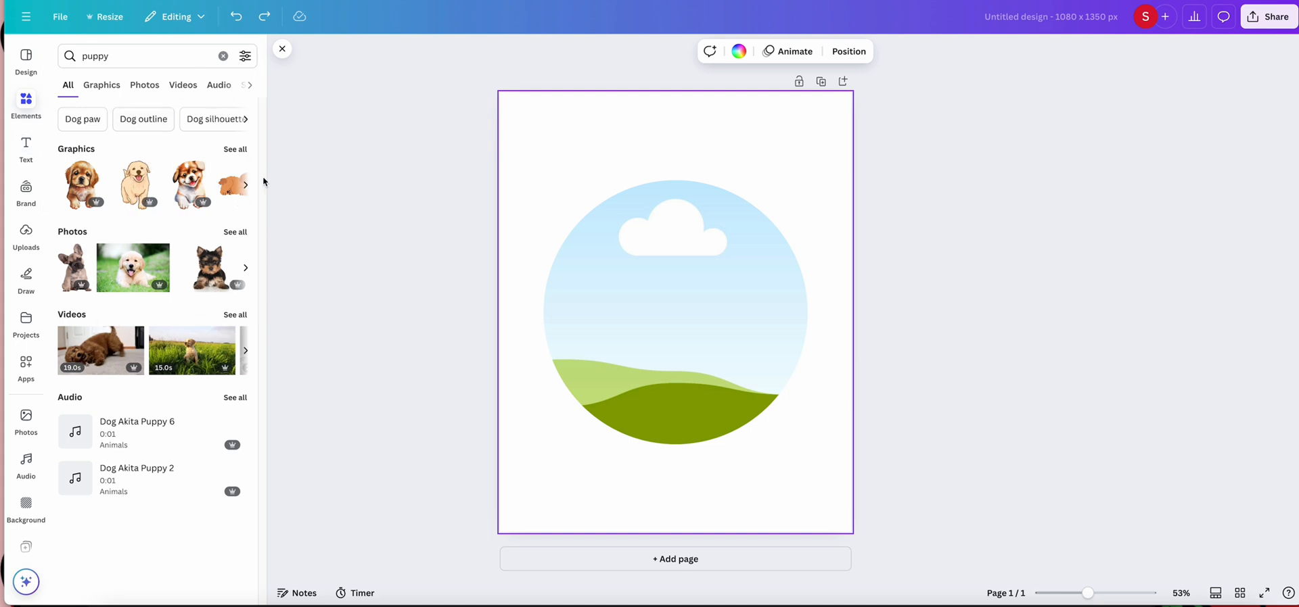
{"action": "mouse_move", "coordinate": [463, 294]}
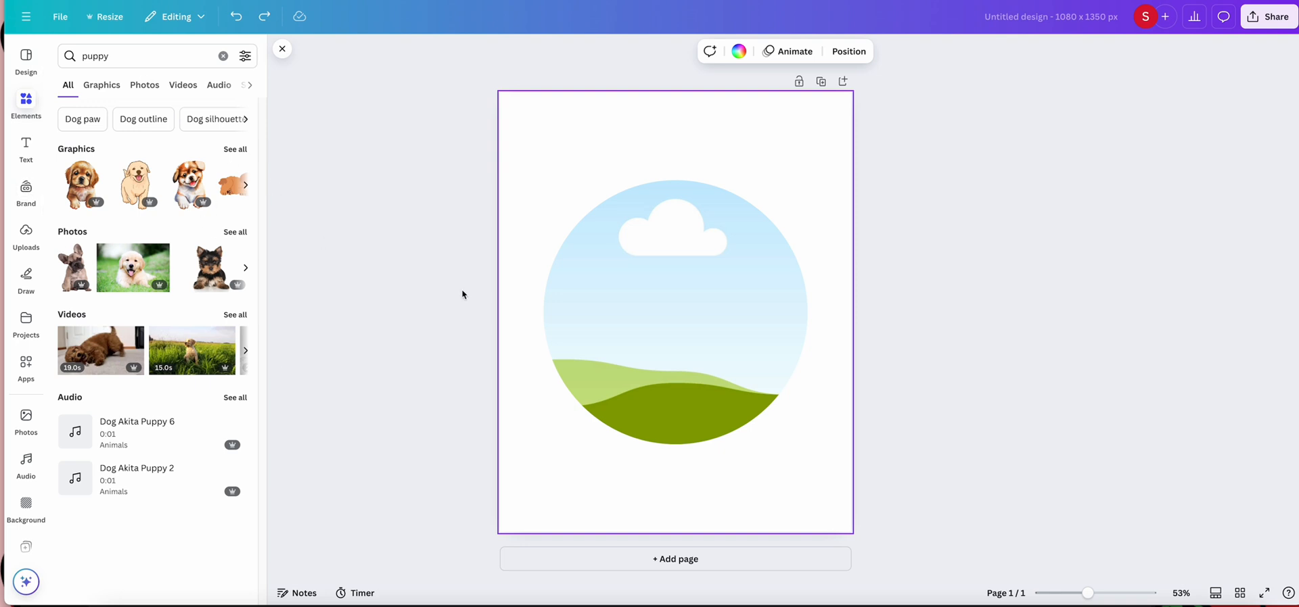
{"action": "mouse_move", "coordinate": [236, 233]}
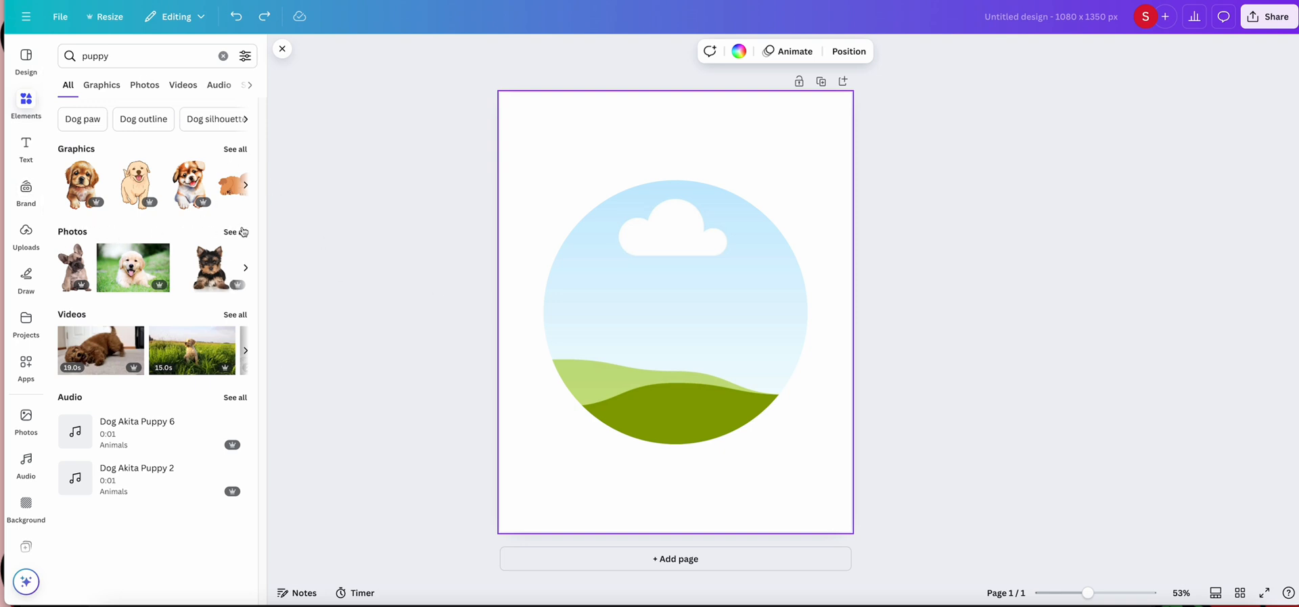
Narrow the puppy results to photos and scroll down to the golden puppy on grass
{"action": "left_click", "coordinate": [145, 84]}
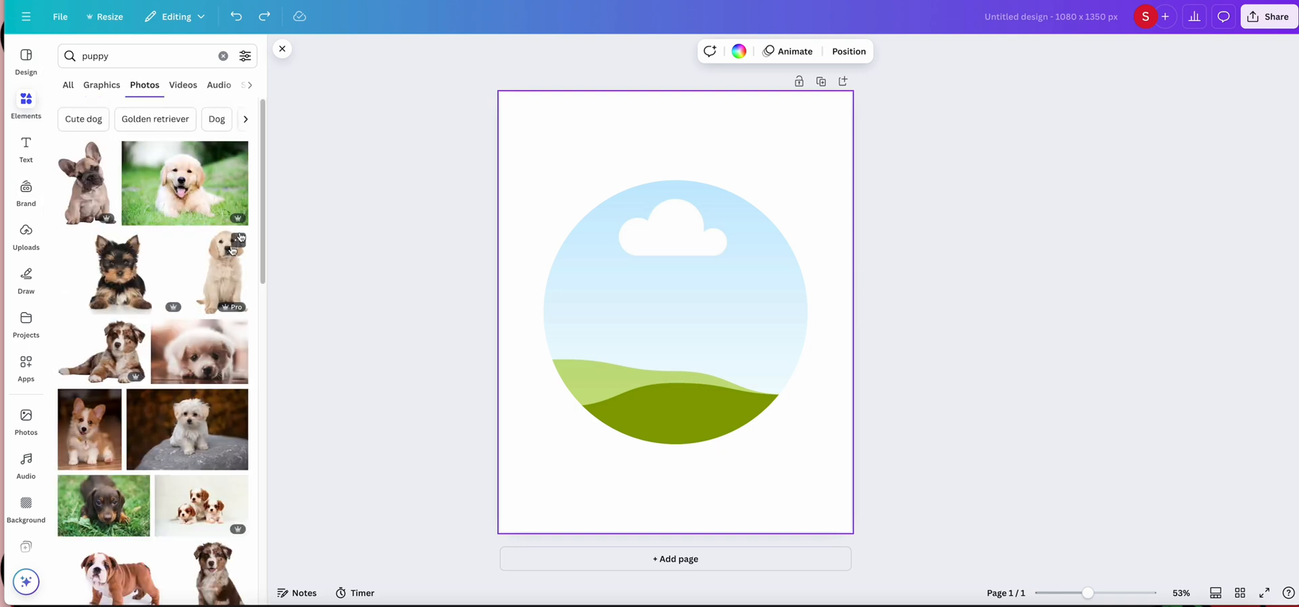
{"action": "scroll", "scroll_direction": "down", "scroll_amount": 3}
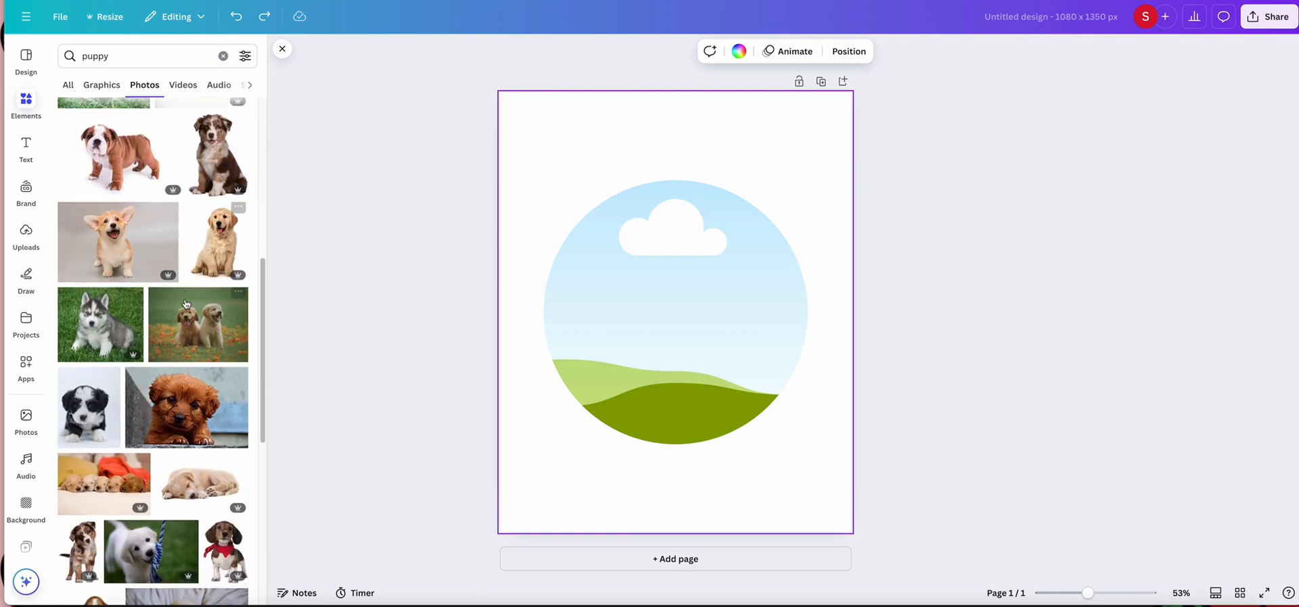
{"action": "scroll", "scroll_direction": "down", "scroll_amount": 3}
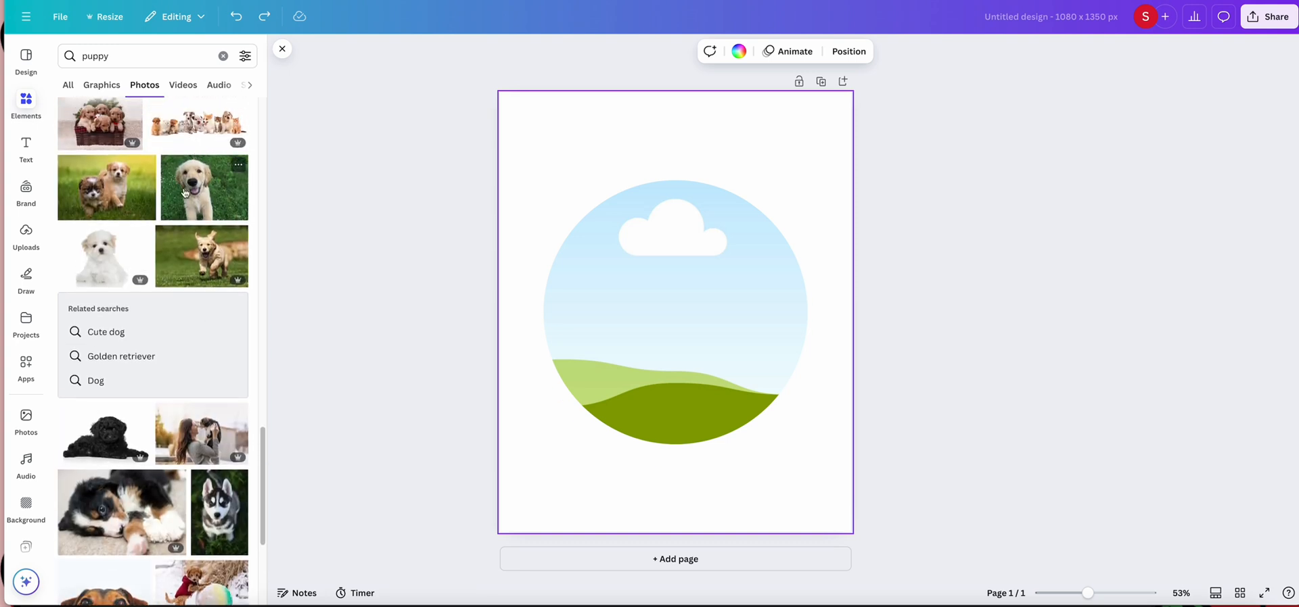
{"action": "mouse_move", "coordinate": [178, 161]}
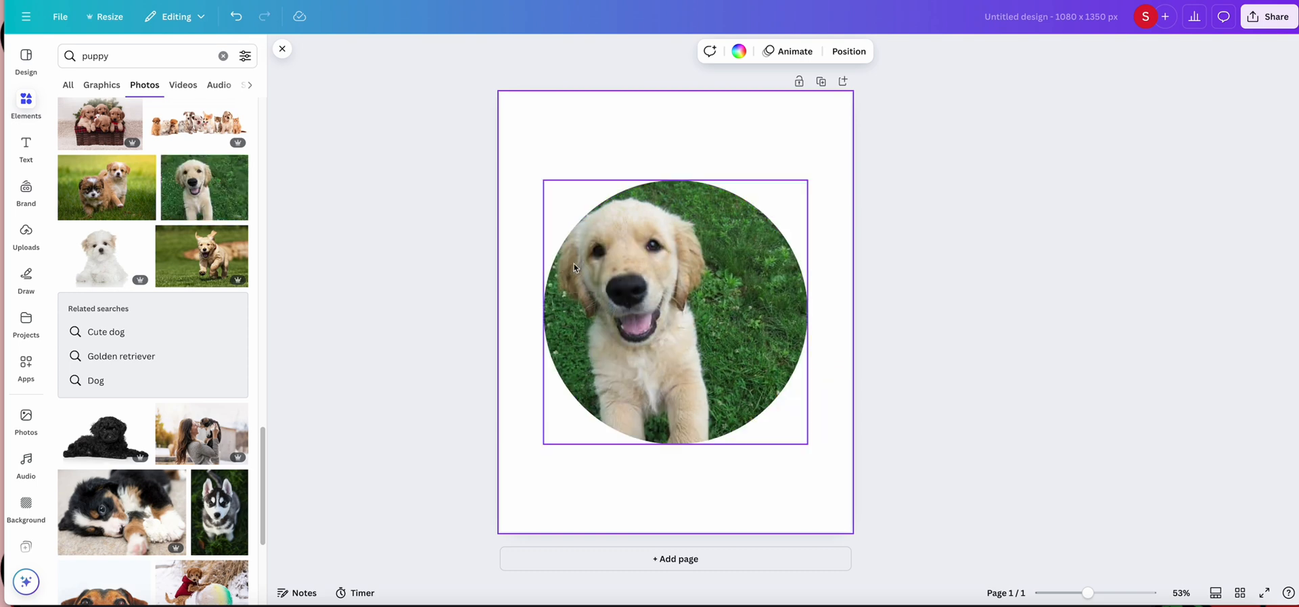
Select the framed puppy photo and enter Crop mode
{"action": "left_click", "coordinate": [673, 311]}
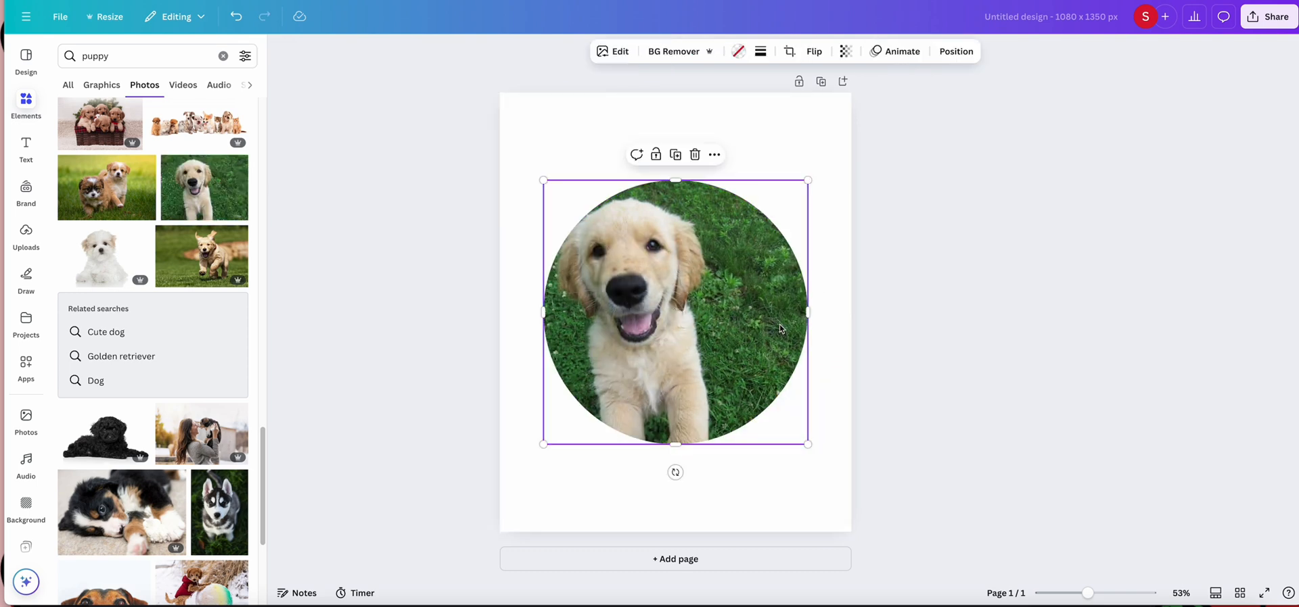
{"action": "mouse_move", "coordinate": [738, 326]}
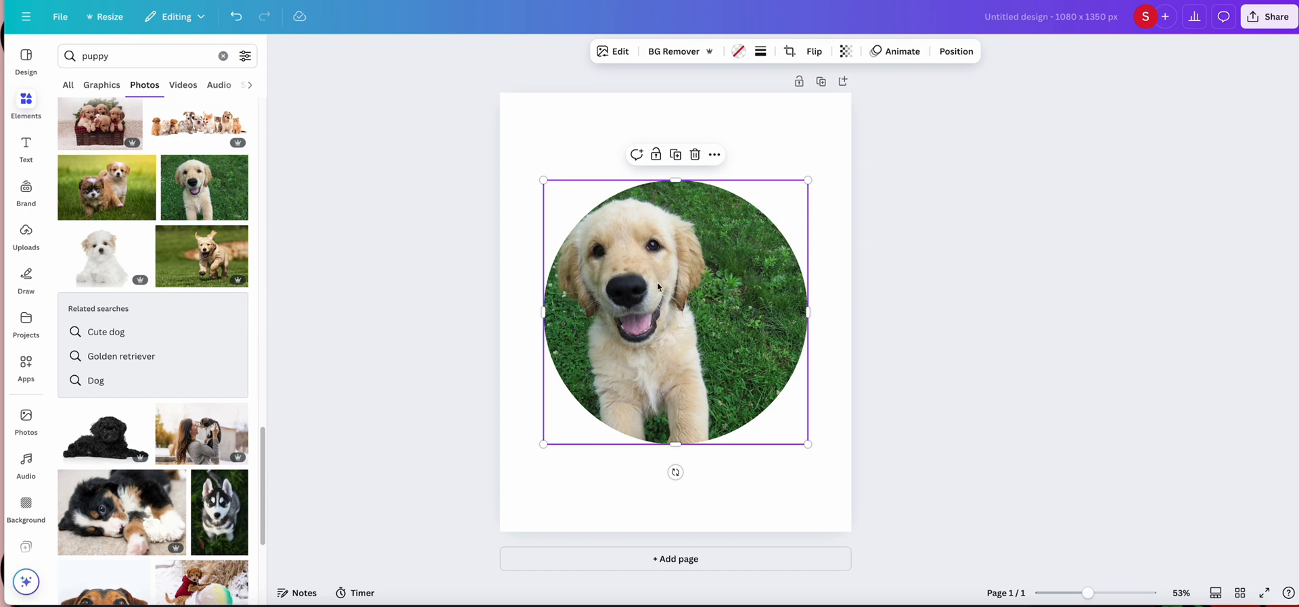
{"action": "mouse_move", "coordinate": [677, 301]}
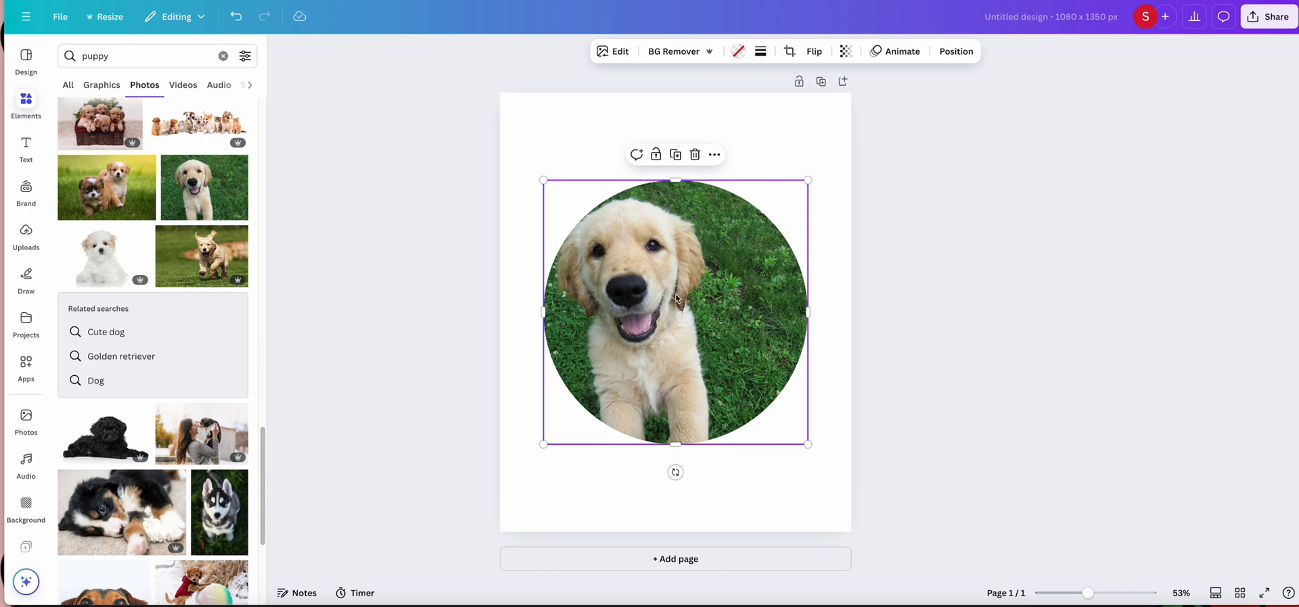
{"action": "left_click", "coordinate": [789, 51]}
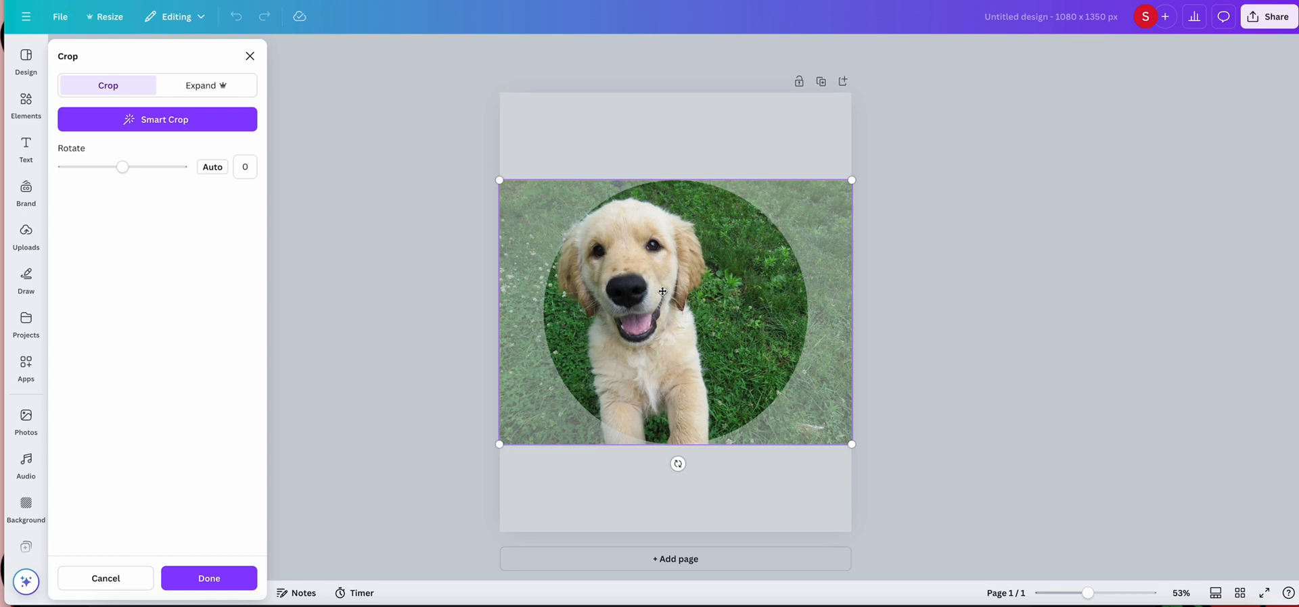
Reposition the puppy photo, tilt it to 7.1, scale it to fit the circle and apply the crop
{"action": "left_click_drag", "start_coordinate": [663, 292], "coordinate": [743, 299]}
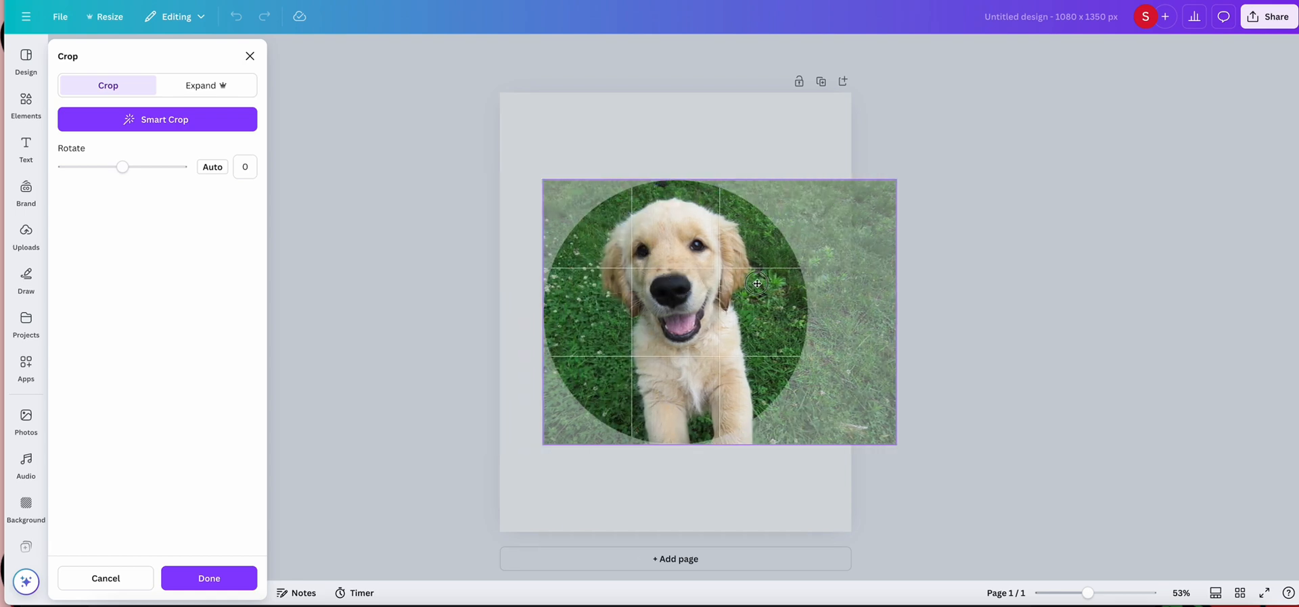
{"action": "left_click_drag", "start_coordinate": [757, 283], "coordinate": [715, 277]}
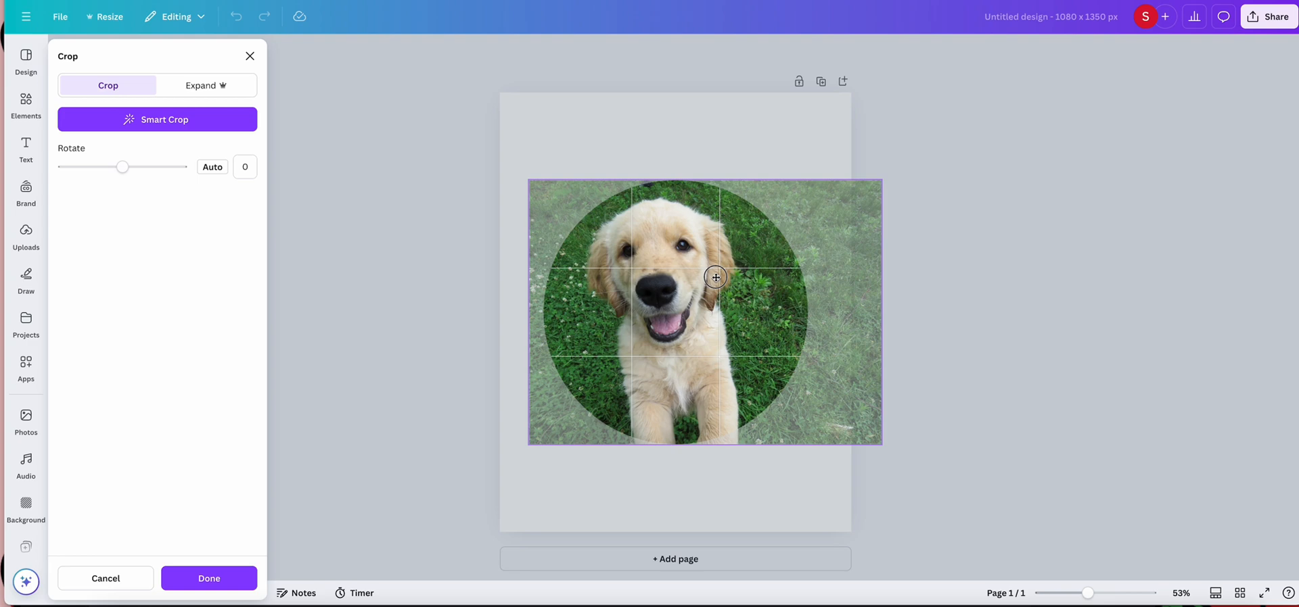
{"action": "left_click_drag", "start_coordinate": [715, 277], "coordinate": [717, 278]}
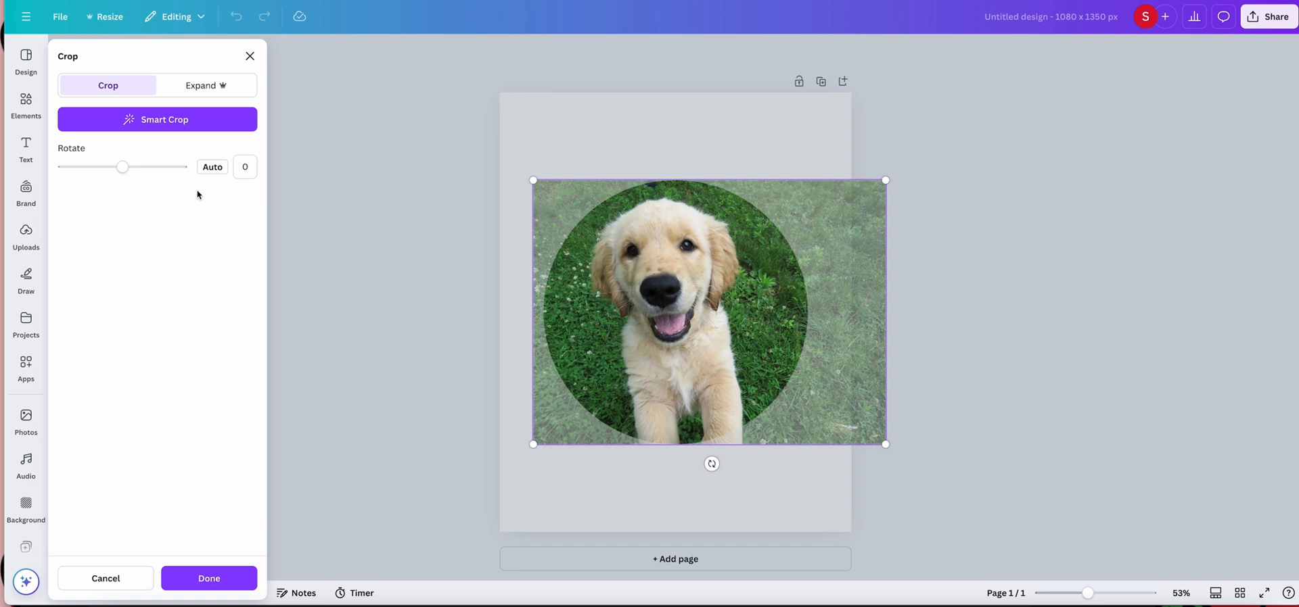
{"action": "left_click_drag", "start_coordinate": [123, 167], "coordinate": [138, 171]}
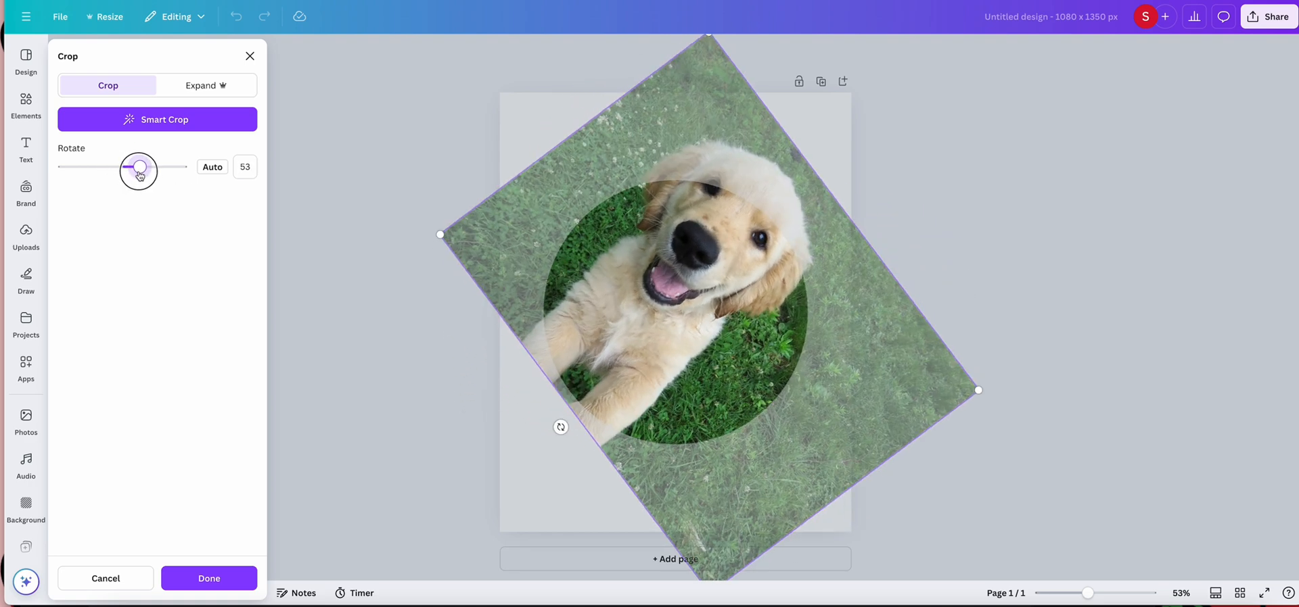
{"action": "left_click_drag", "start_coordinate": [138, 170], "coordinate": [122, 167]}
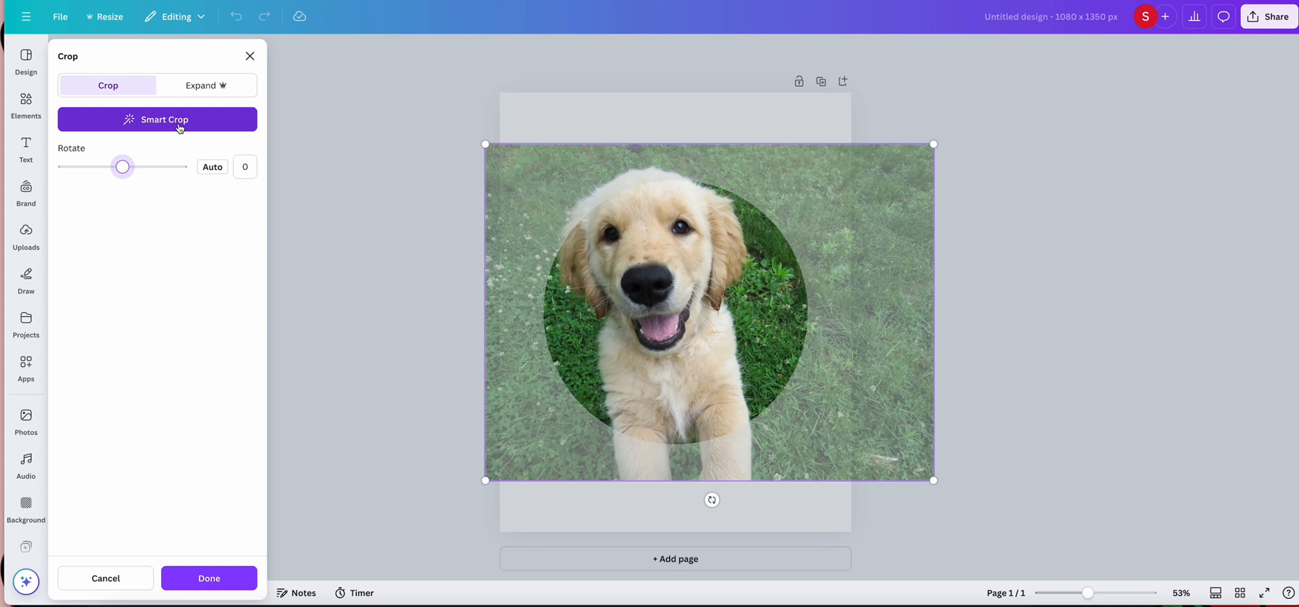
{"action": "left_click_drag", "start_coordinate": [122, 166], "coordinate": [124, 166]}
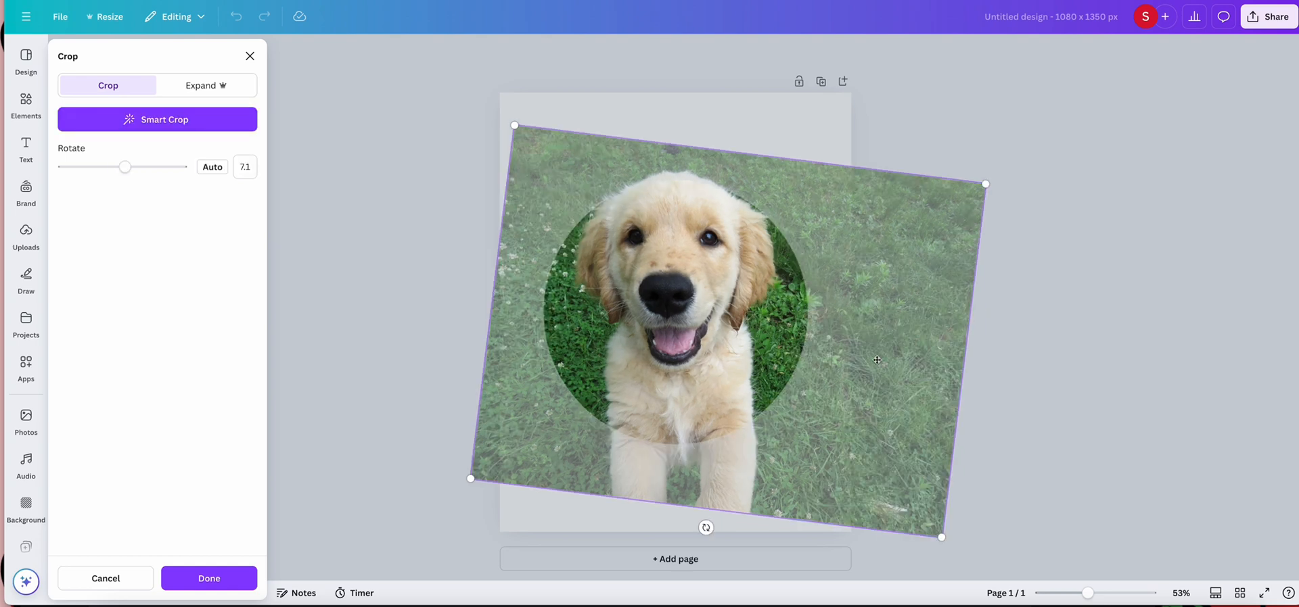
{"action": "mouse_move", "coordinate": [985, 184]}
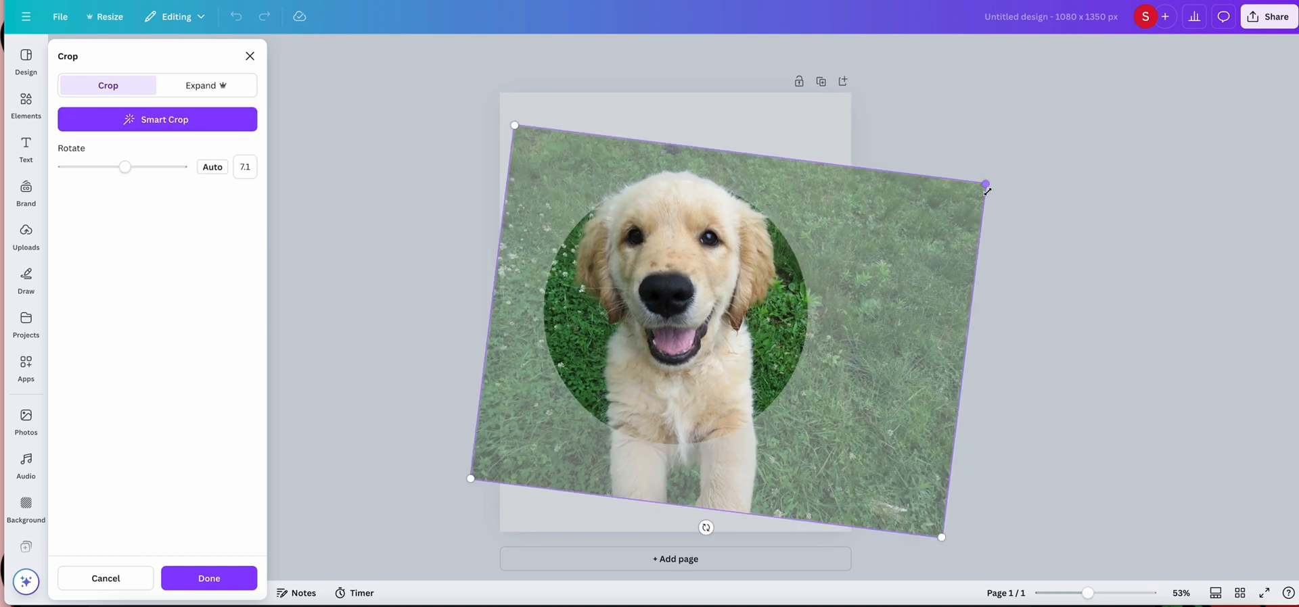
{"action": "left_click_drag", "start_coordinate": [987, 186], "coordinate": [960, 198]}
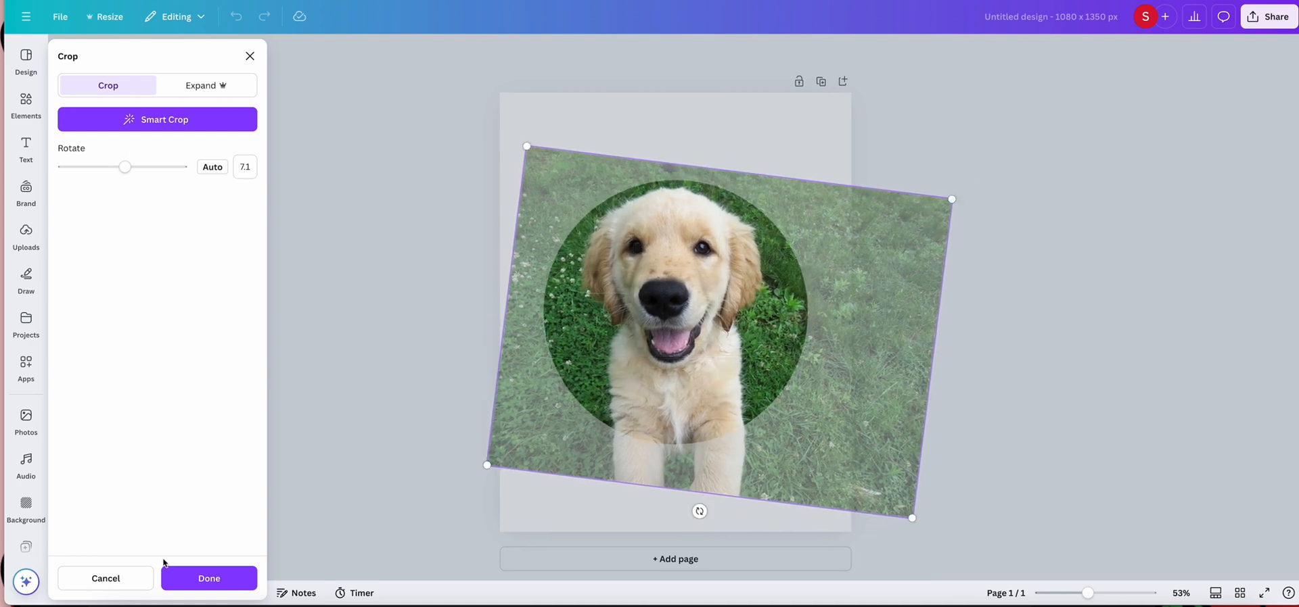
{"action": "left_click", "coordinate": [208, 579]}
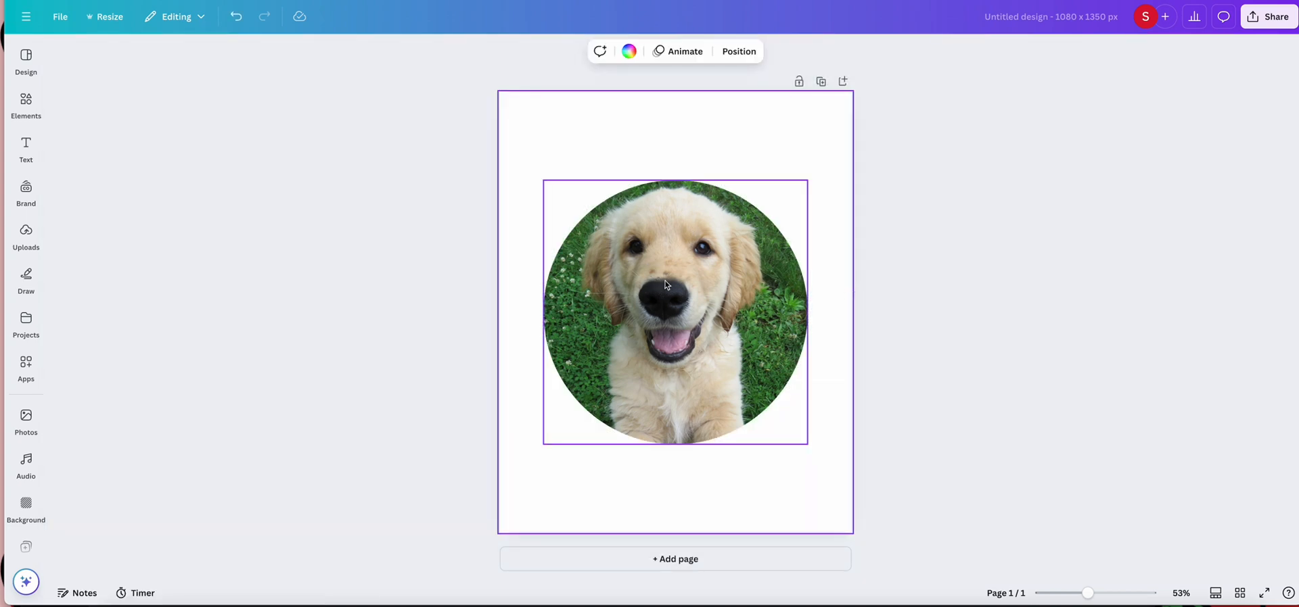
Delete only the puppy image, keeping the empty circle frame on the page
{"action": "left_click", "coordinate": [675, 312]}
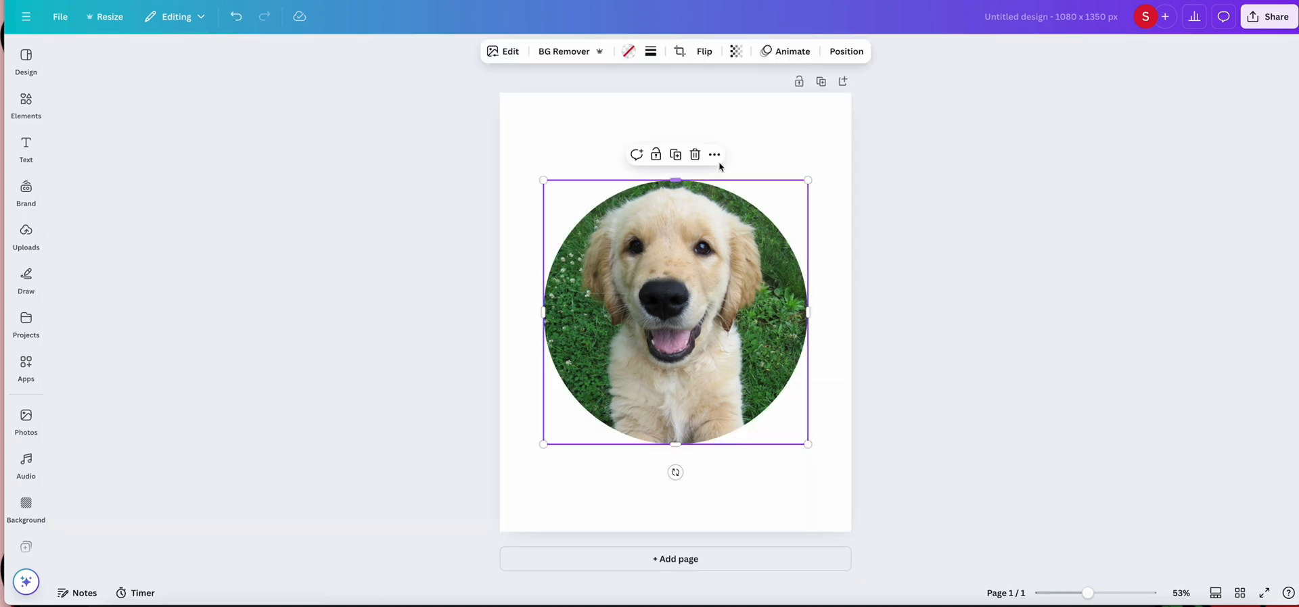
{"action": "mouse_move", "coordinate": [694, 154]}
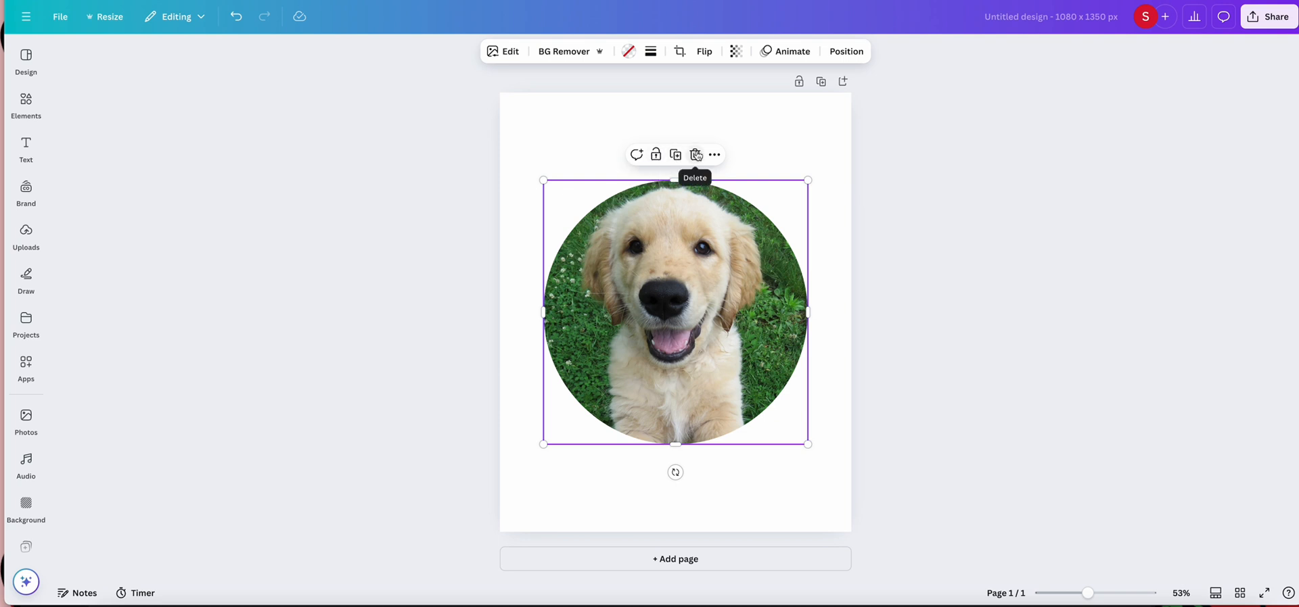
{"action": "left_click", "coordinate": [696, 154]}
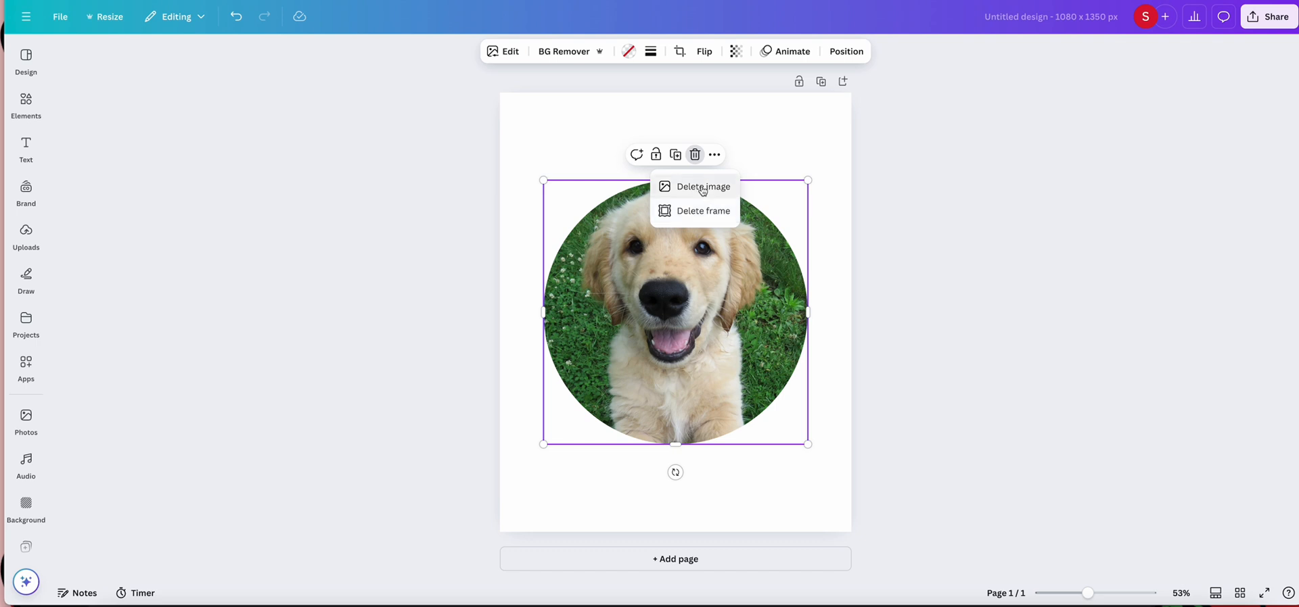
{"action": "left_click", "coordinate": [703, 185]}
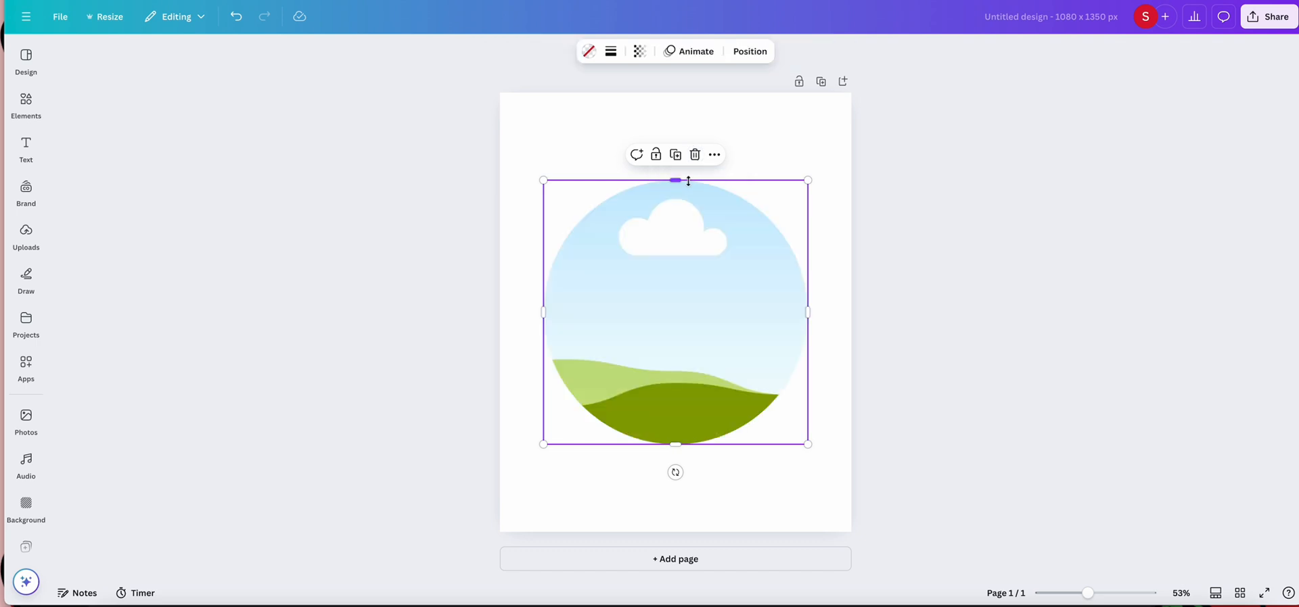
{"action": "mouse_move", "coordinate": [120, 334]}
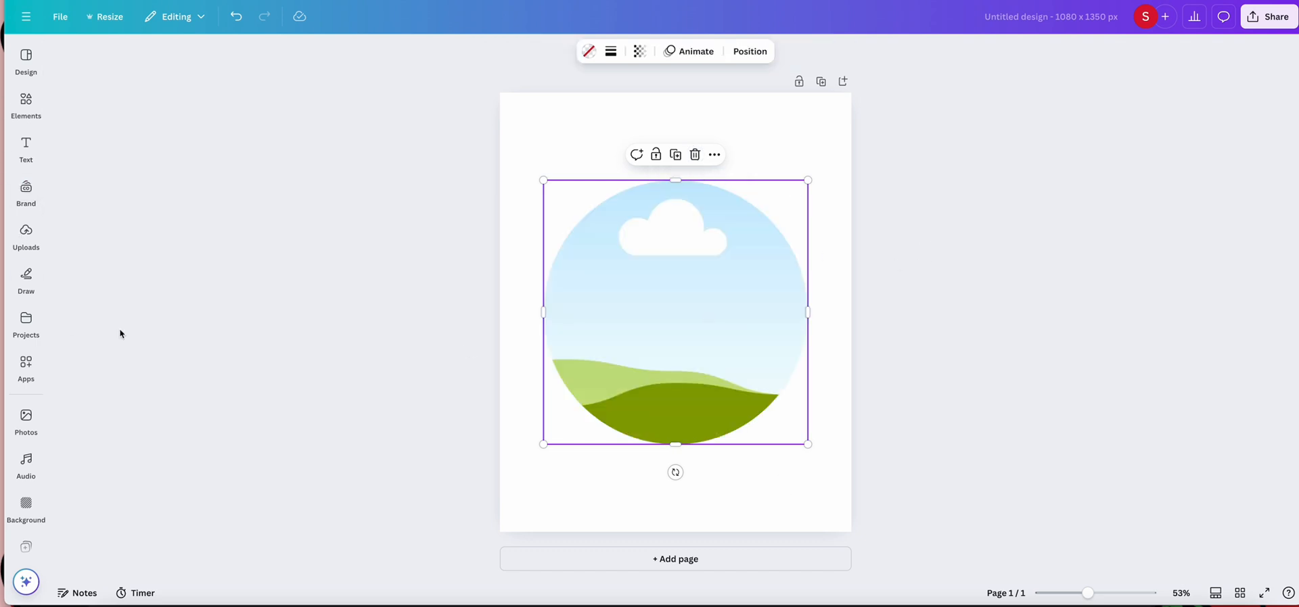
{"action": "mouse_move", "coordinate": [770, 346]}
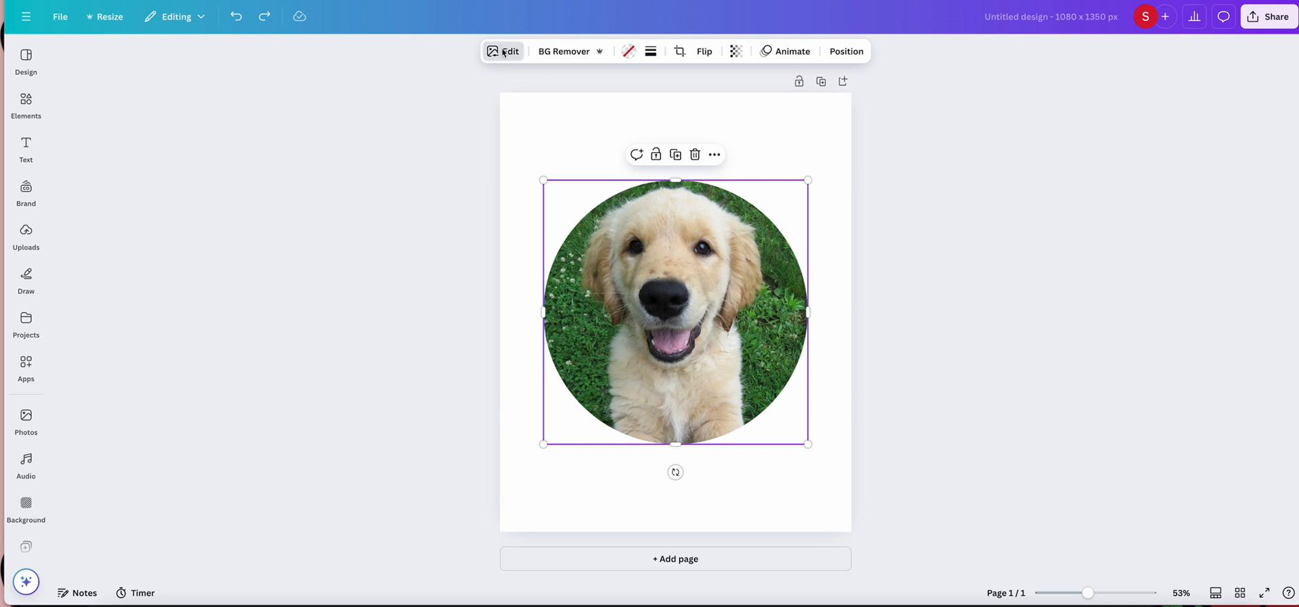
Apply the Flint filter to the puppy photo in its circle frame
{"action": "left_click", "coordinate": [503, 51]}
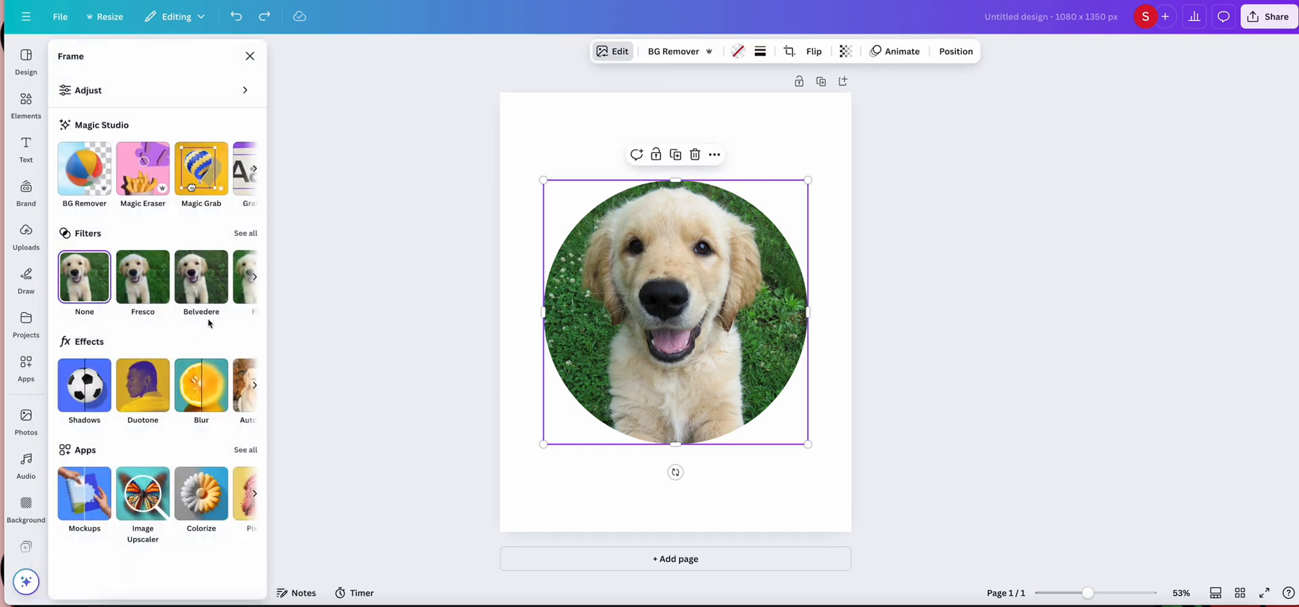
{"action": "mouse_move", "coordinate": [196, 434]}
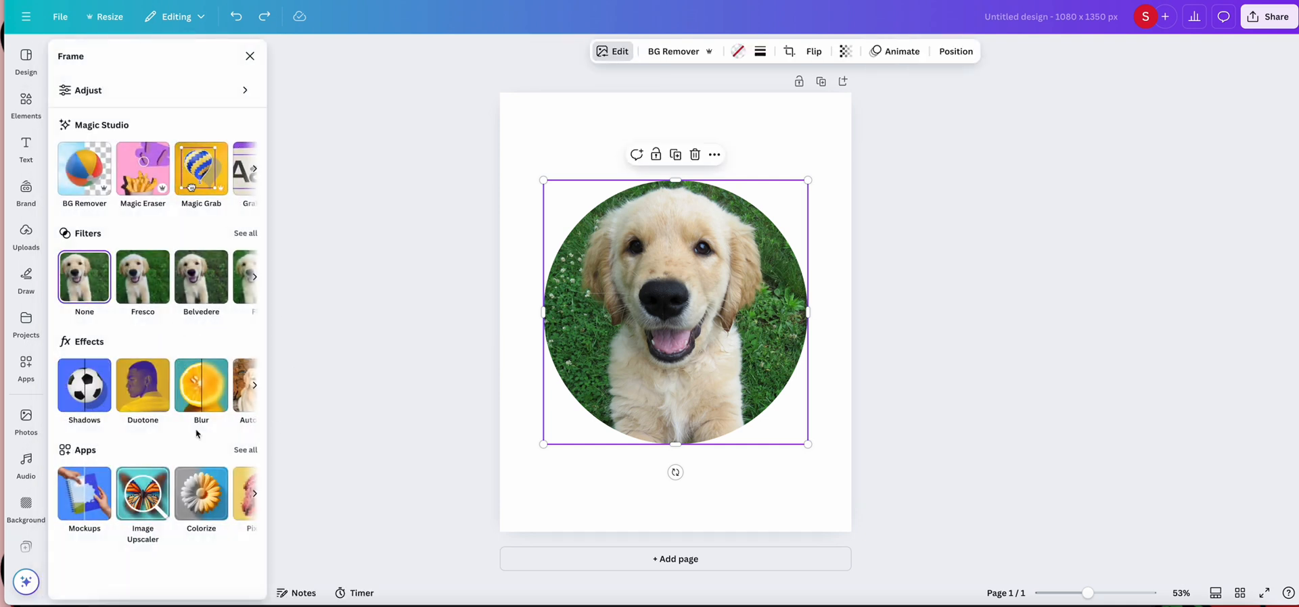
{"action": "left_click", "coordinate": [200, 277]}
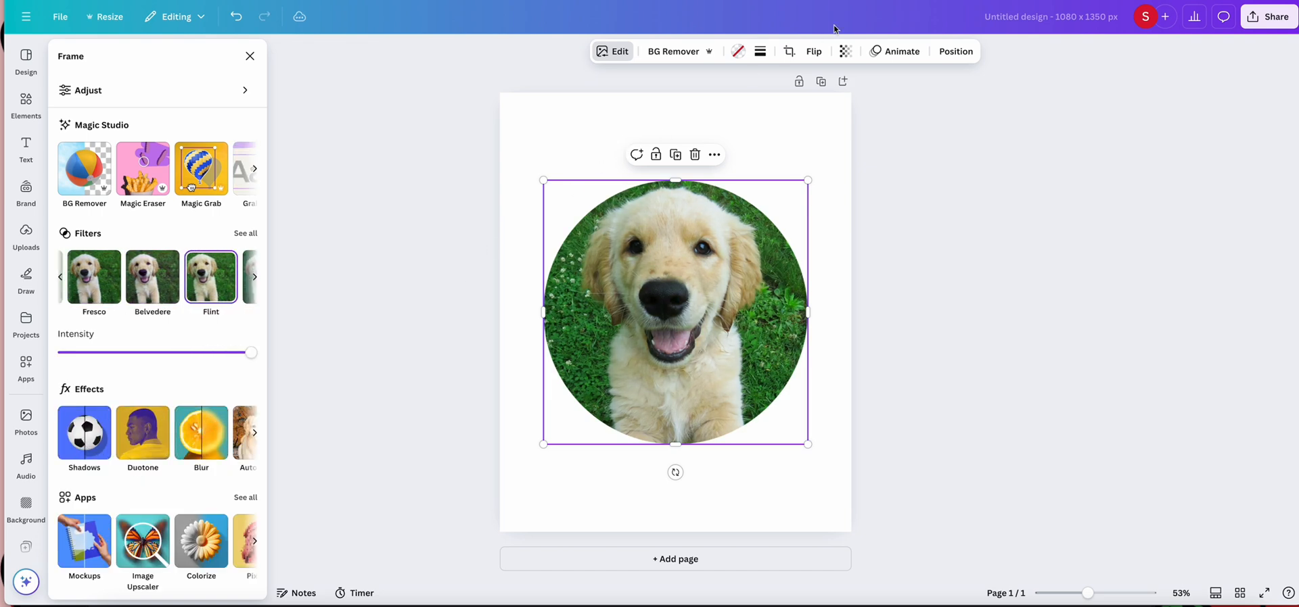
{"action": "mouse_move", "coordinate": [787, 50]}
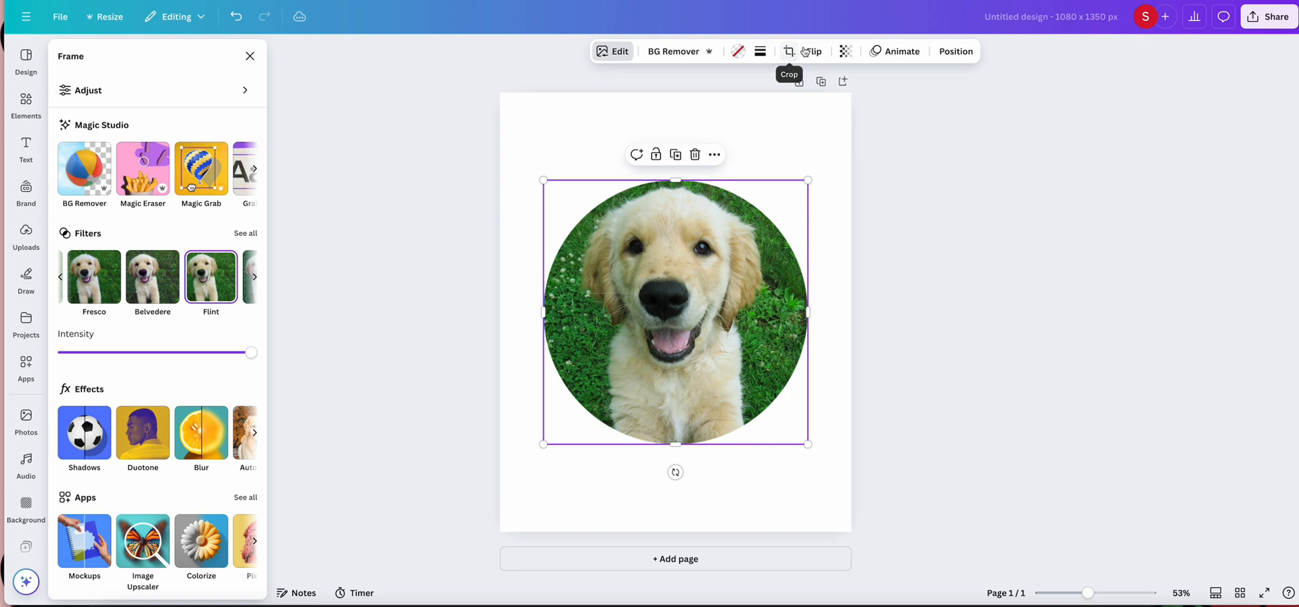
Flip the puppy photo vertically, then delete the puppy frame from the page
{"action": "left_click", "coordinate": [814, 50]}
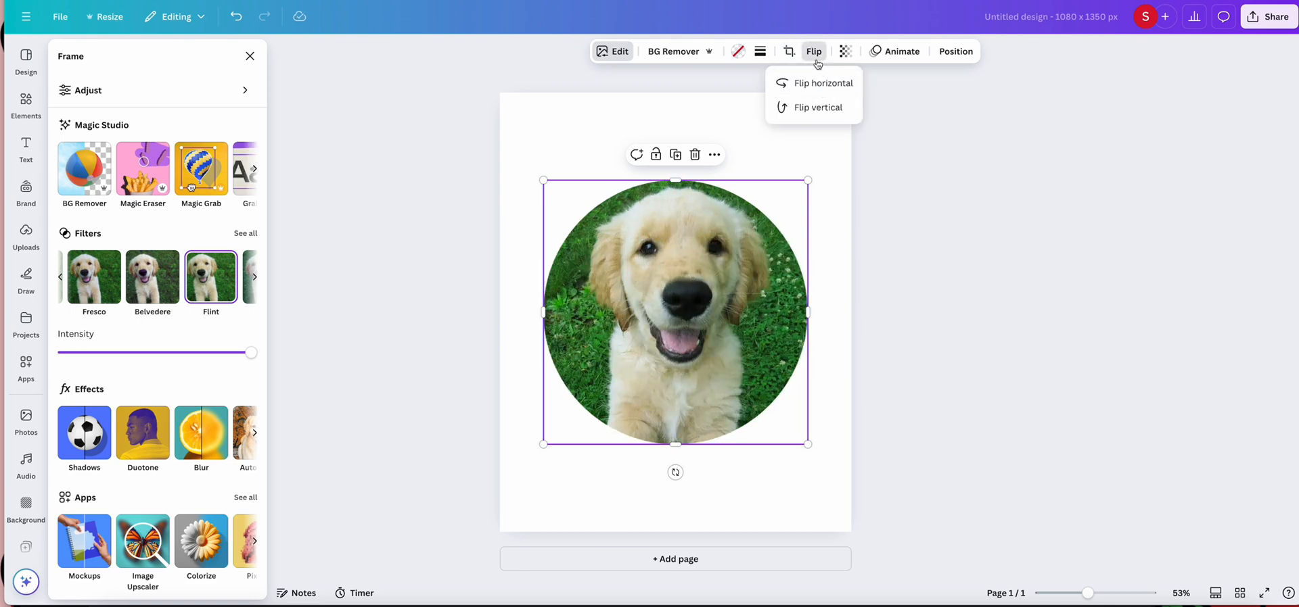
{"action": "left_click", "coordinate": [815, 106]}
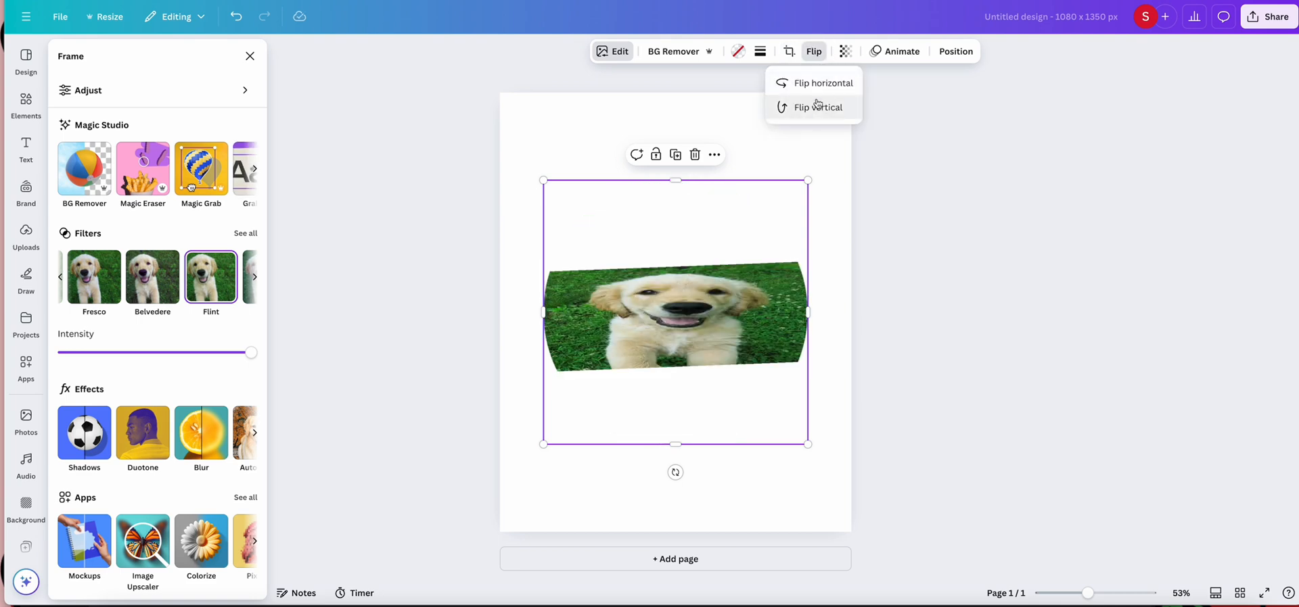
{"action": "left_click", "coordinate": [814, 107]}
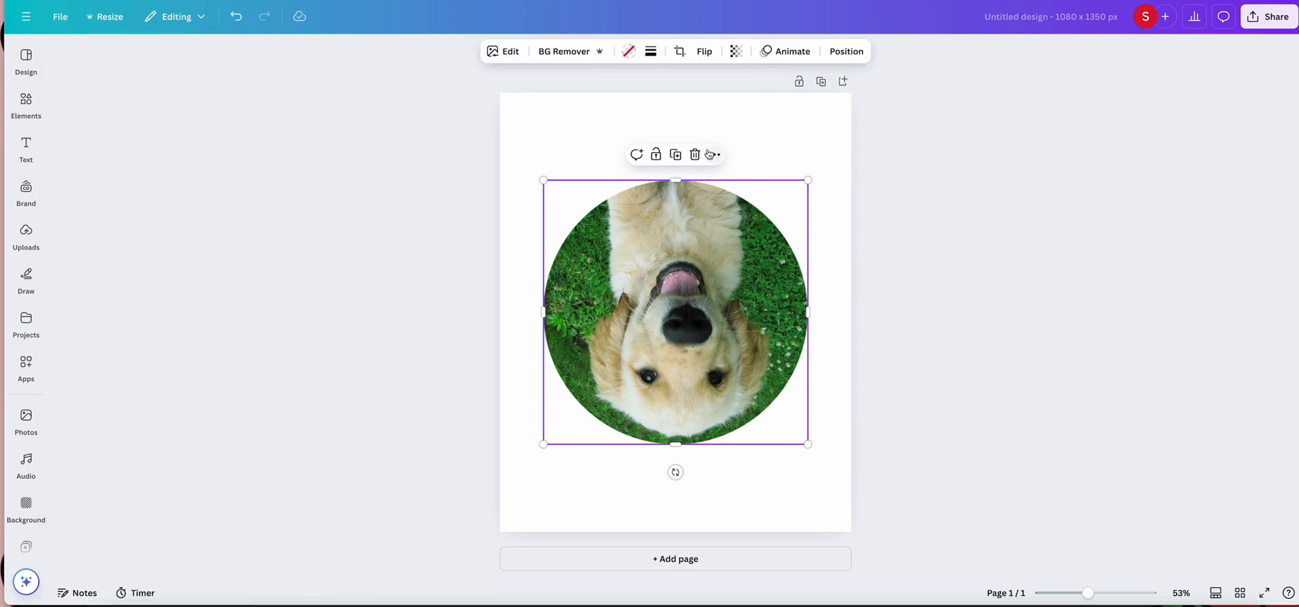
{"action": "left_click", "coordinate": [713, 155]}
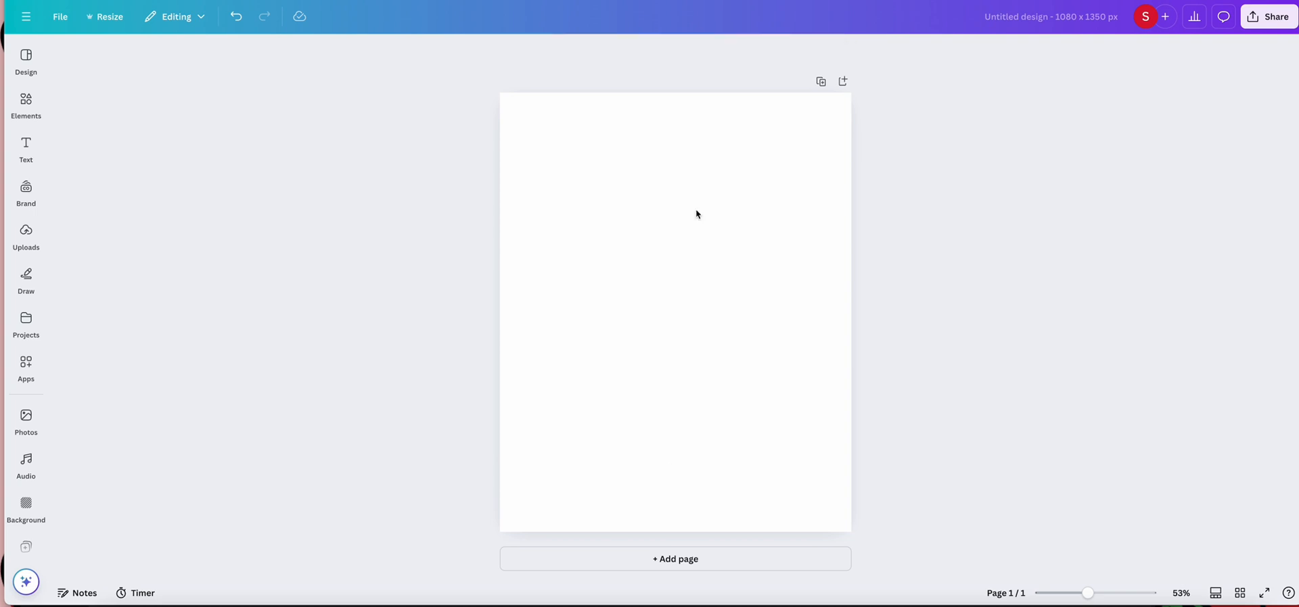
{"action": "mouse_move", "coordinate": [156, 150]}
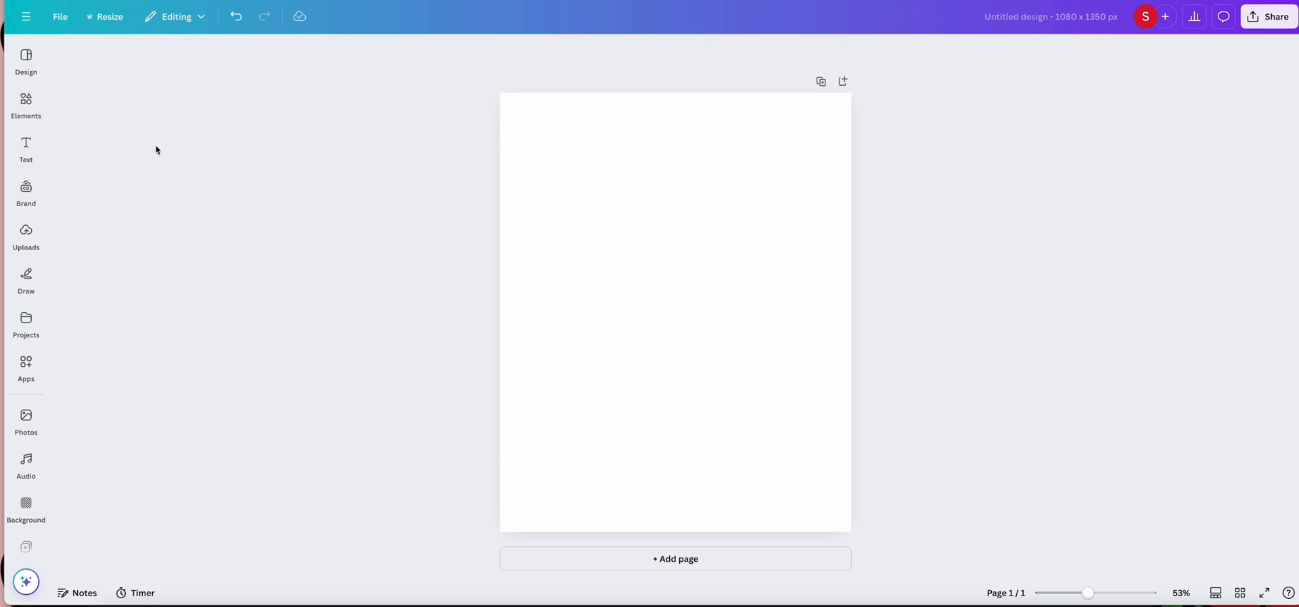
Browse the Elements library to Frames and show the full frames collection
{"action": "left_click", "coordinate": [25, 104]}
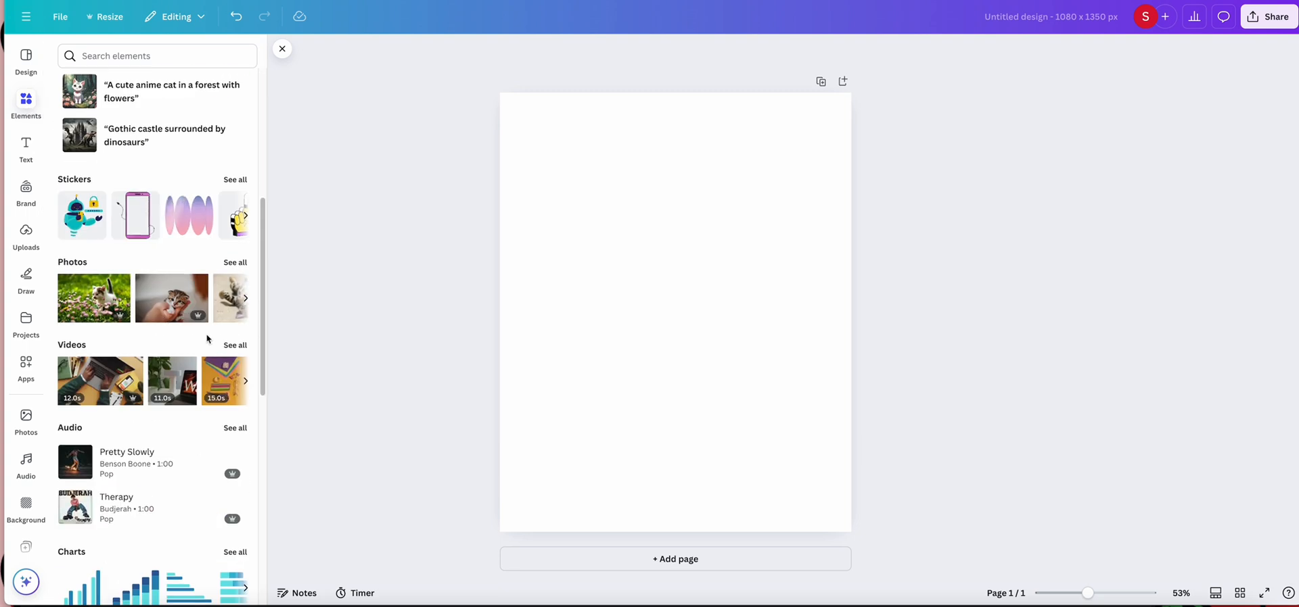
{"action": "scroll", "scroll_direction": "down", "scroll_amount": 3}
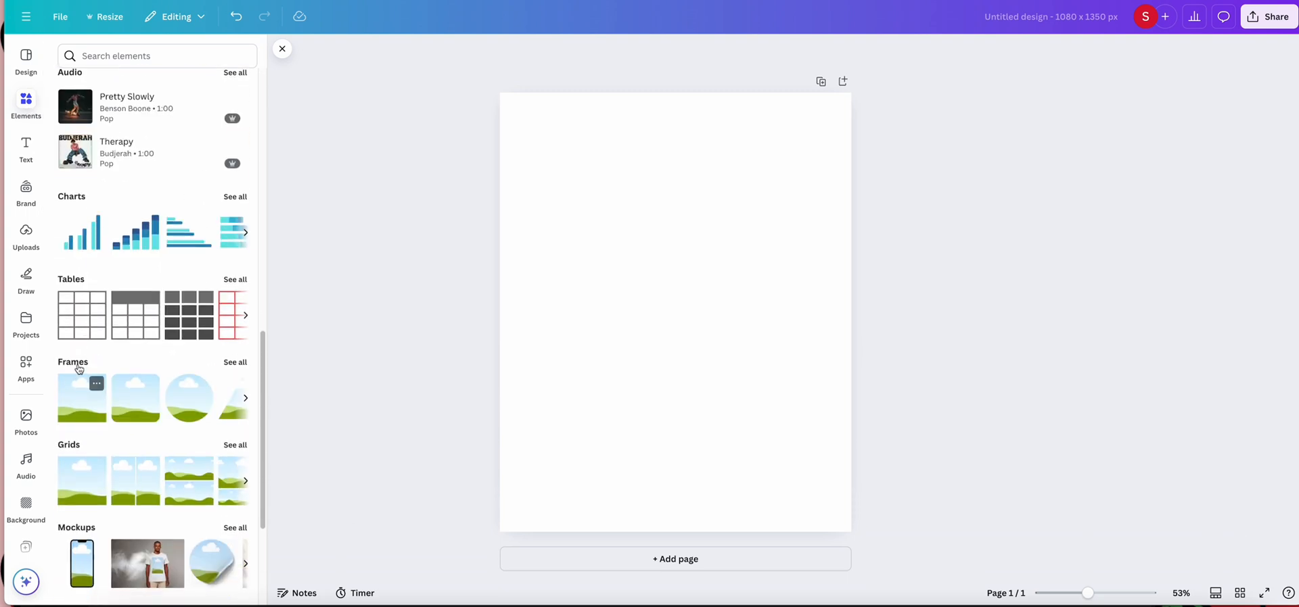
{"action": "scroll", "scroll_direction": "down", "scroll_amount": 3}
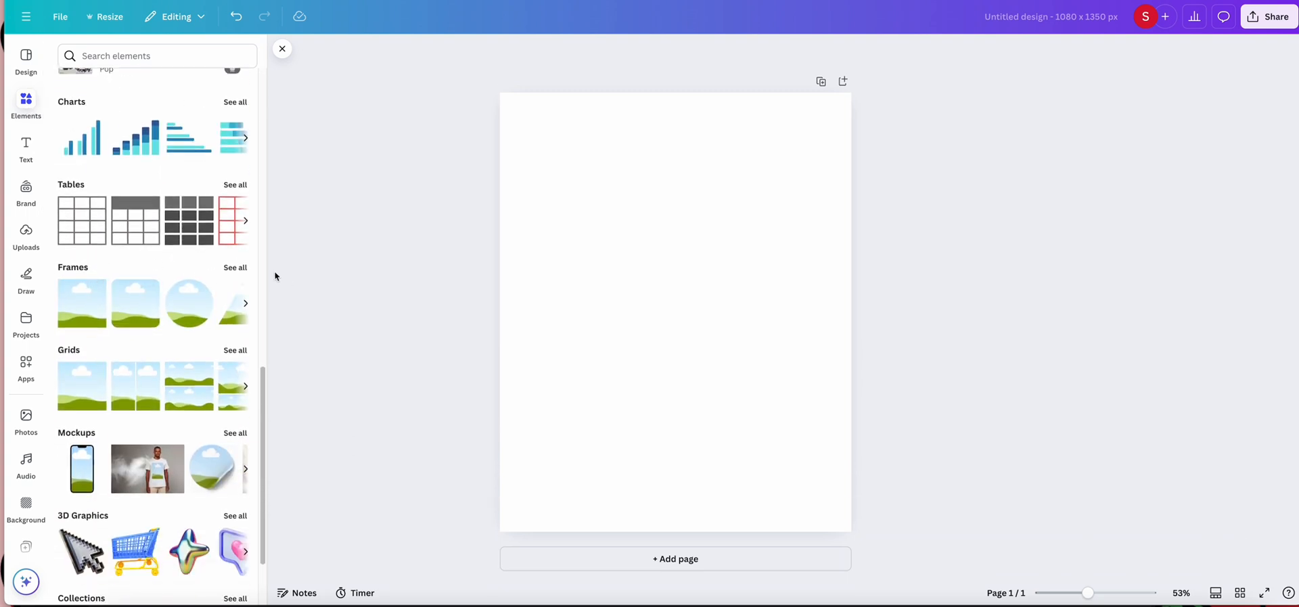
{"action": "left_click", "coordinate": [235, 268]}
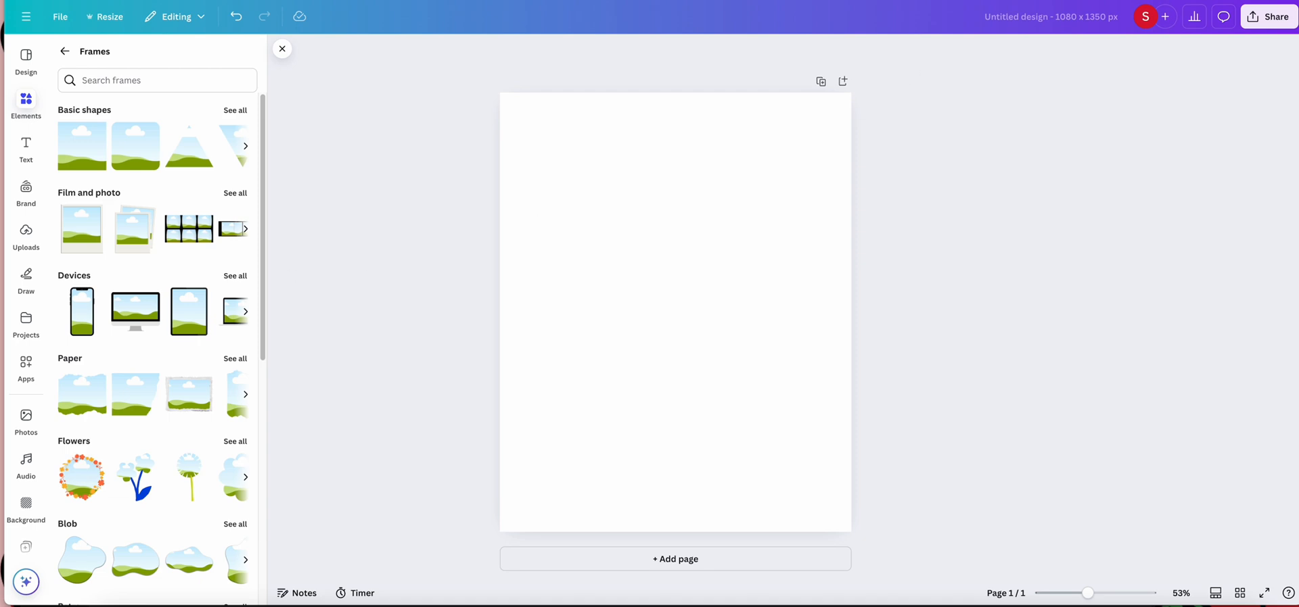
{"action": "scroll", "scroll_direction": "down", "scroll_amount": 3}
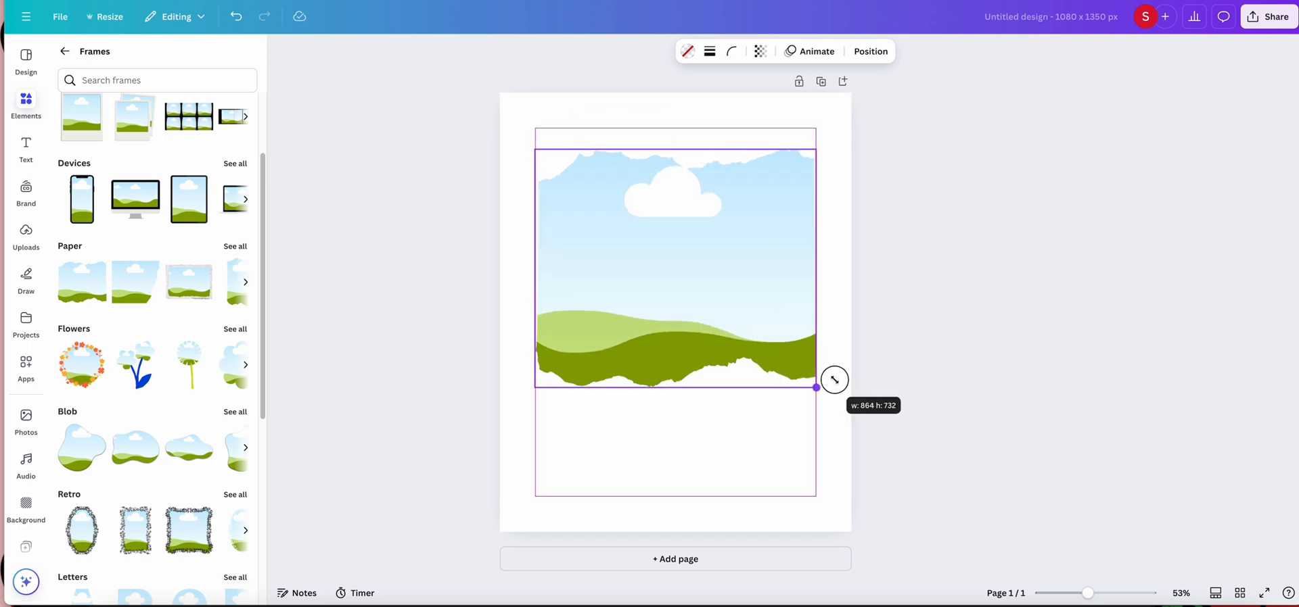
Add a desktop monitor frame, enlarging it and moving it lower on the page
{"action": "left_click", "coordinate": [134, 197]}
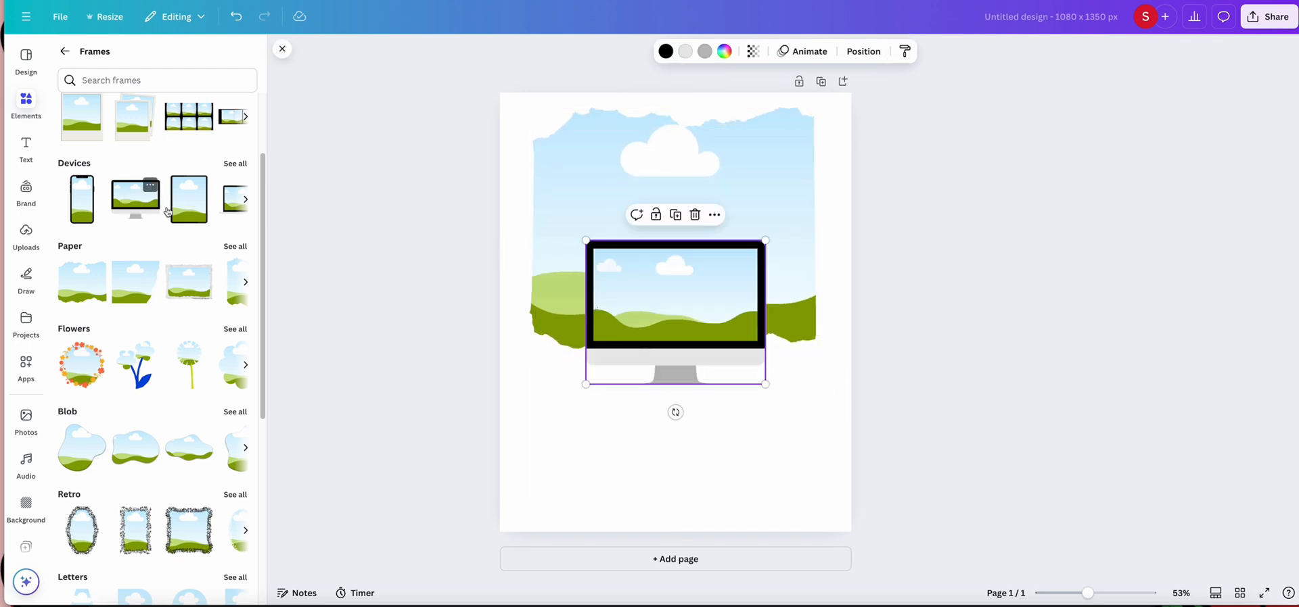
{"action": "left_click_drag", "start_coordinate": [675, 311], "coordinate": [617, 426]}
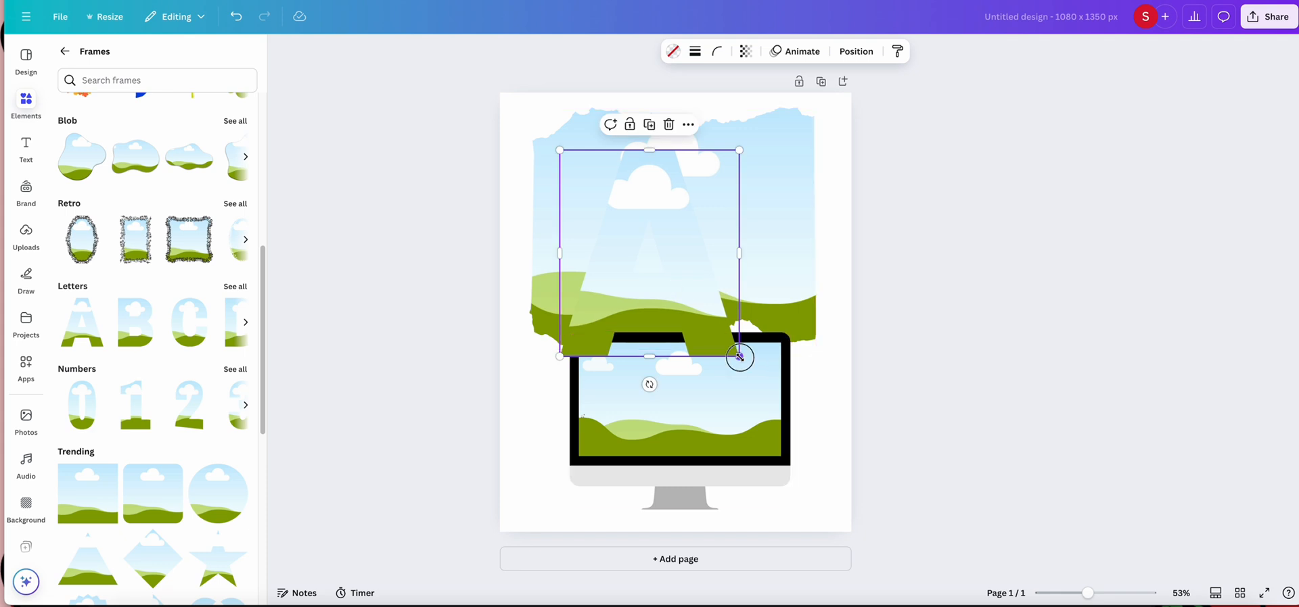
Enlarge the letter A frame and move it to the page centre
{"action": "left_click_drag", "start_coordinate": [739, 359], "coordinate": [815, 449]}
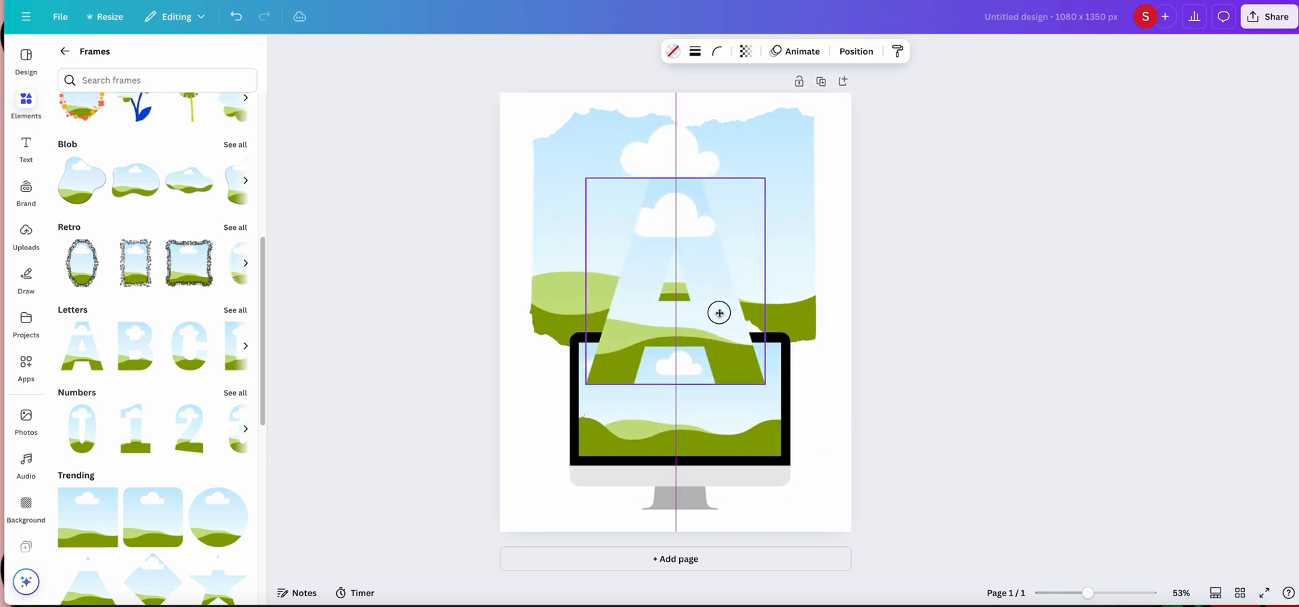
{"action": "left_click_drag", "start_coordinate": [718, 312], "coordinate": [738, 297]}
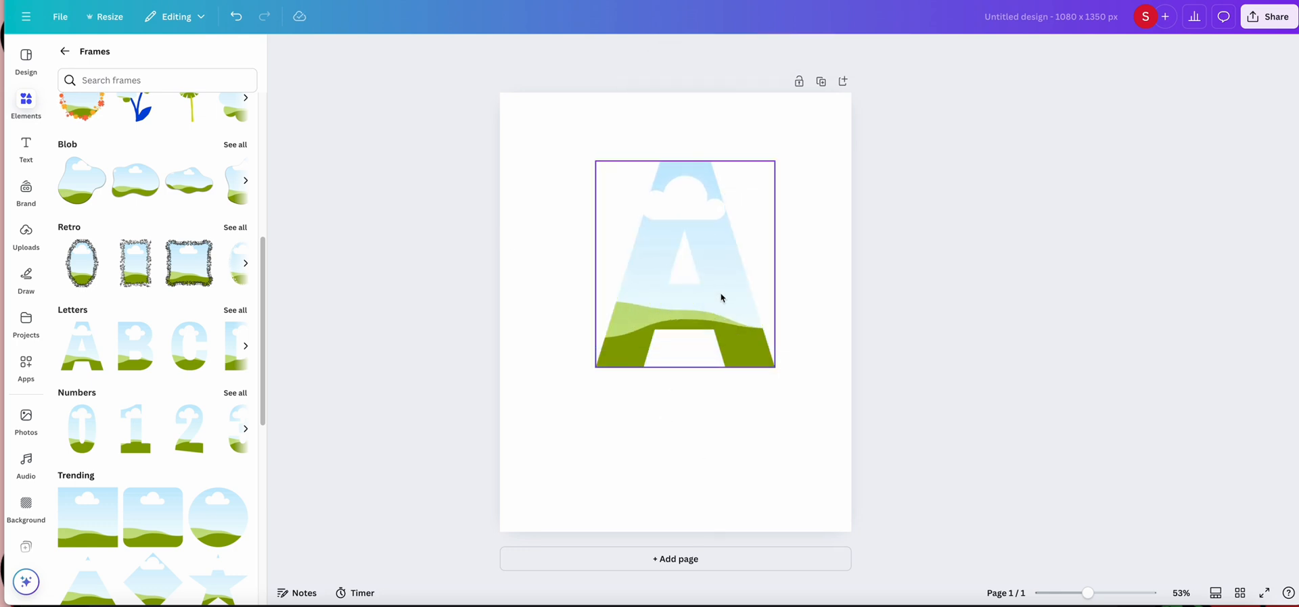
Move the letter A frame up-left and enlarge it to fill the page, closing the frames panel
{"action": "left_click_drag", "start_coordinate": [774, 369], "coordinate": [737, 369]}
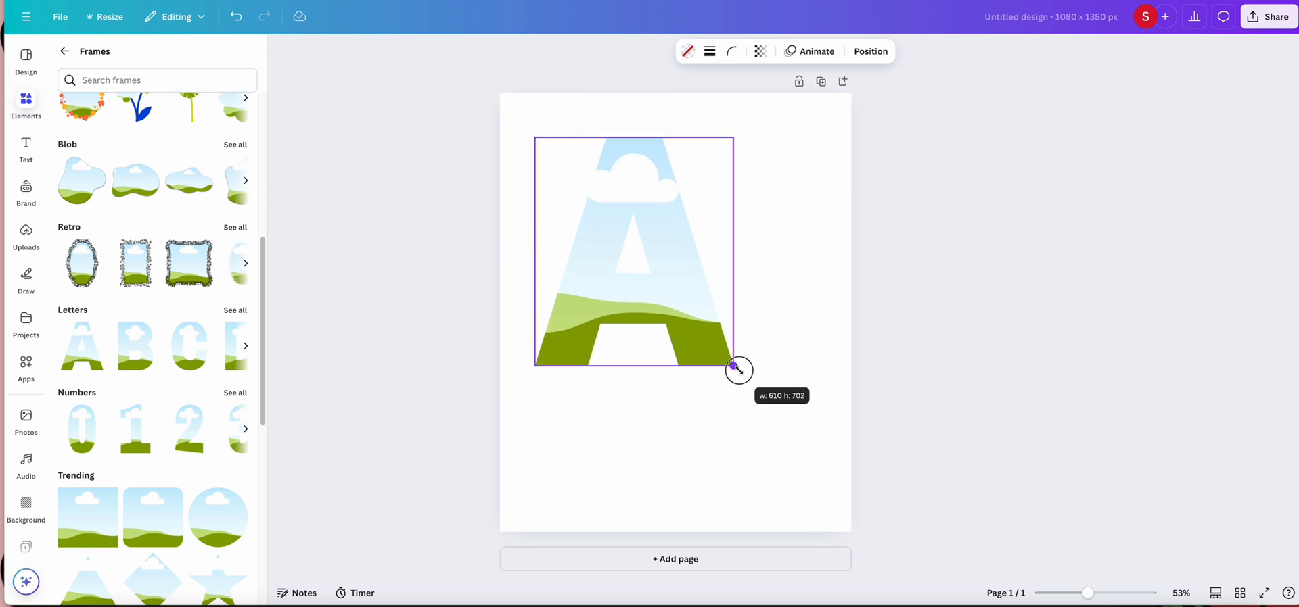
{"action": "left_click_drag", "start_coordinate": [732, 368], "coordinate": [732, 419]}
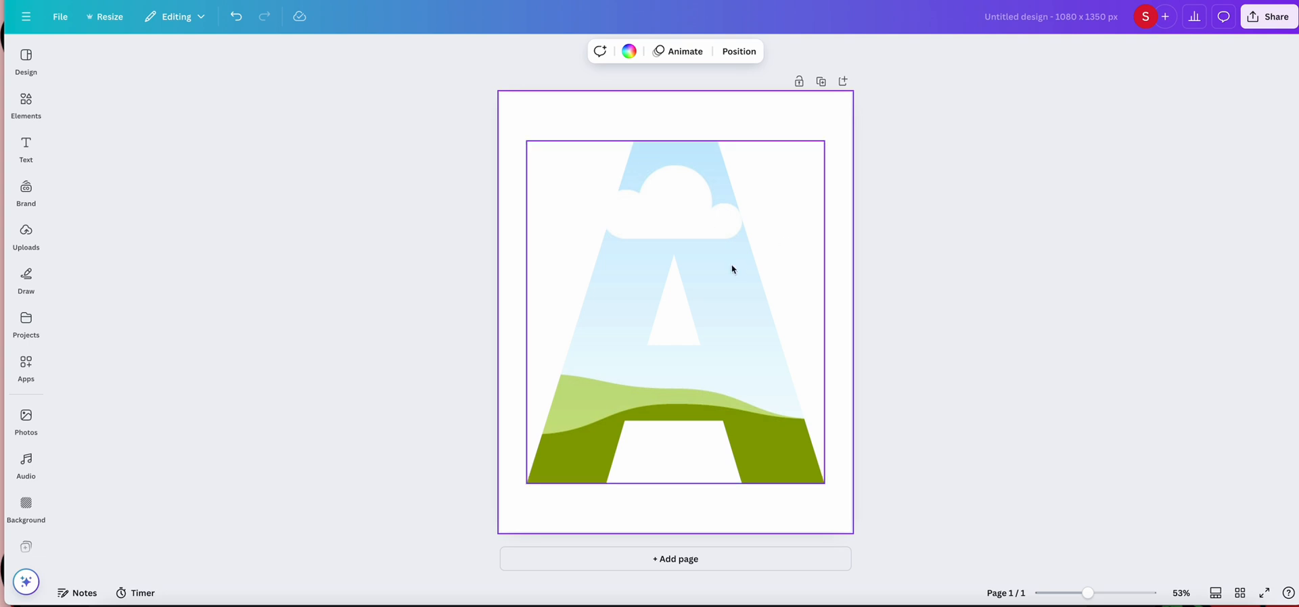
{"action": "left_click", "coordinate": [66, 124]}
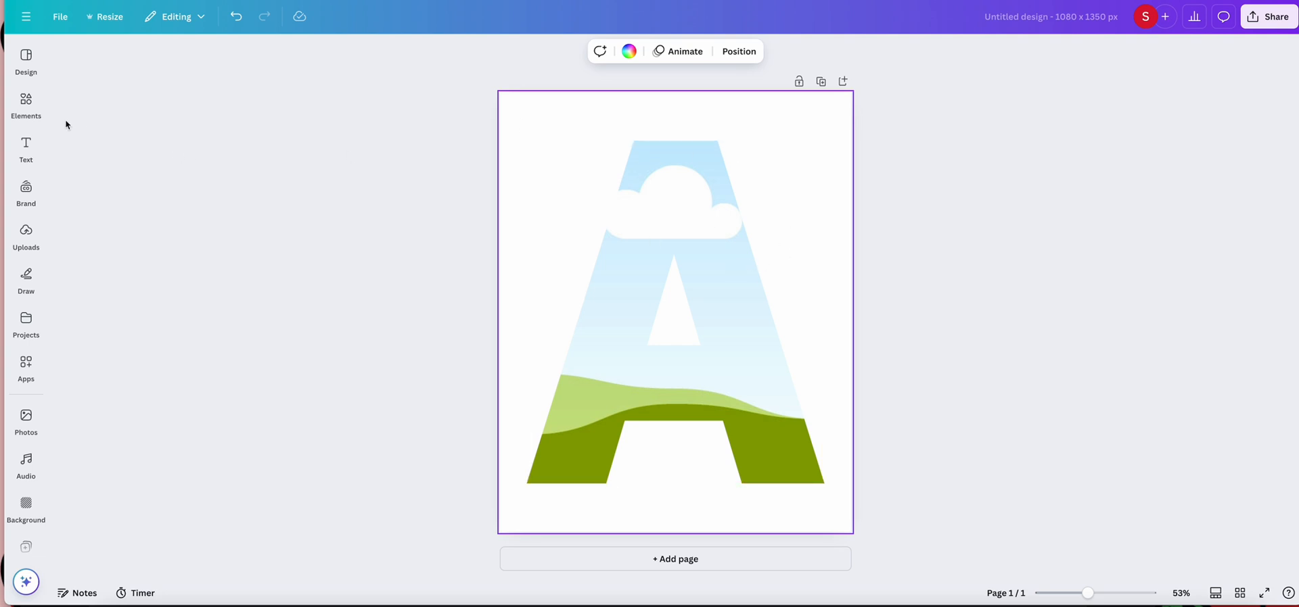
Search Elements for 'leopard print', try a leopard photo in the A frame and remove it
{"action": "left_click", "coordinate": [26, 105]}
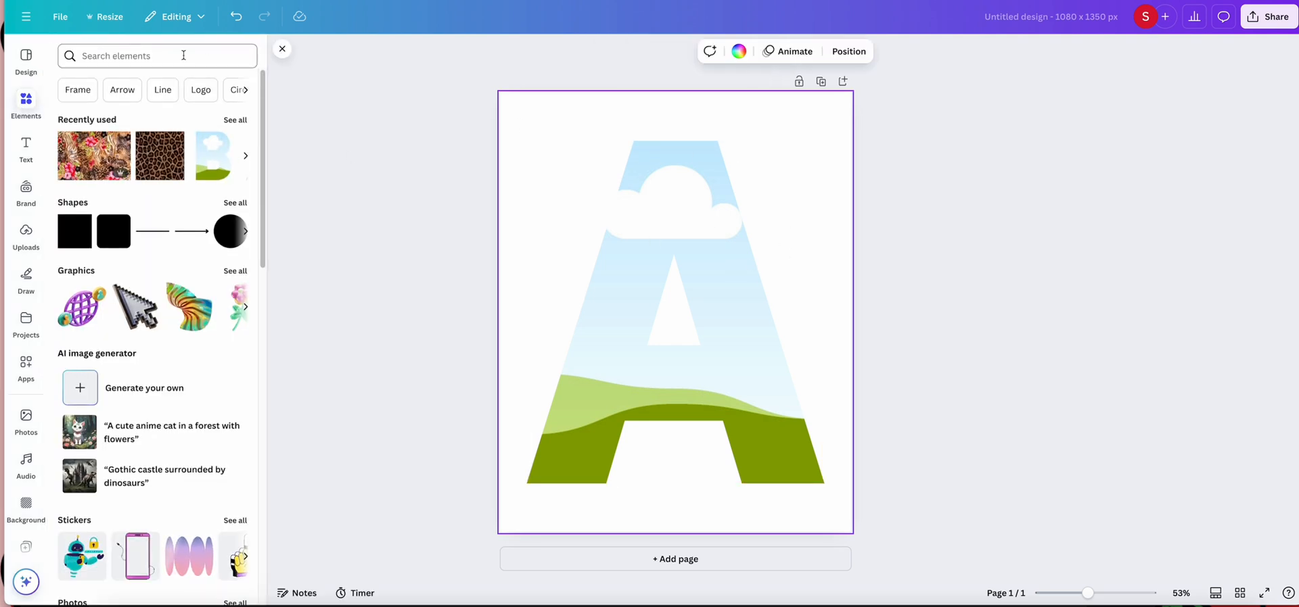
{"action": "type", "text": "leopar"}
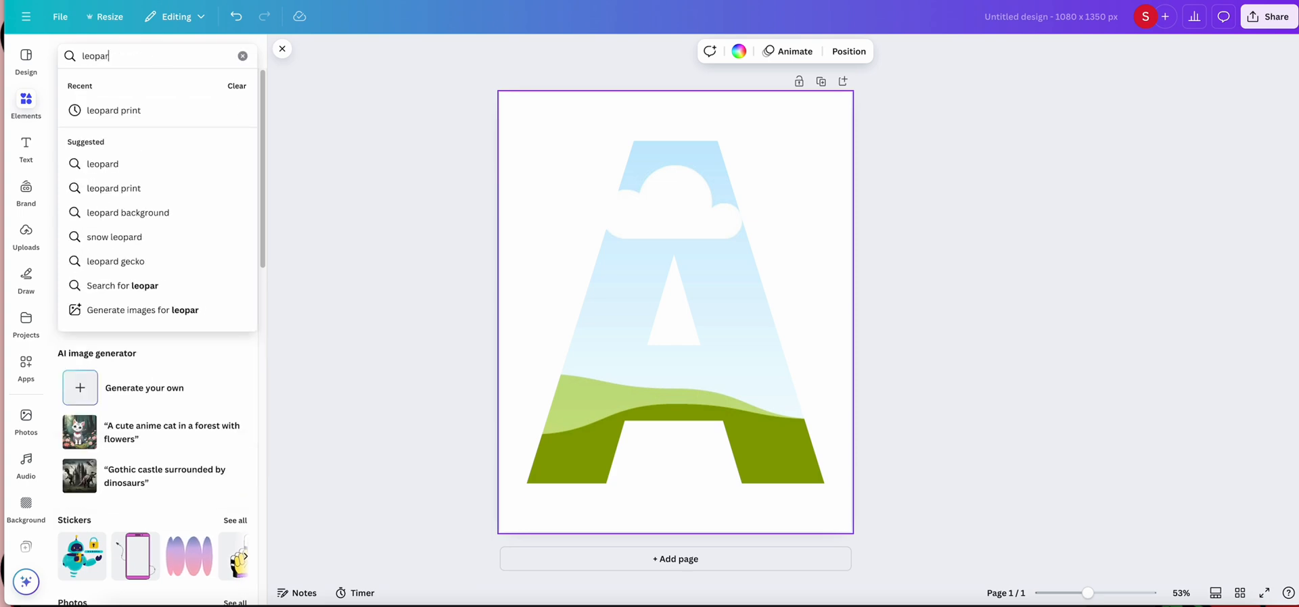
{"action": "left_click", "coordinate": [113, 110]}
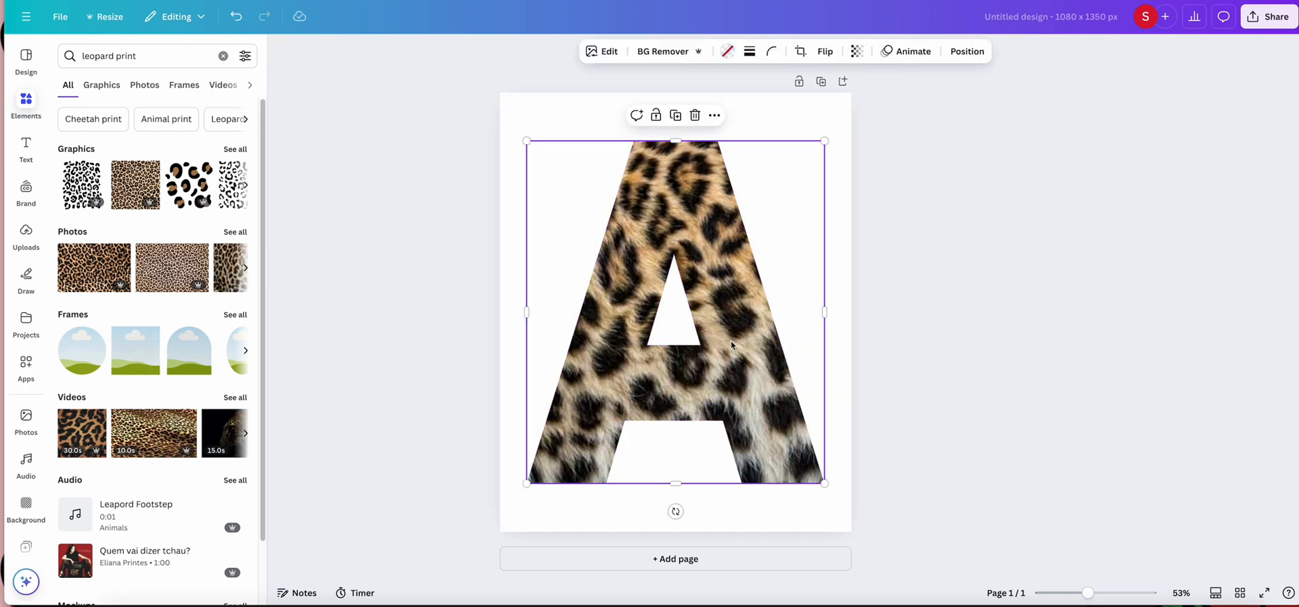
{"action": "left_click", "coordinate": [798, 51]}
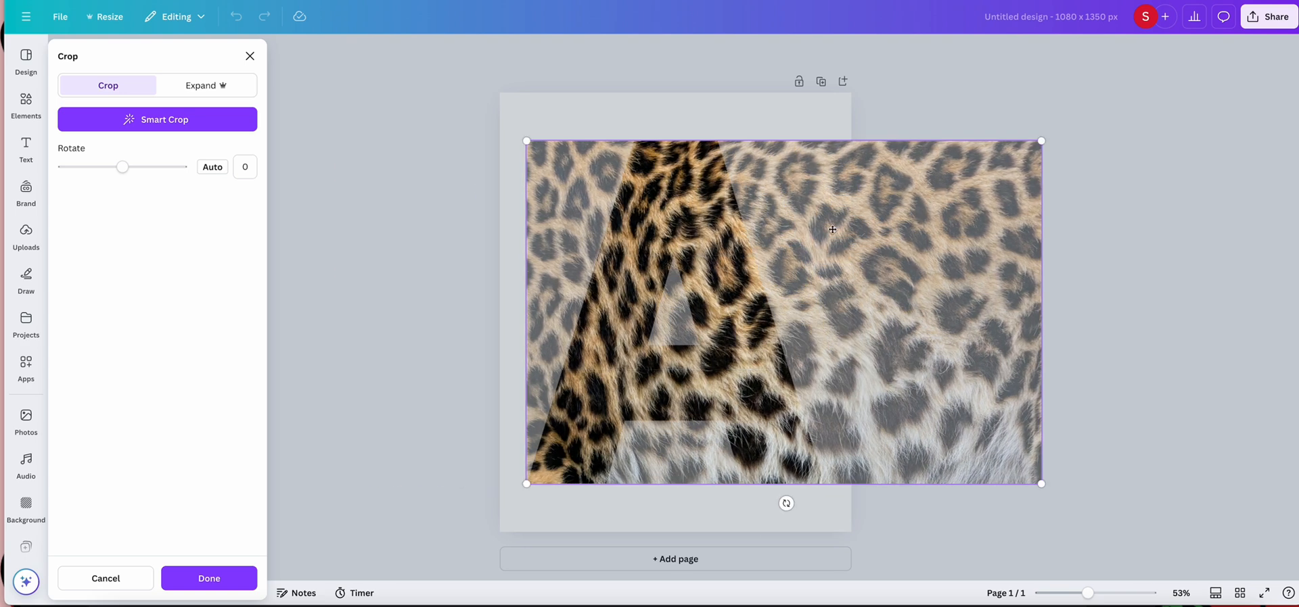
{"action": "left_click", "coordinate": [208, 579]}
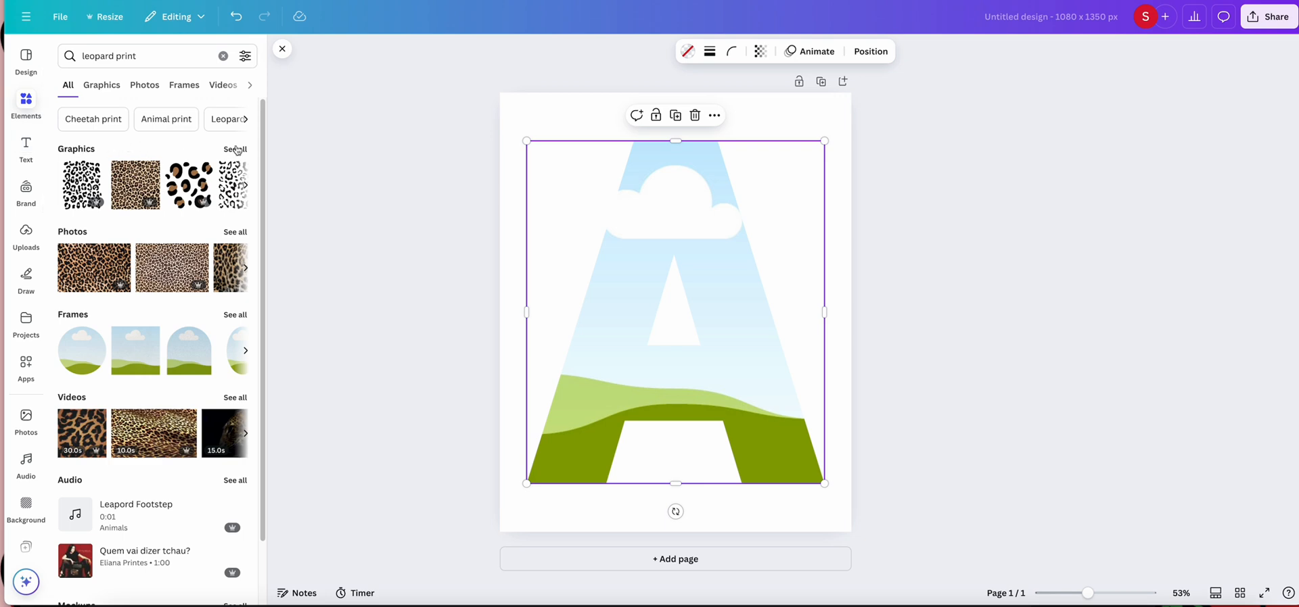
Browse the leopard-print graphics for the A frame, then remove the leopard letter A
{"action": "left_click", "coordinate": [101, 84]}
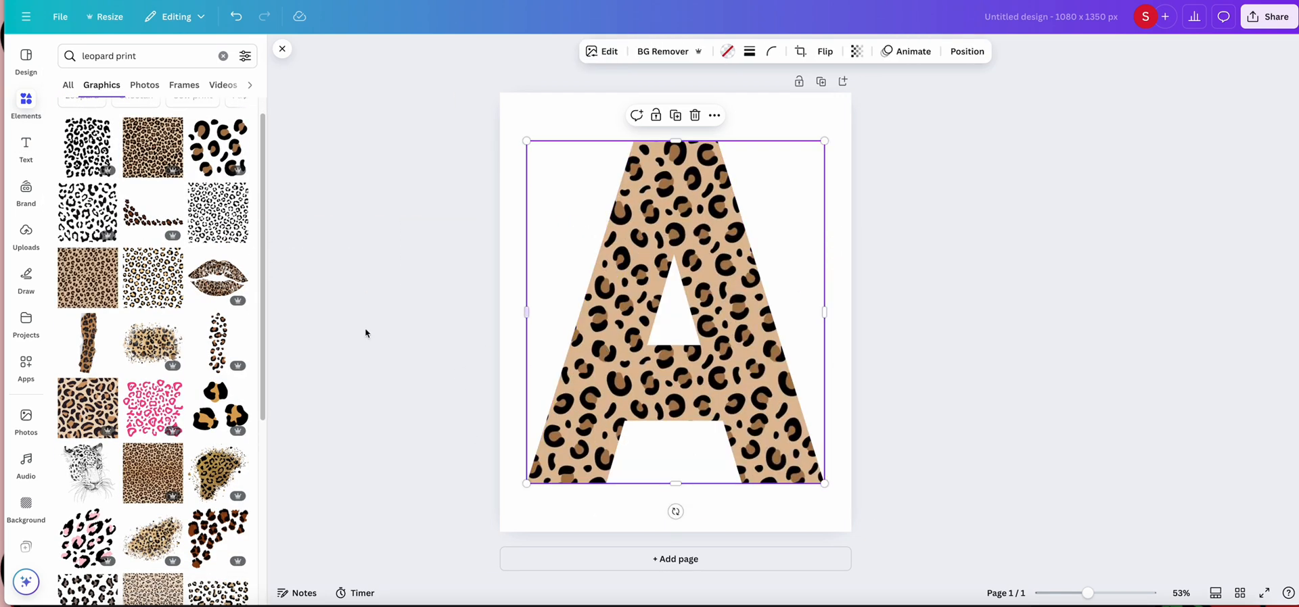
{"action": "scroll", "scroll_direction": "down", "scroll_amount": 3}
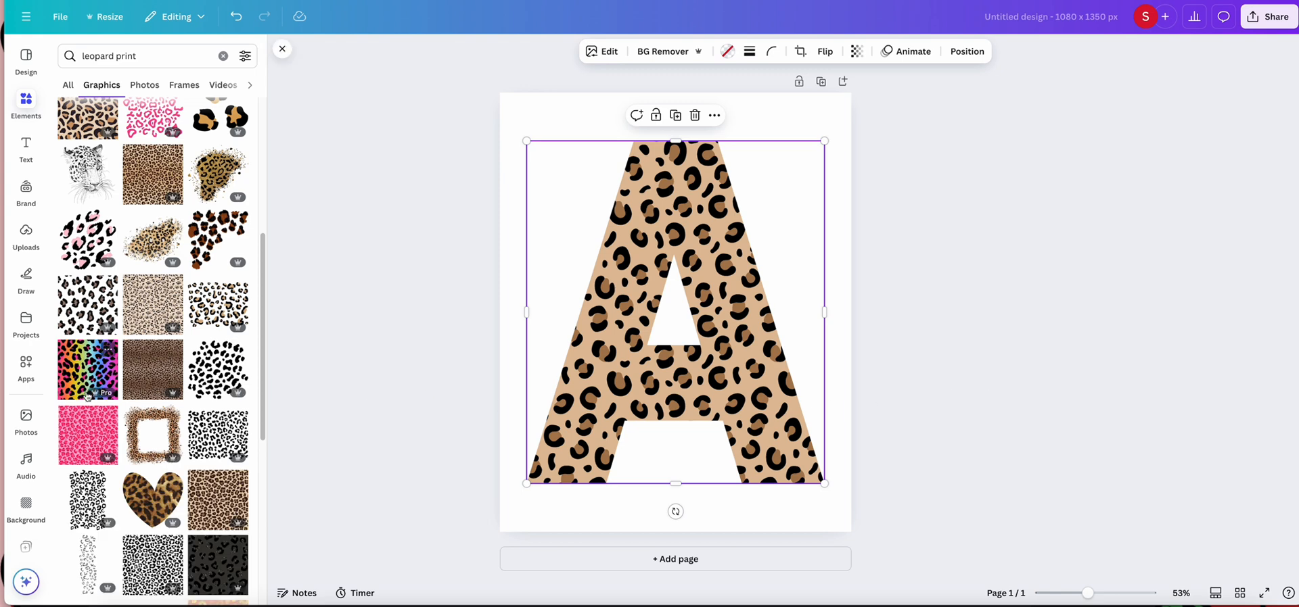
{"action": "left_click", "coordinate": [86, 370]}
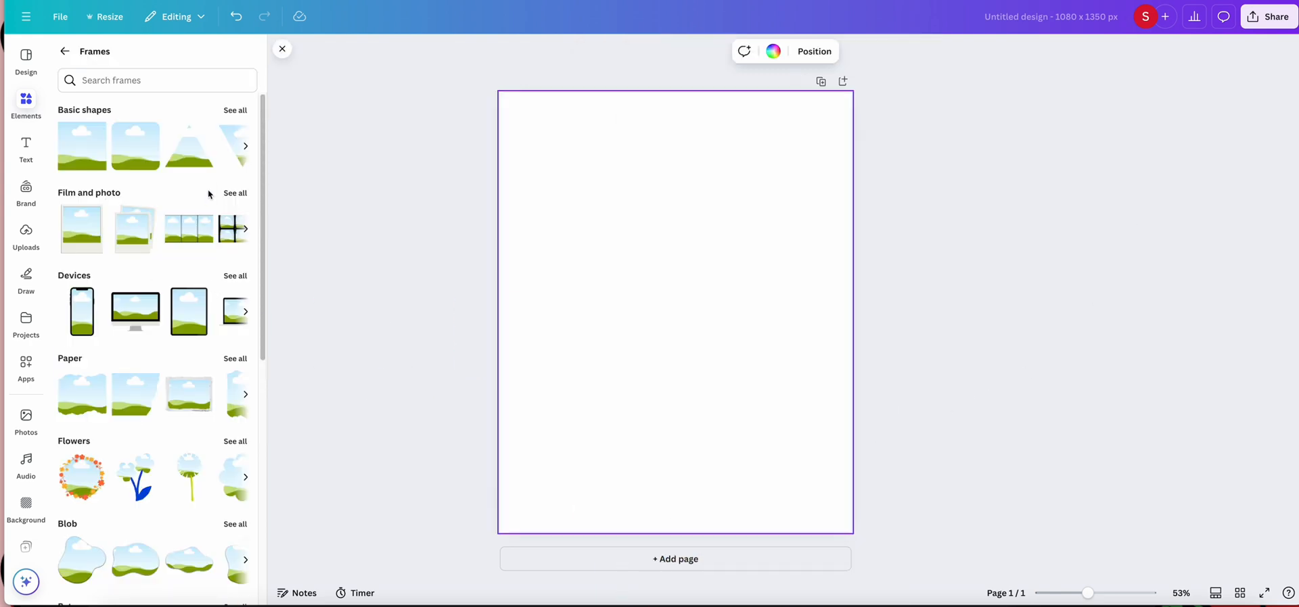
Add a desktop monitor from Devices and move the laptop frame to the page bottom
{"action": "left_click", "coordinate": [234, 276]}
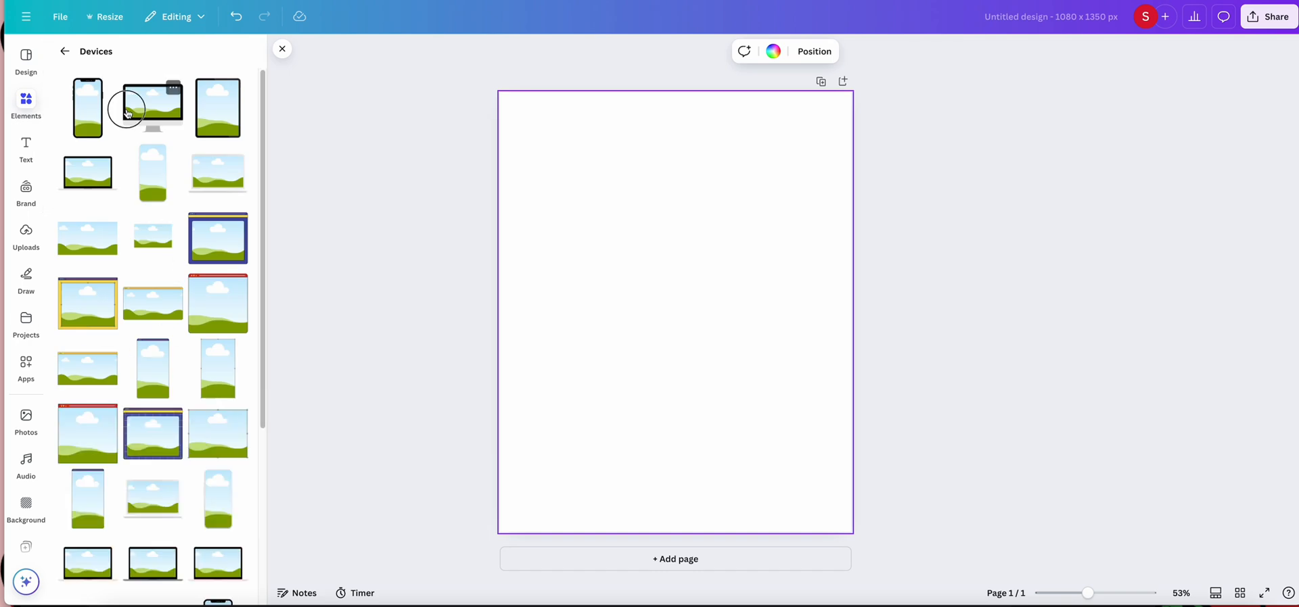
{"action": "left_click", "coordinate": [126, 108]}
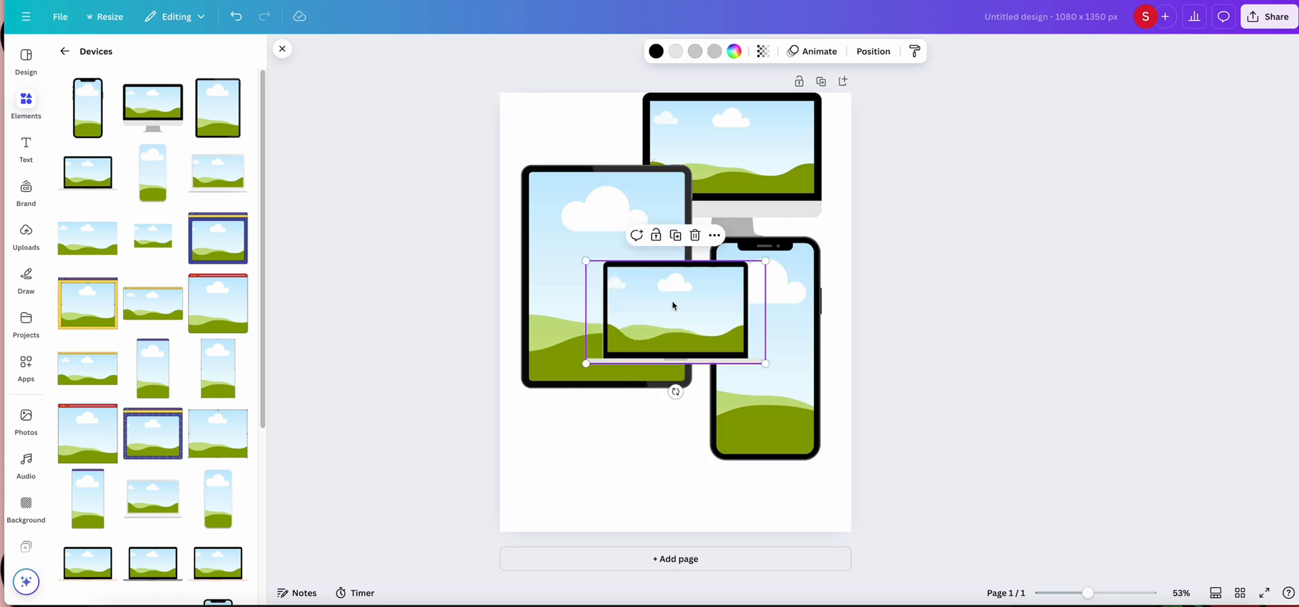
{"action": "left_click_drag", "start_coordinate": [674, 311], "coordinate": [627, 437]}
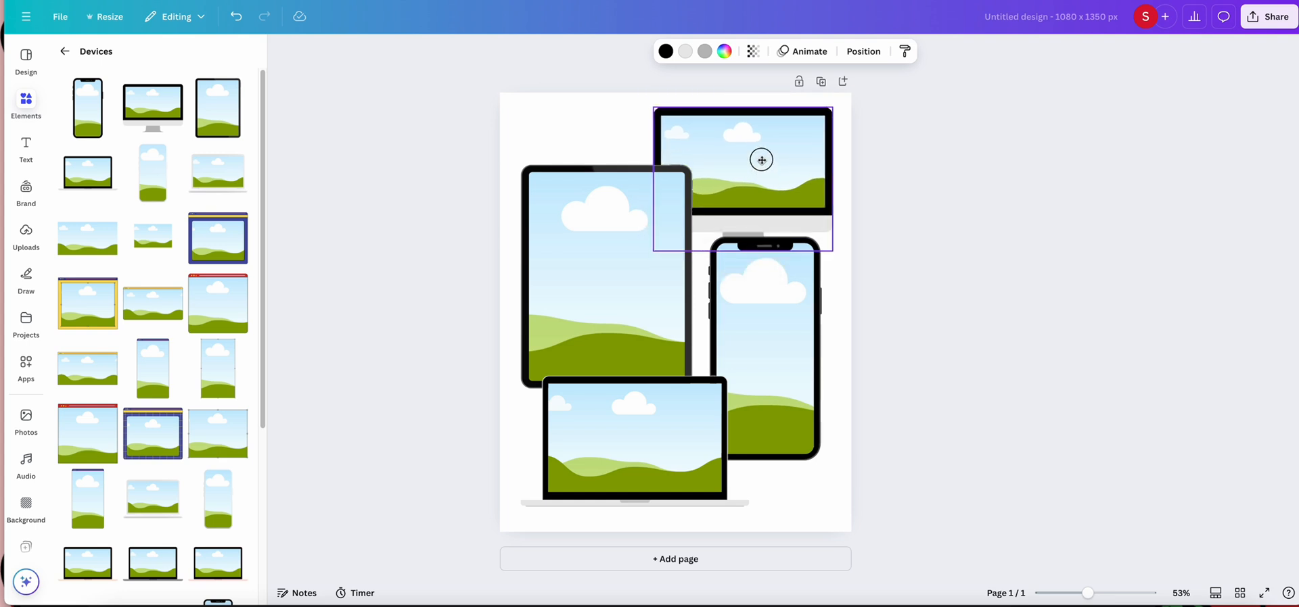
{"action": "left_click", "coordinate": [65, 52]}
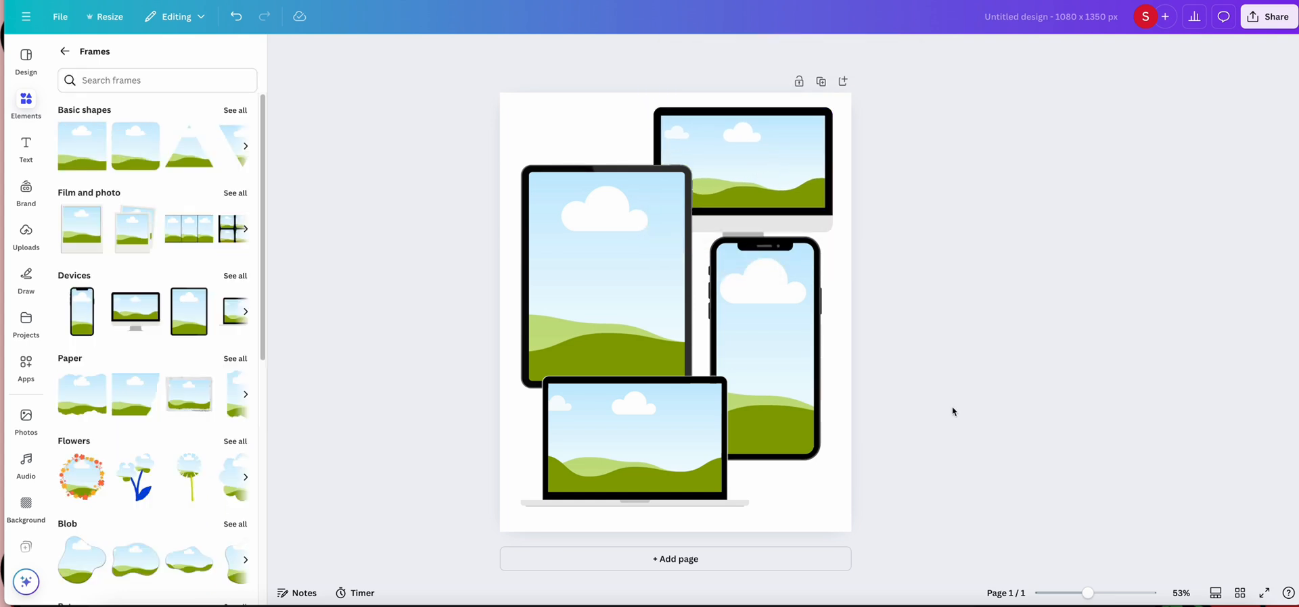